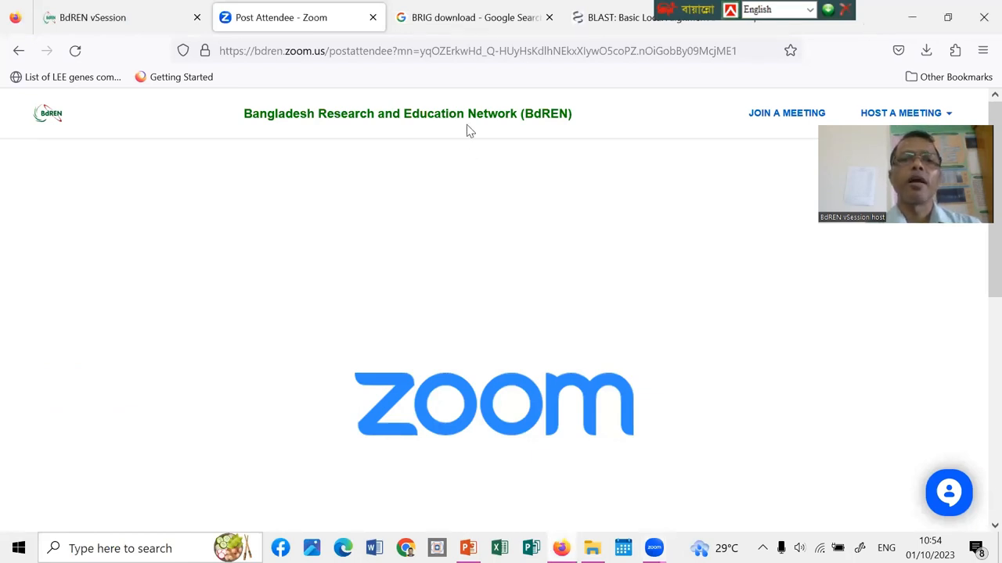
Refine the 'BRIG download' Google search and go to the BLAST Ring Image Generator SourceForge result.
left_click(472, 17)
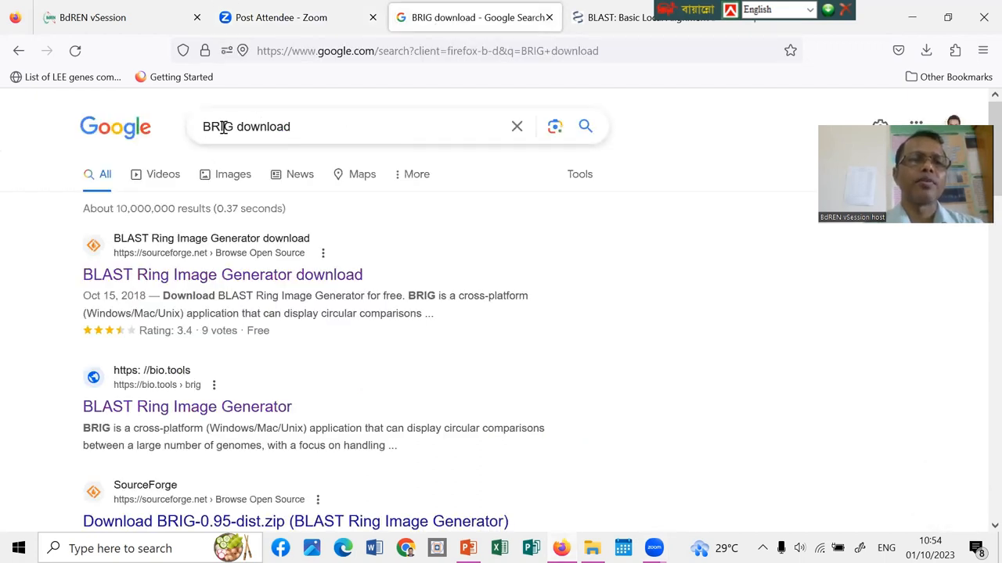
left_click(316, 125)
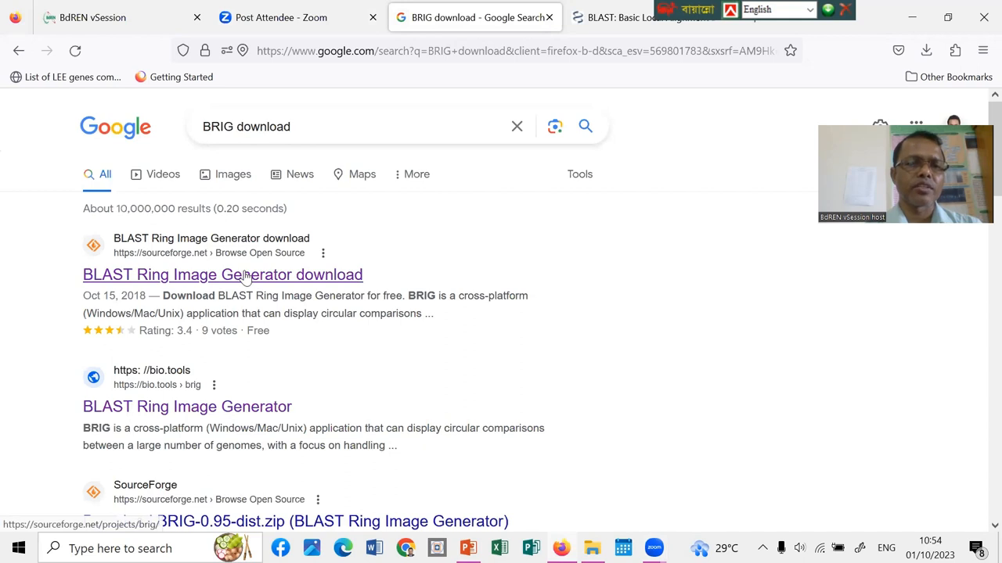
left_click(222, 275)
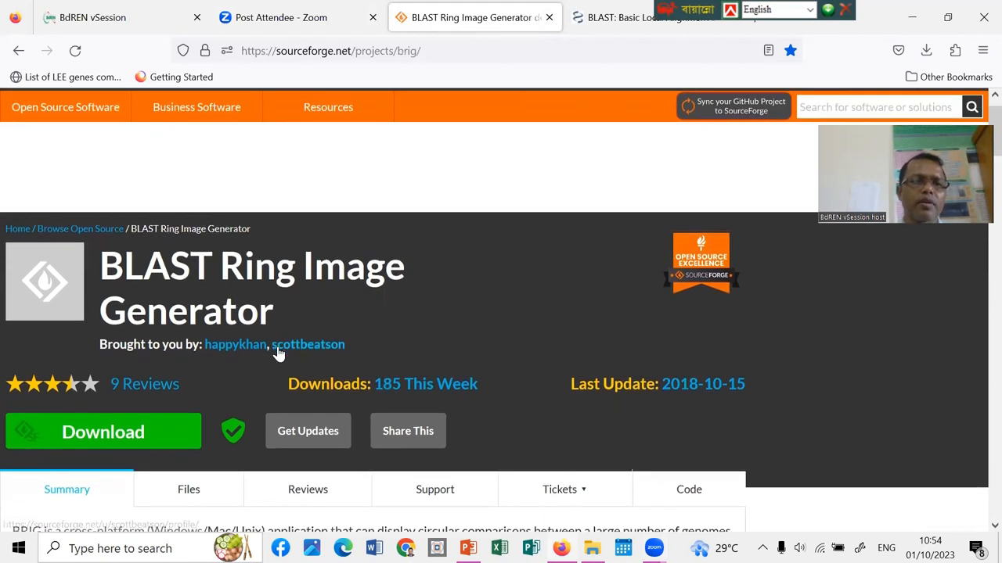
Start the BRIG-0.95-dist.zip download via the green Download button, then minimize the browser to the desktop.
scroll("down", 3)
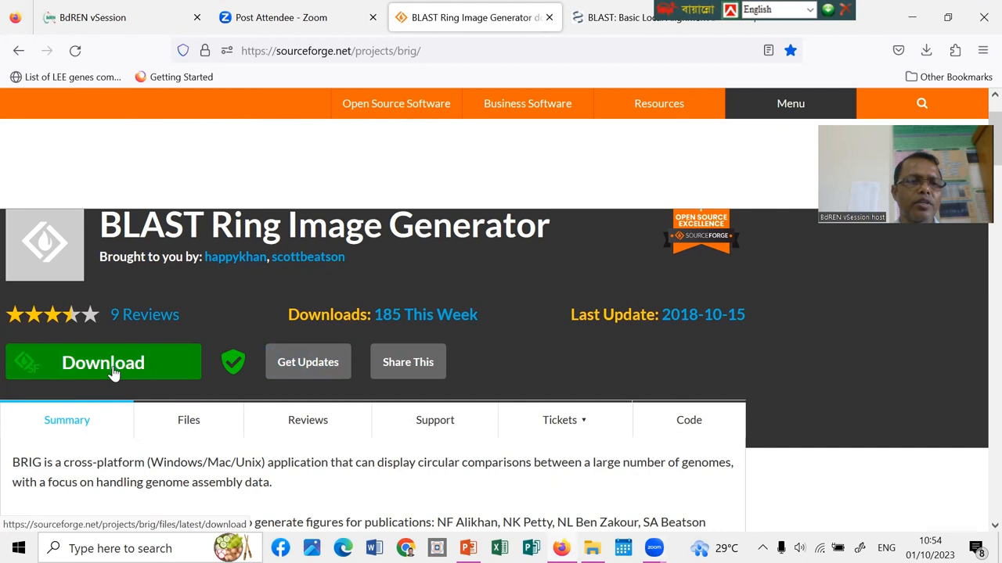
left_click(113, 364)
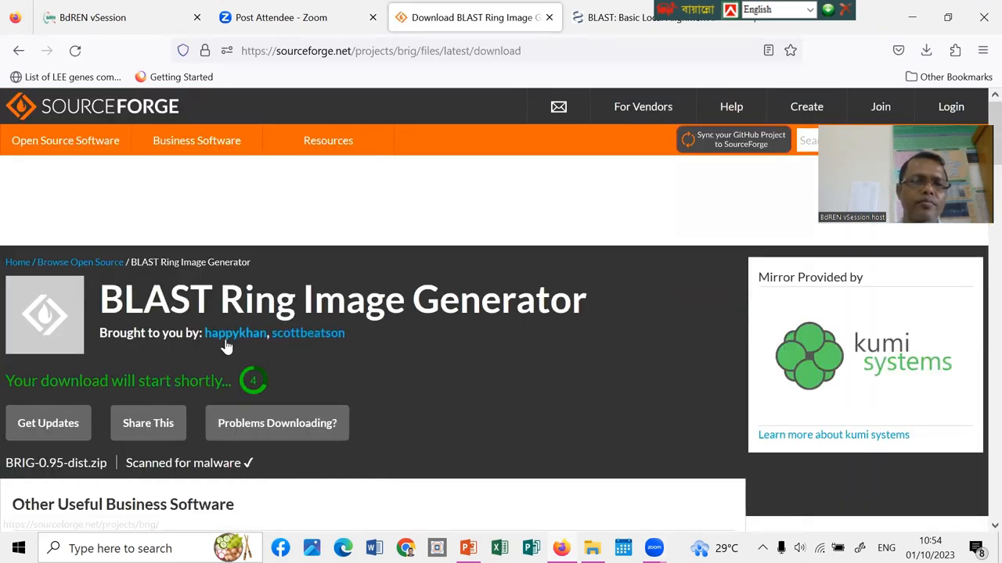
mouse_move(305, 368)
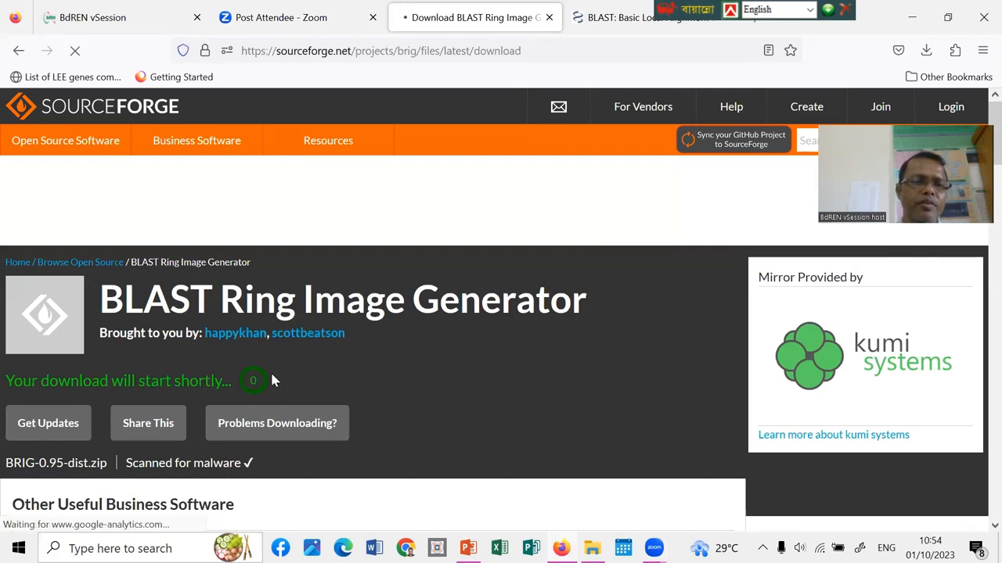
scroll("down", 3)
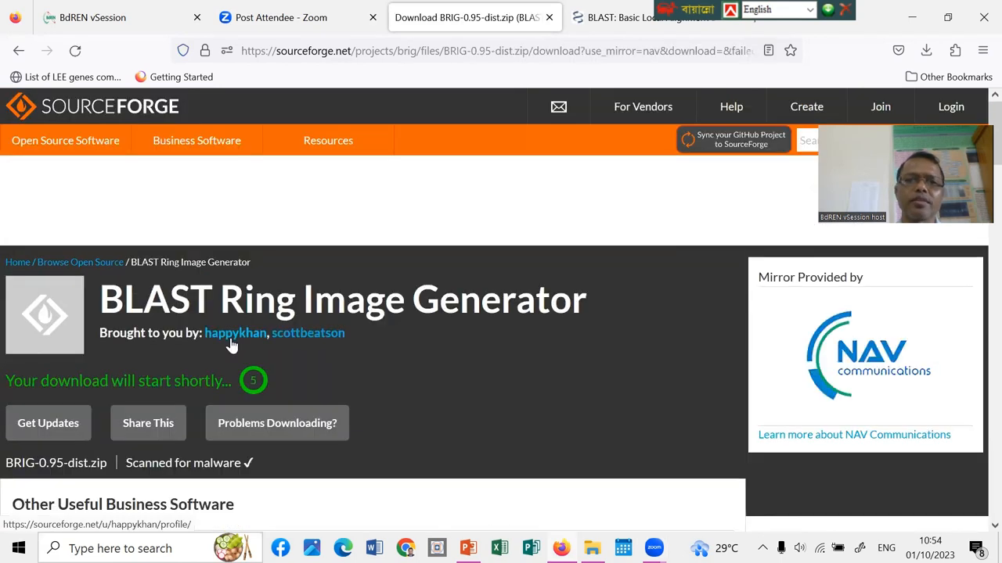
scroll("down", 3)
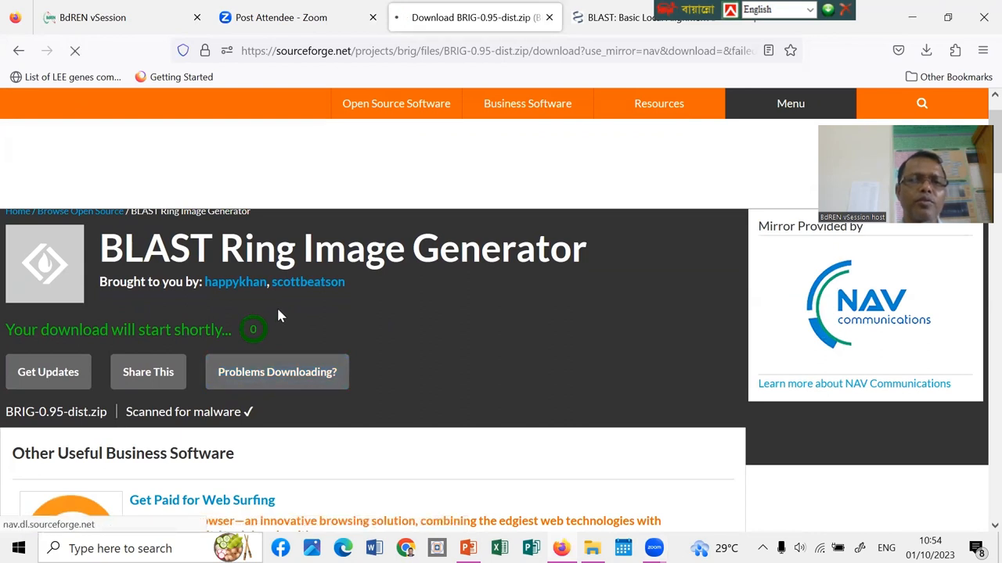
left_click(926, 50)
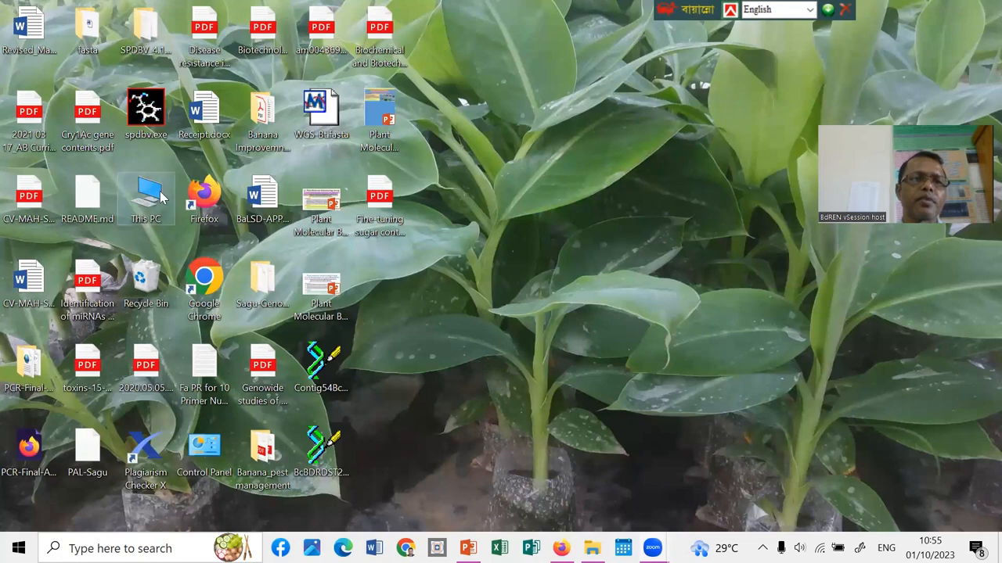
Go through This PC to Downloads and open BRIG-0.95-dist.zip in WinRAR.
double_click(146, 194)
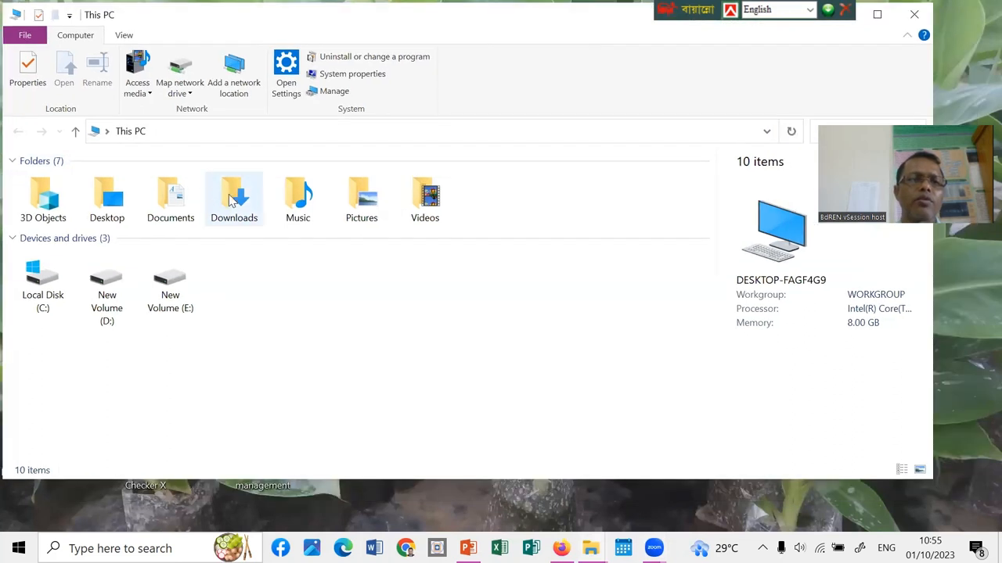
double_click(235, 195)
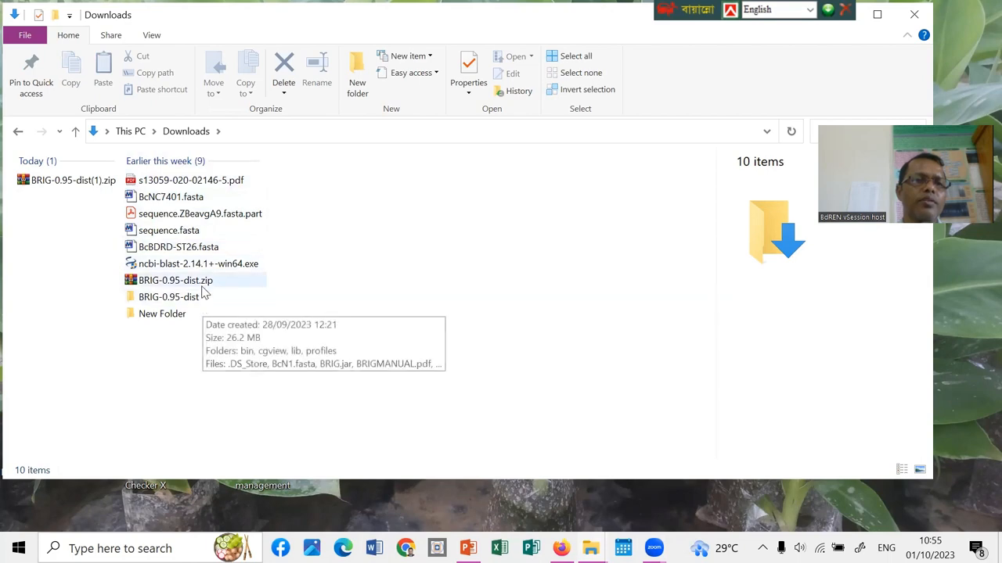
left_click(175, 281)
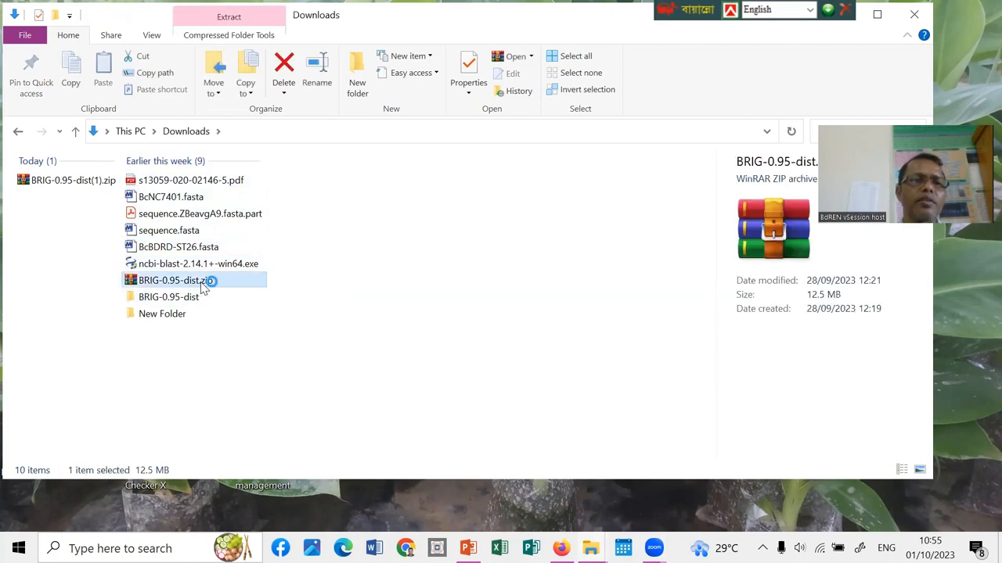
double_click(171, 280)
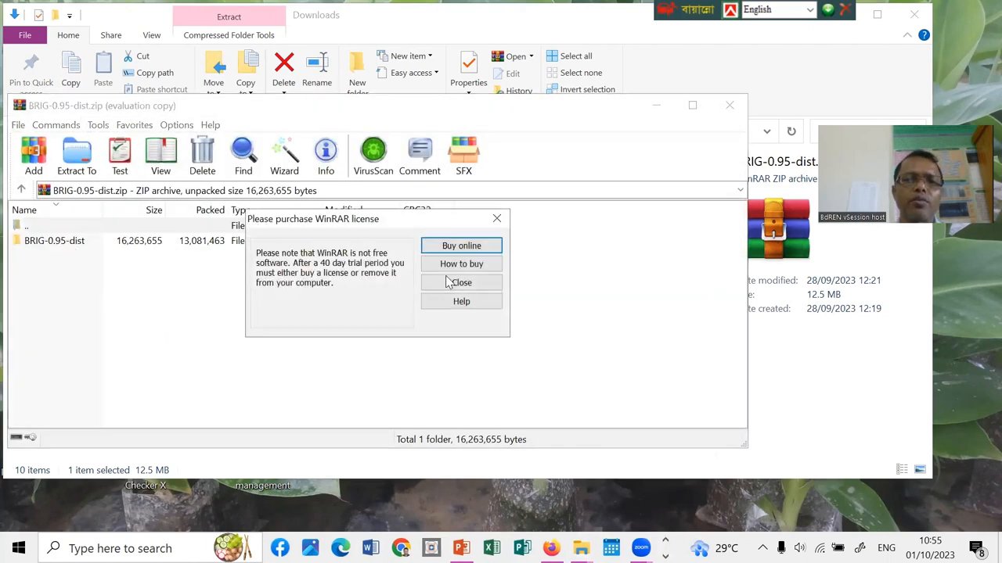
Dismiss the WinRAR licence reminder and put the archive window away, back to Downloads.
left_click(460, 282)
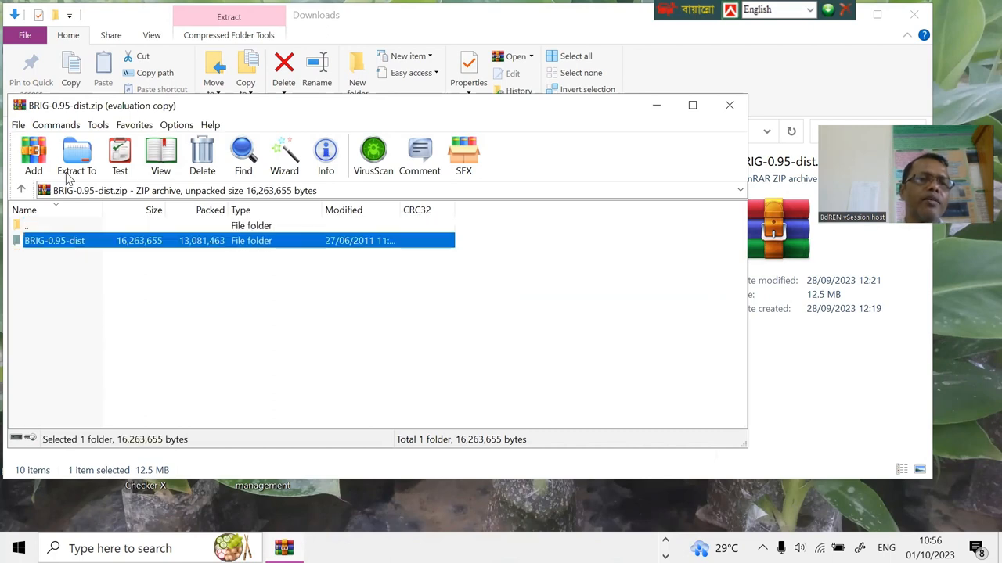
left_click(76, 155)
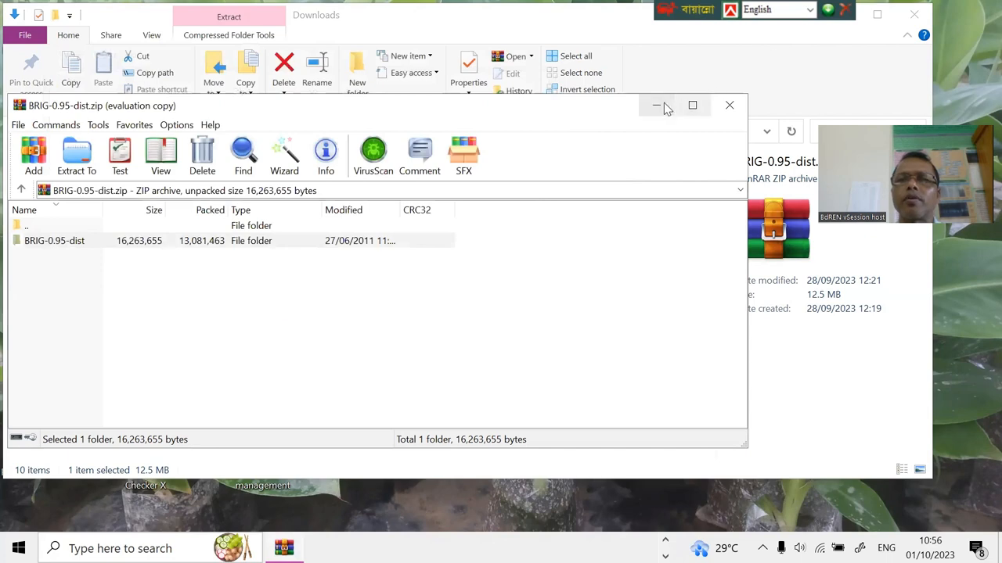
left_click(656, 105)
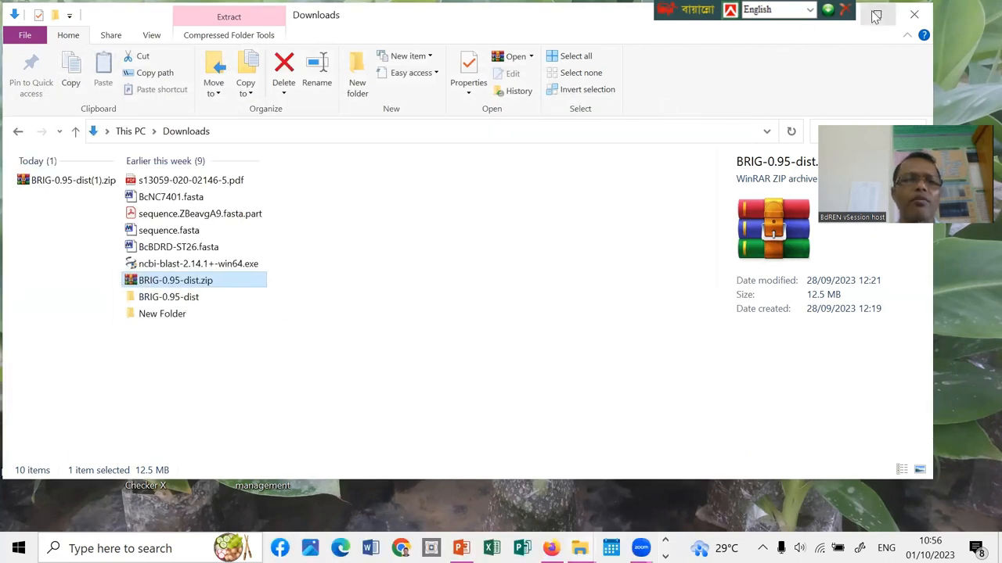
Enter the BRIG-0.95-dist folder and select BRIGMANUAL.pdf among its contents.
left_click(169, 297)
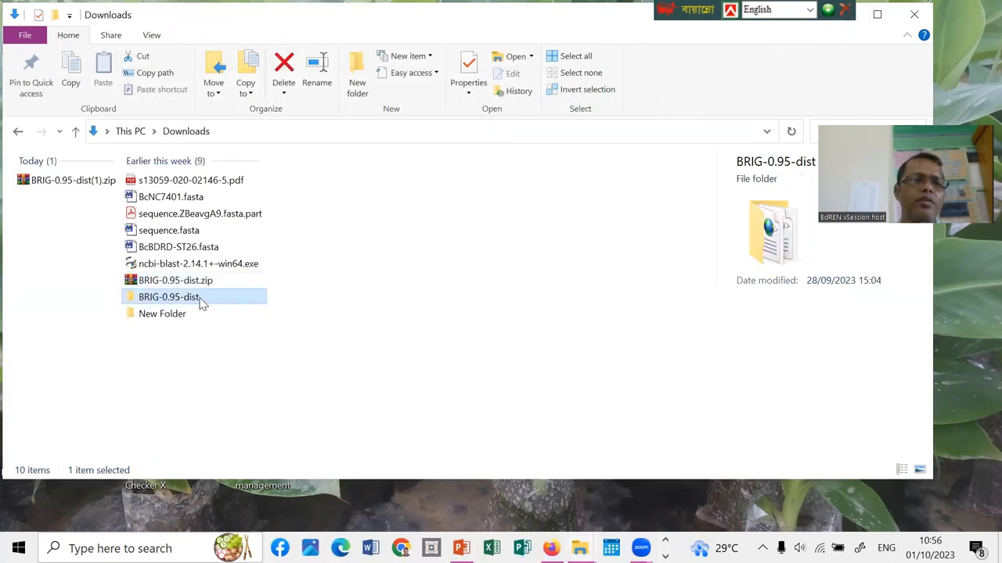
double_click(169, 297)
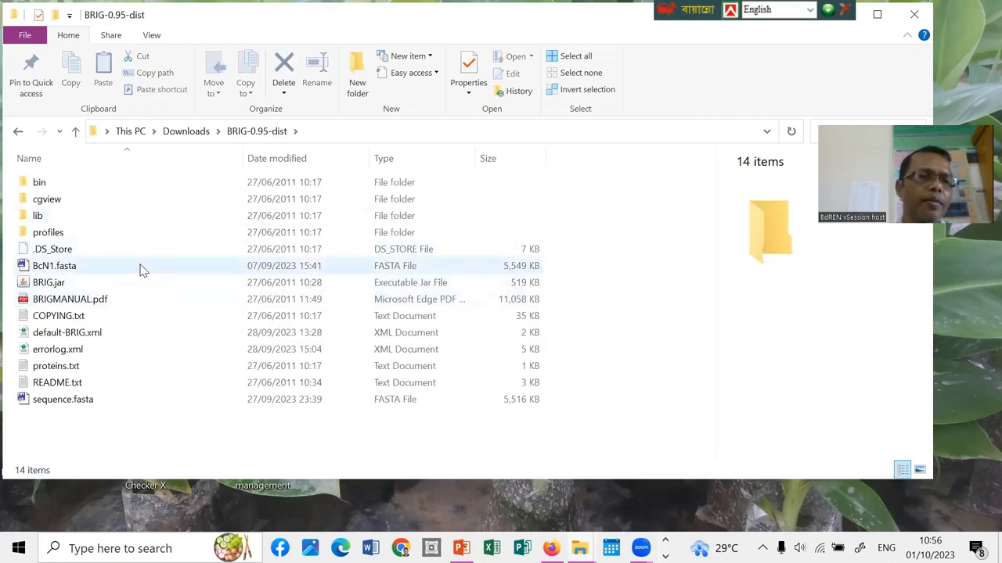
mouse_move(94, 302)
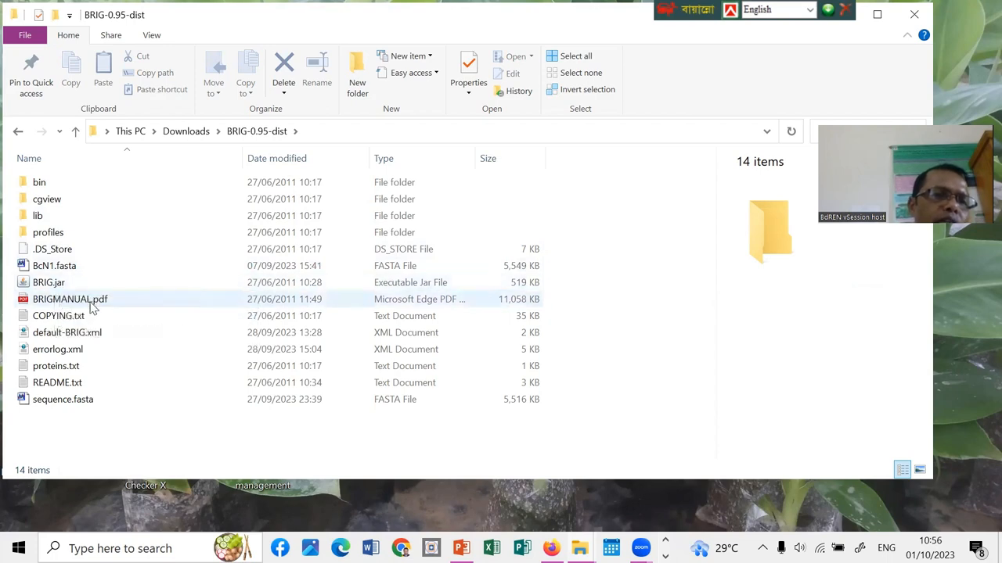
left_click(68, 299)
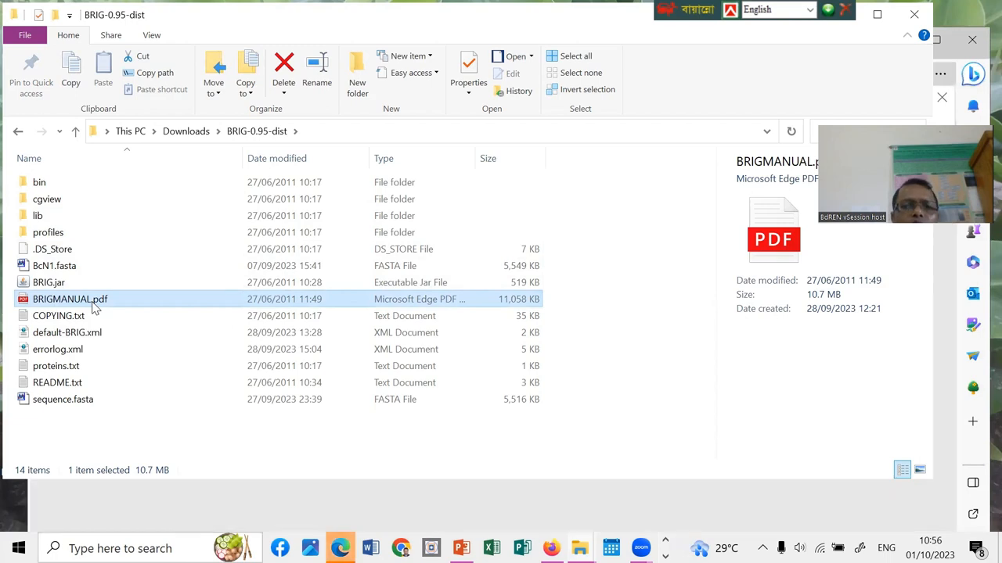
View BRIGMANUAL.pdf in Edge from the title page and Contents down to the Introduction's circular genome figure on page 3.
double_click(68, 298)
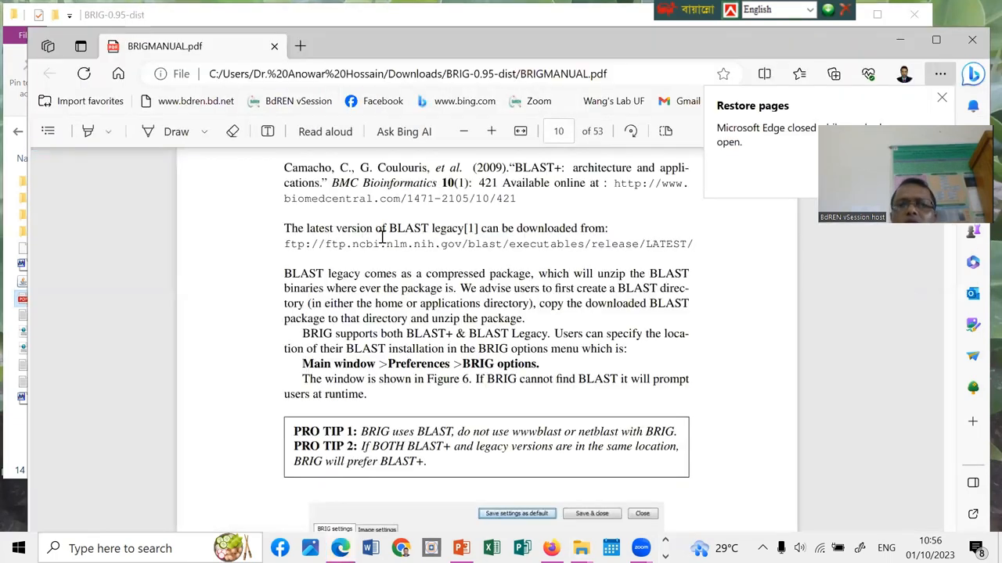
scroll("down", 3)
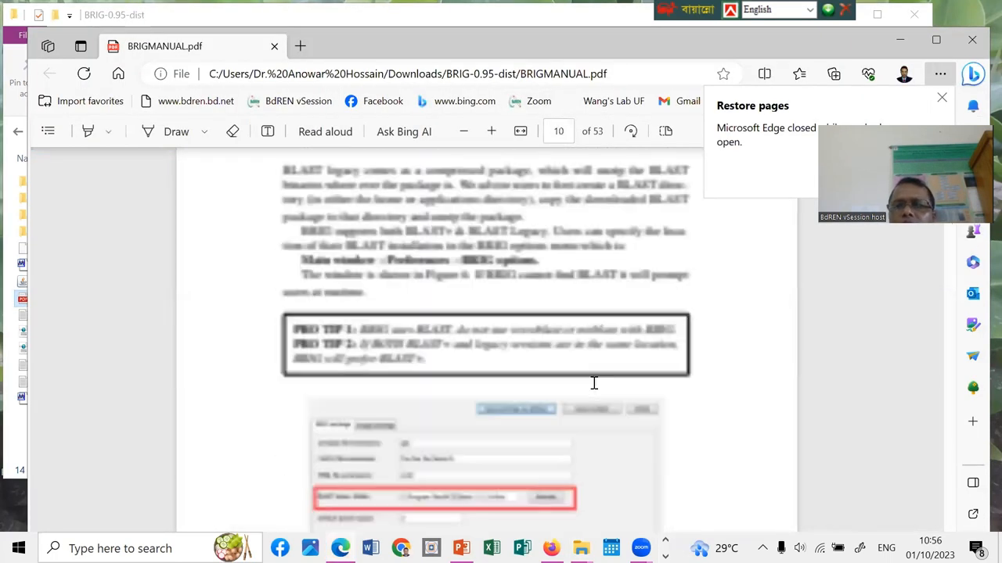
scroll("down", 3)
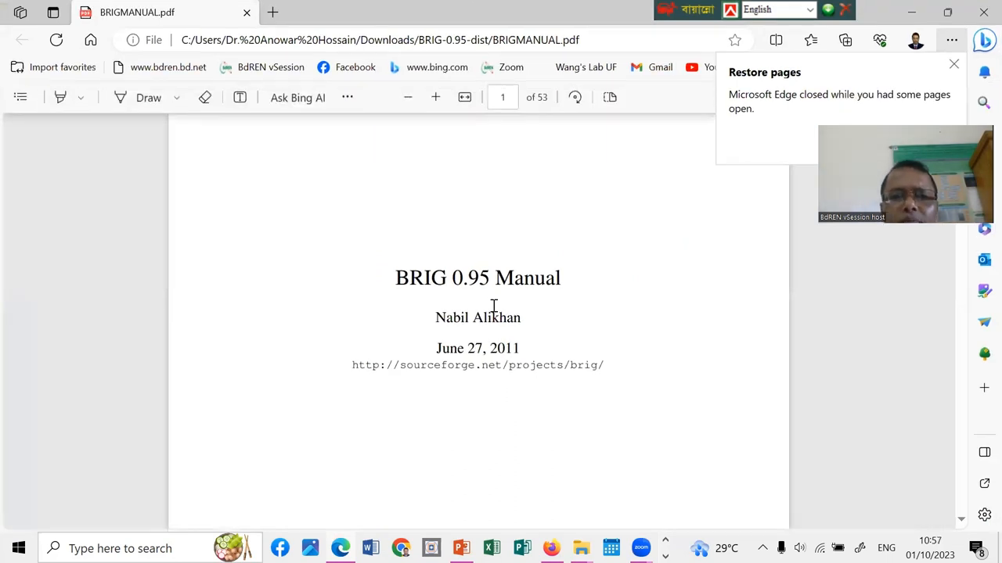
scroll("up", 3)
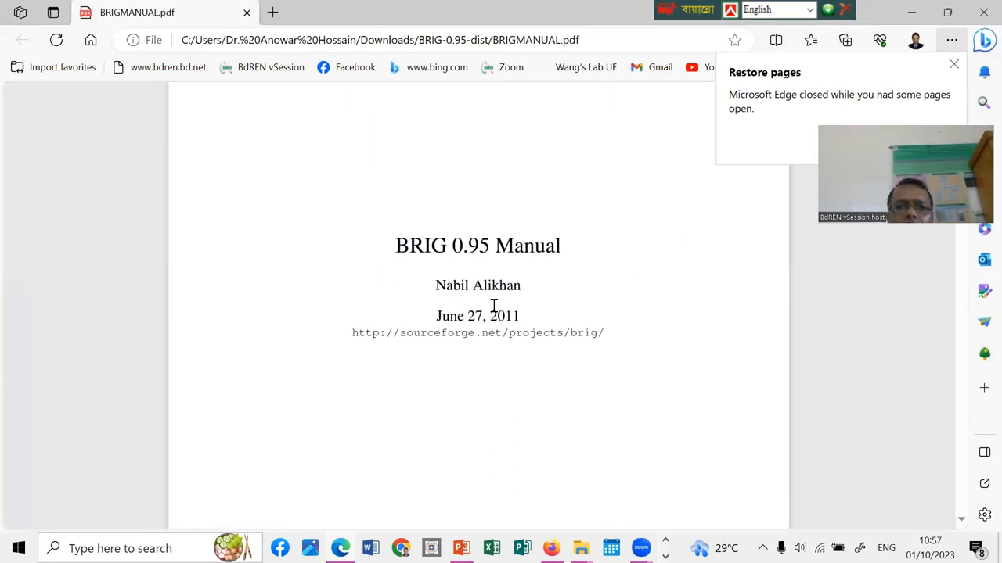
scroll("down", 3)
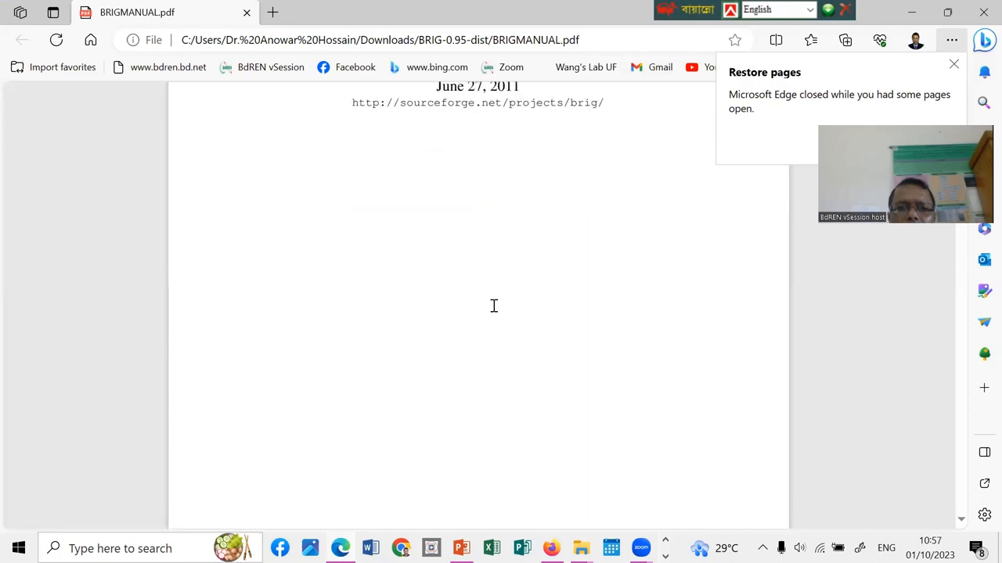
scroll("down", 3)
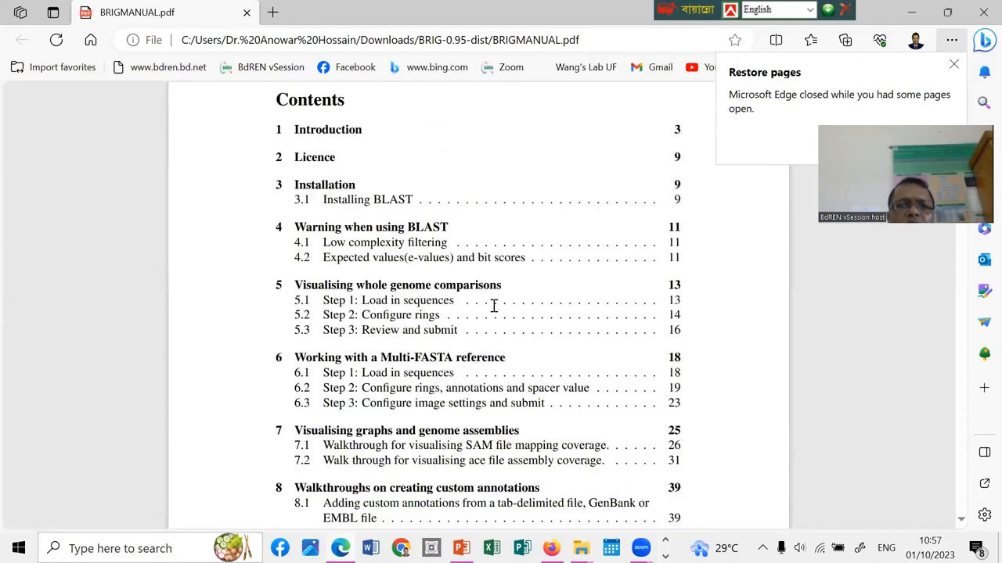
scroll("down", 3)
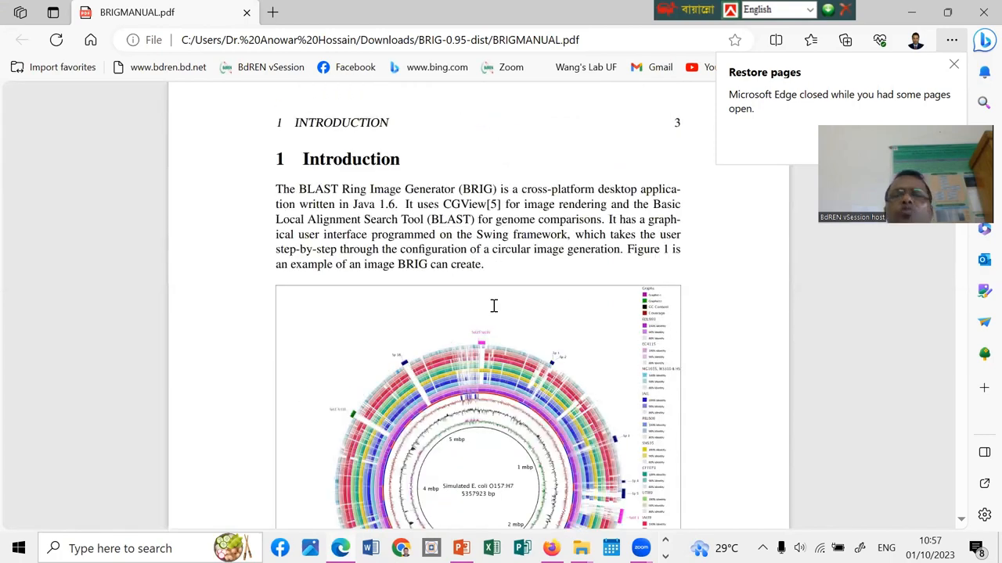
scroll("down", 3)
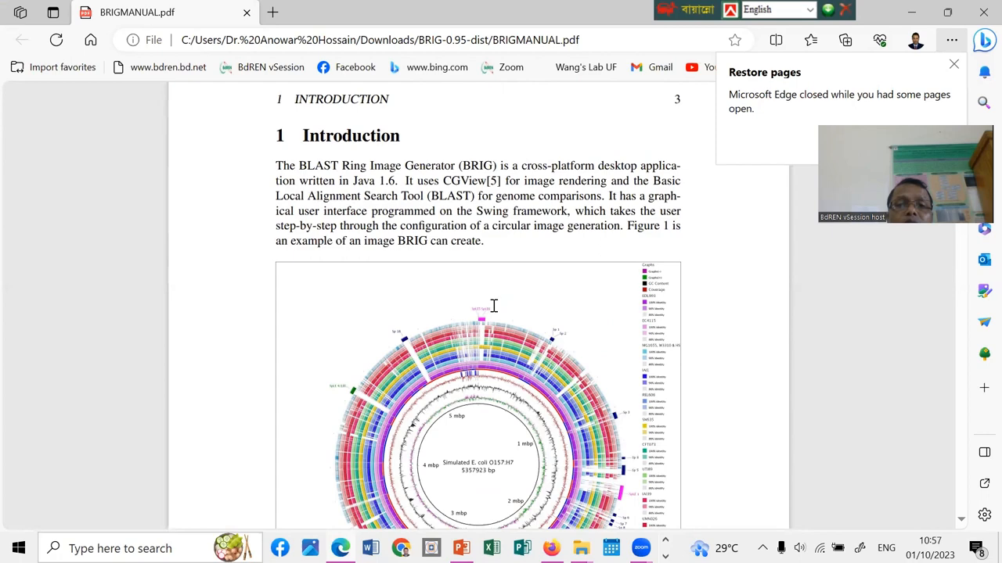
scroll("down", 3)
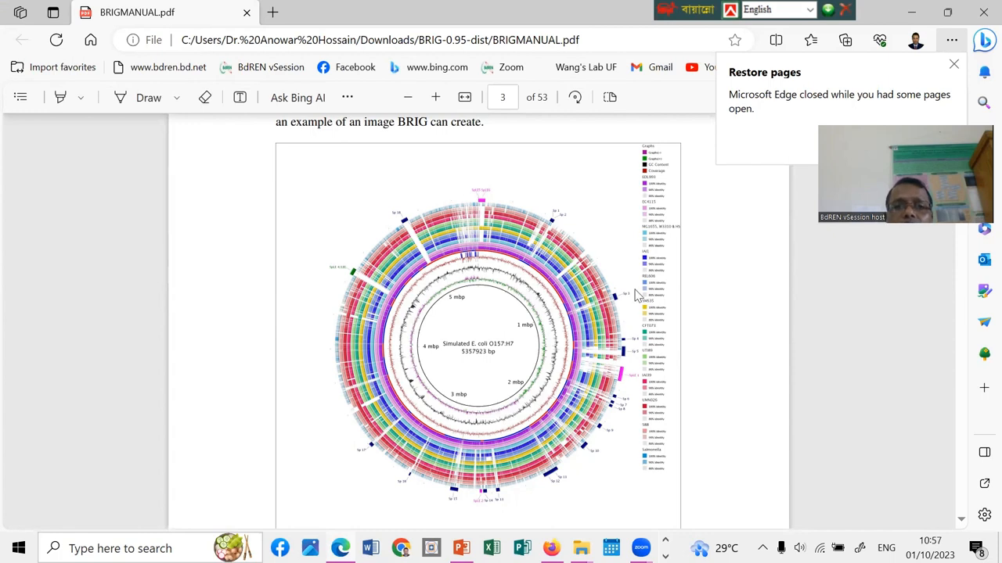
mouse_move(578, 250)
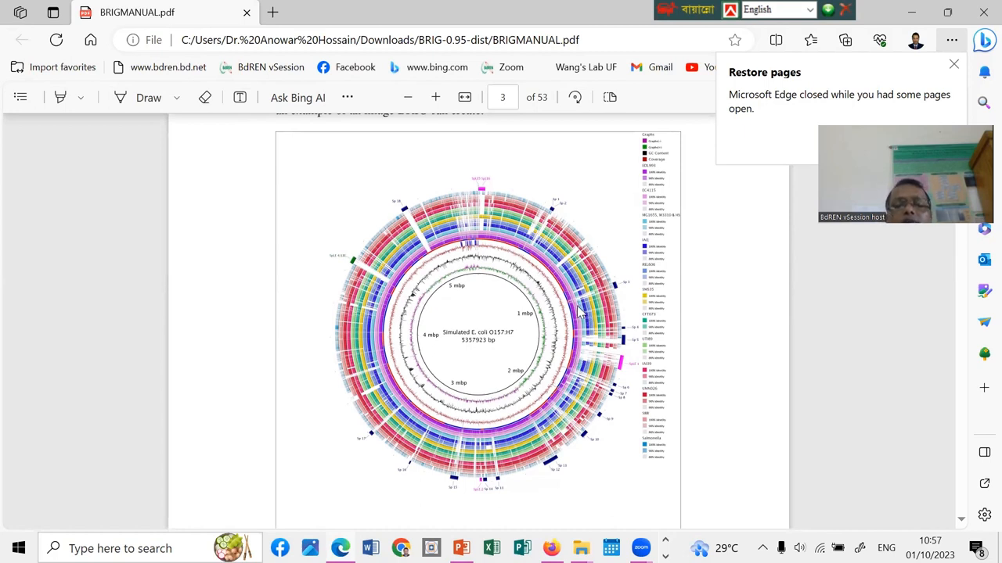
Scroll the manual past the example figures down to Section 3, Installation, covering BRIG and BLAST+ sources.
scroll("up", 3)
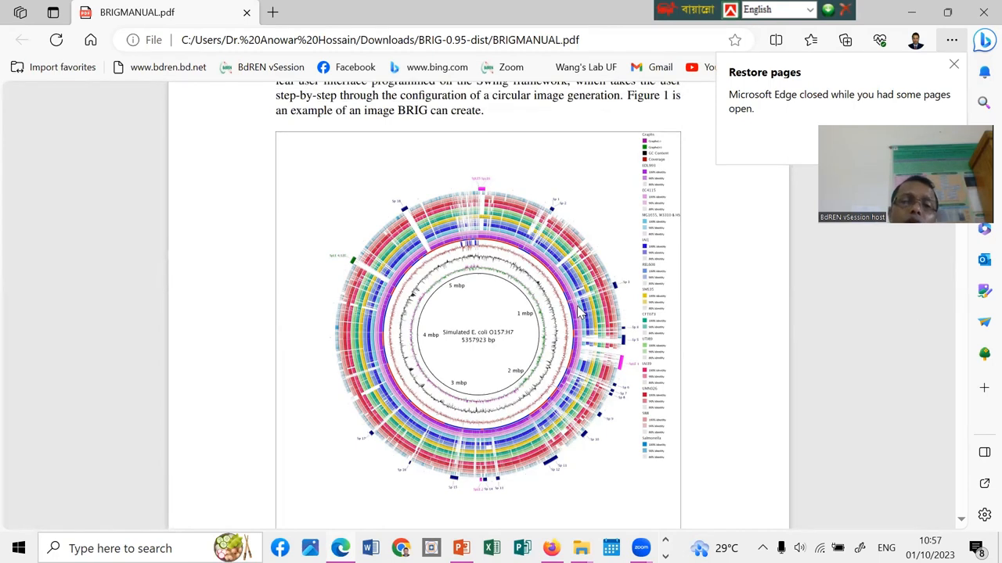
mouse_move(413, 229)
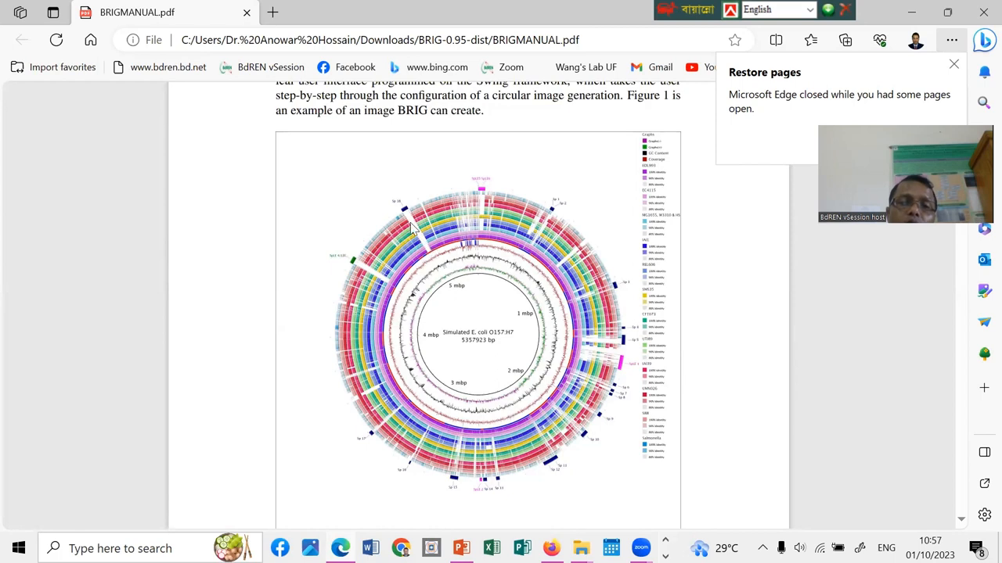
mouse_move(432, 255)
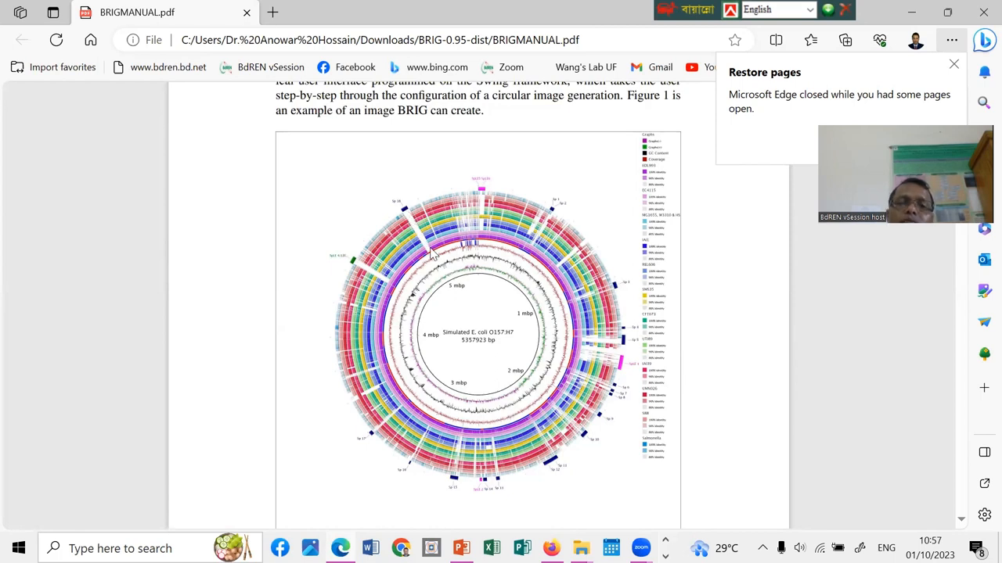
mouse_move(586, 288)
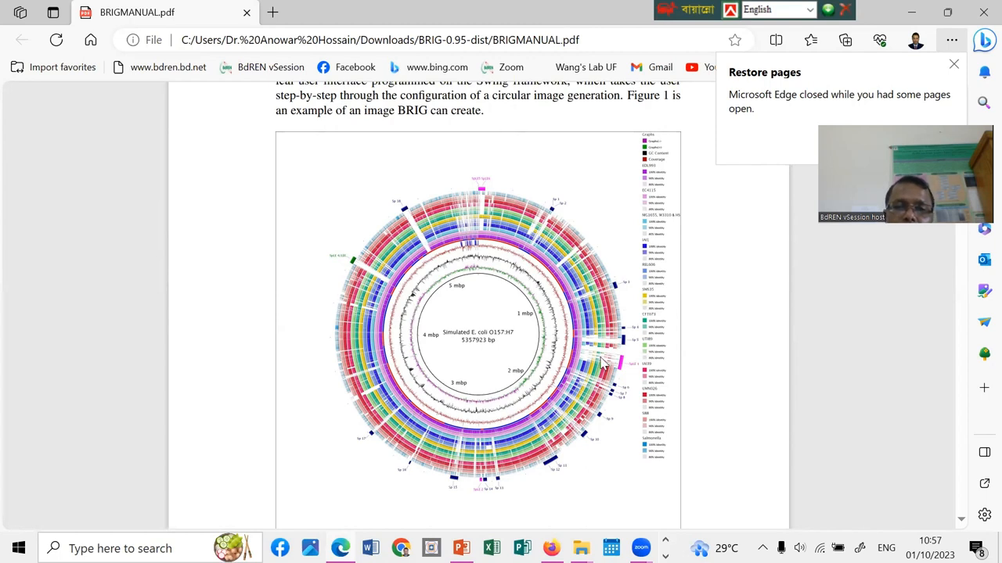
mouse_move(395, 223)
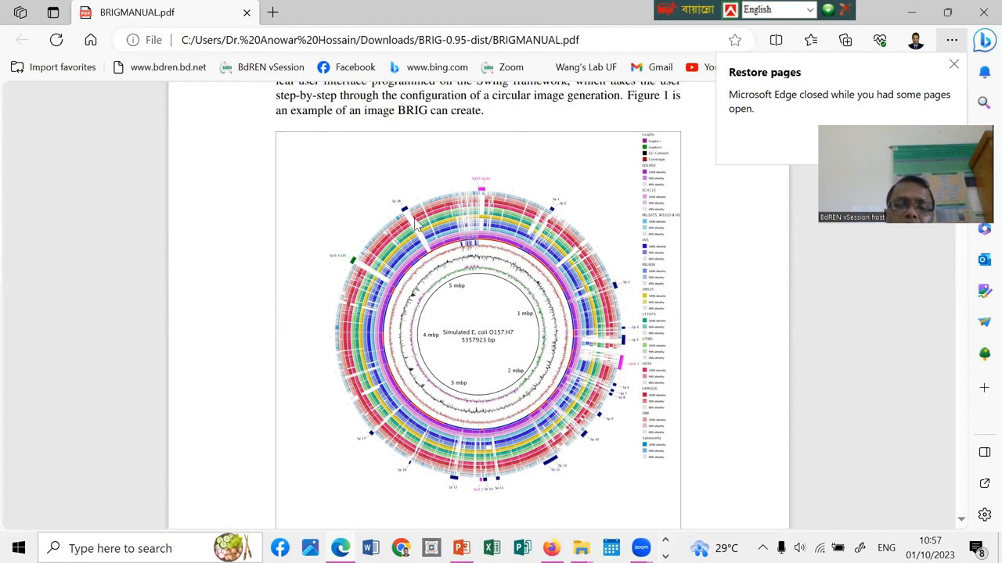
mouse_move(546, 235)
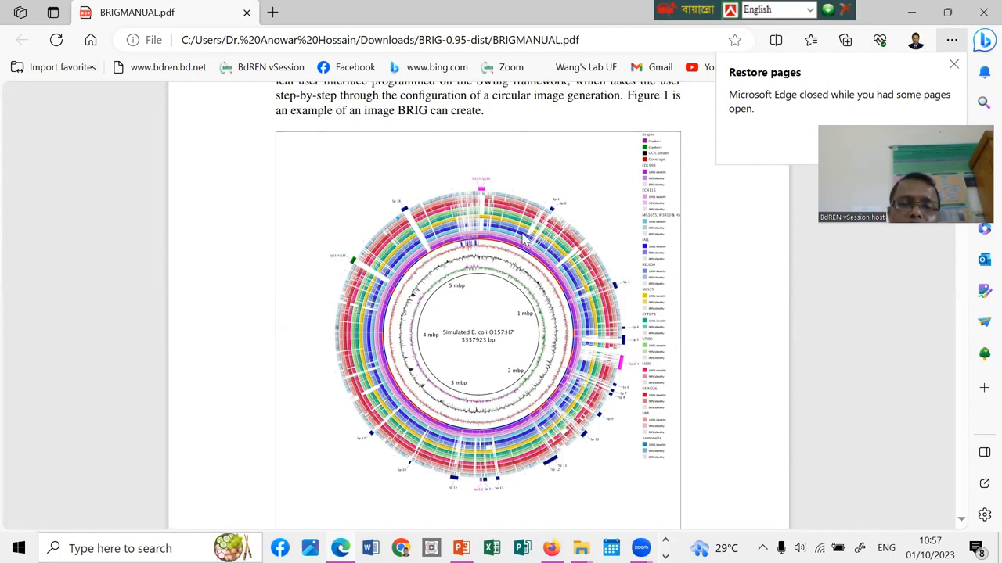
mouse_move(585, 214)
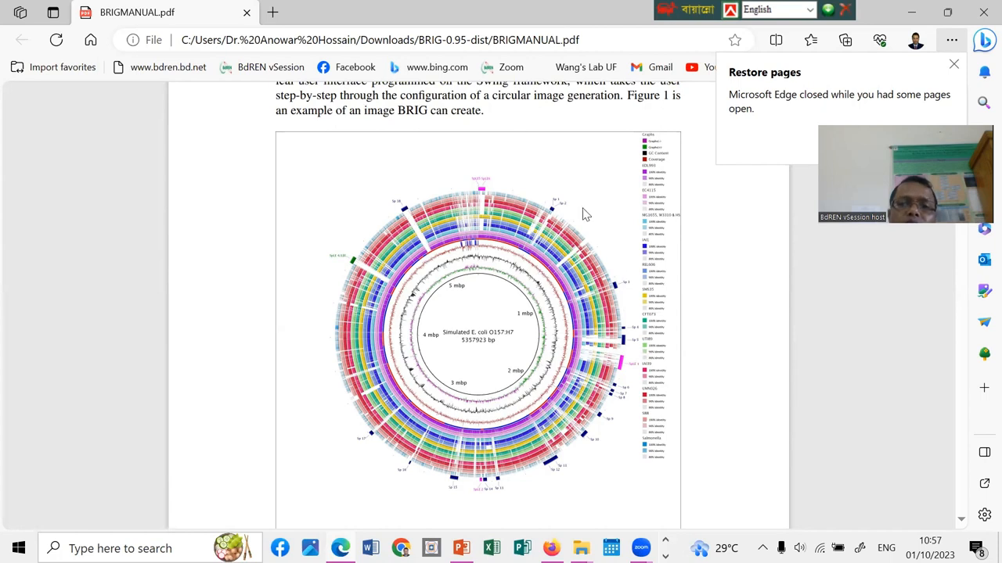
mouse_move(645, 220)
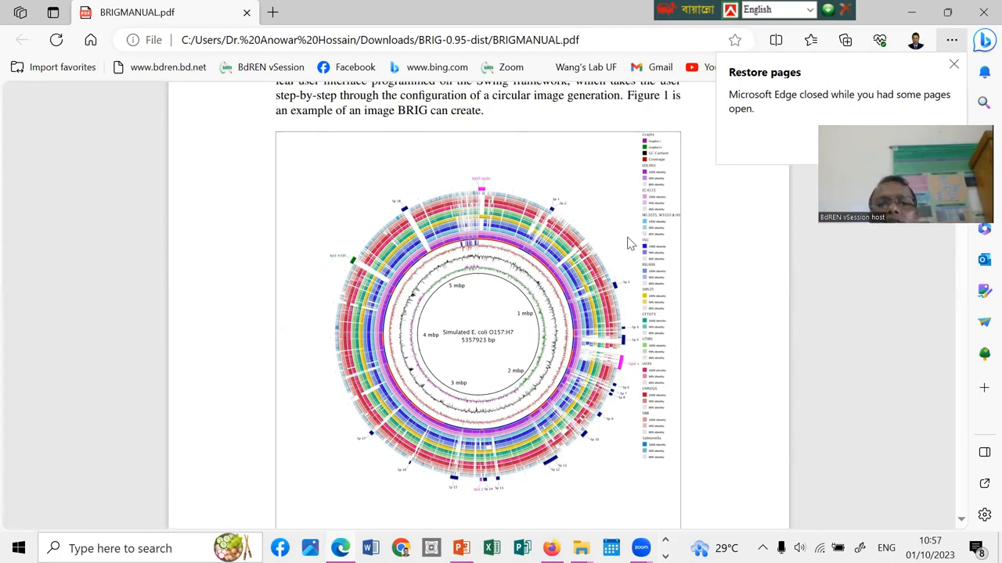
mouse_move(370, 259)
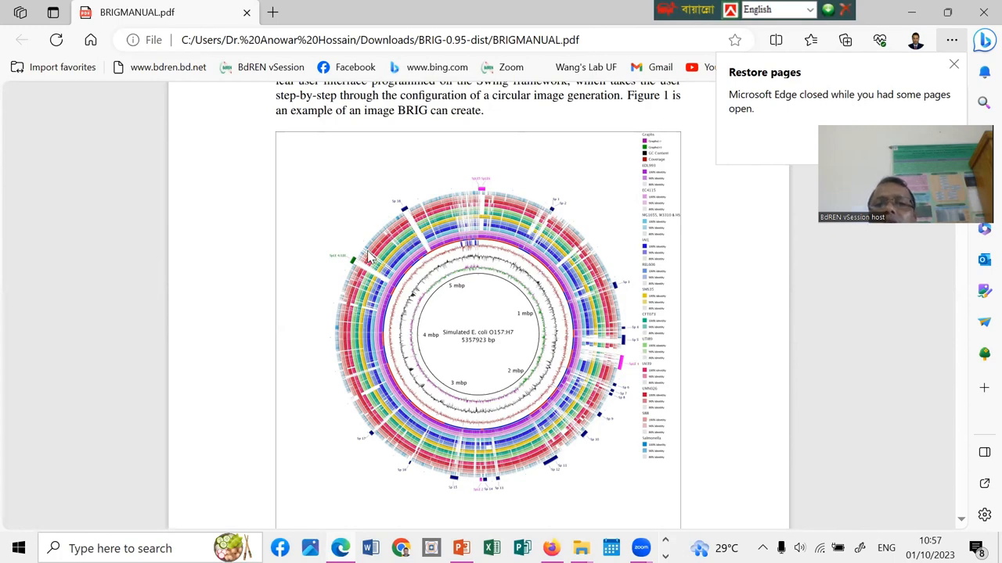
mouse_move(529, 359)
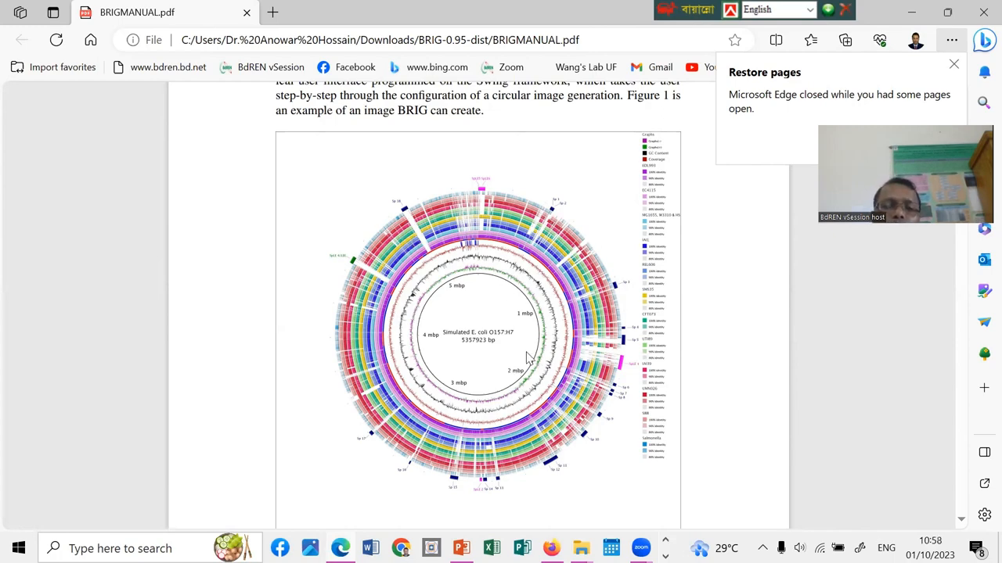
scroll("down", 3)
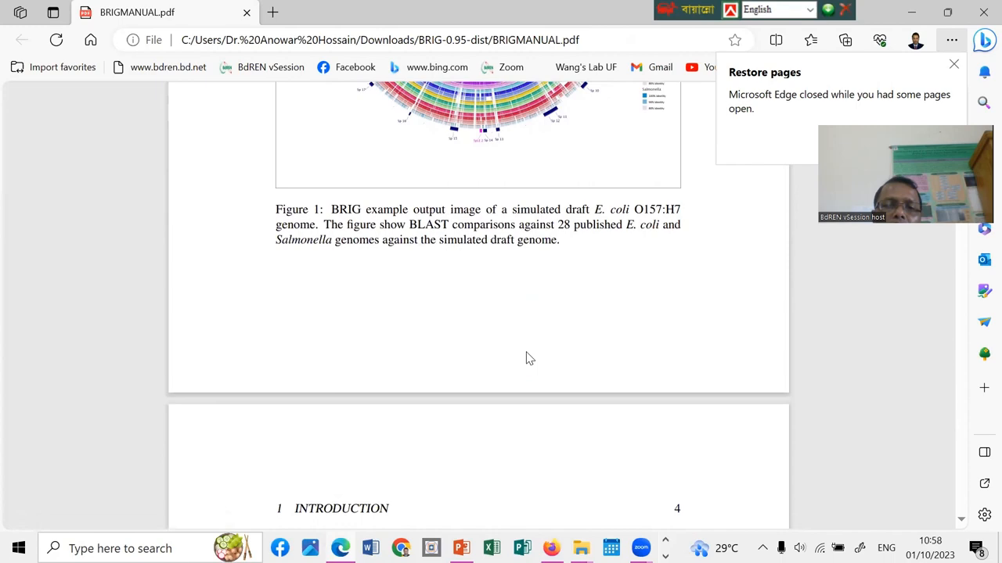
scroll("down", 3)
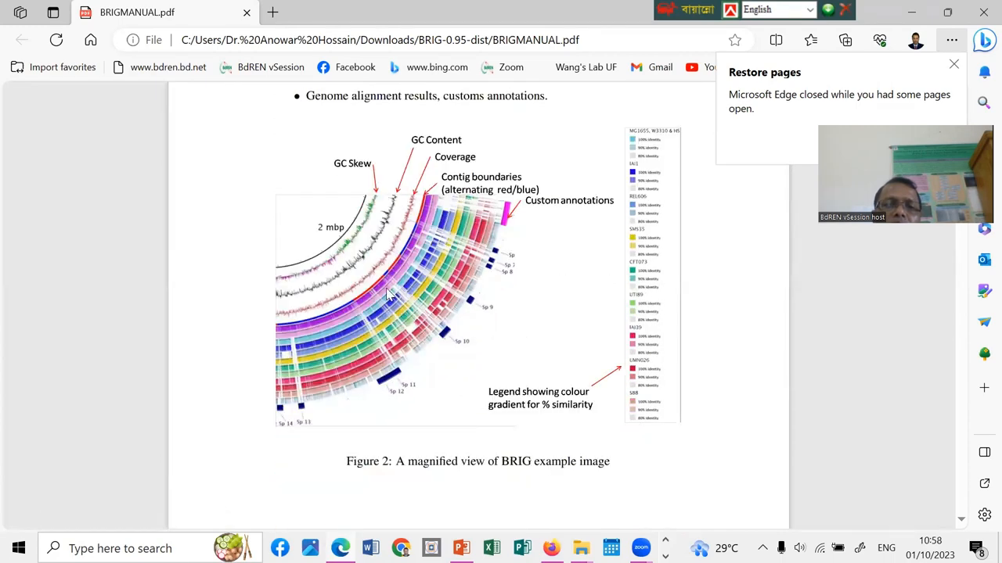
mouse_move(447, 339)
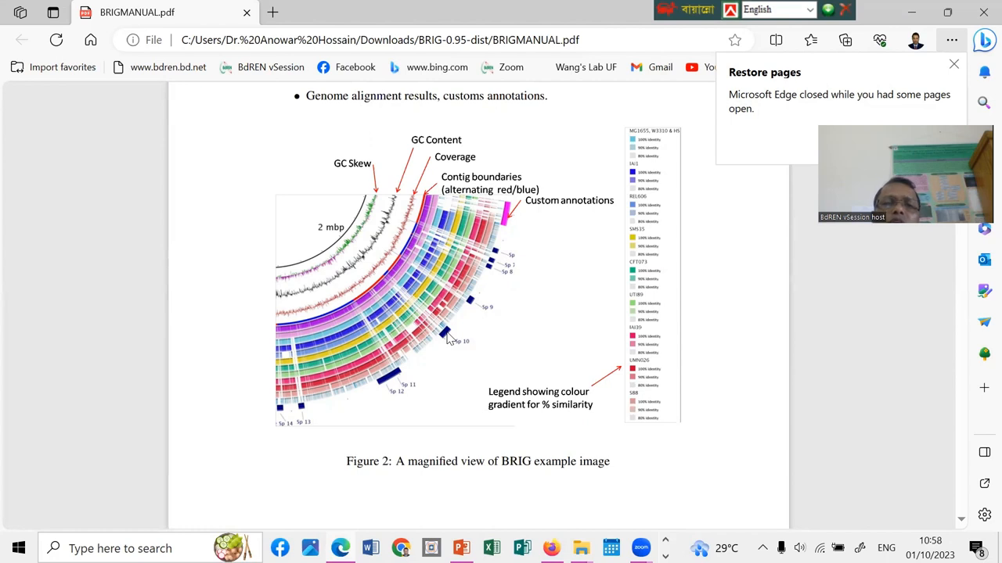
mouse_move(438, 319)
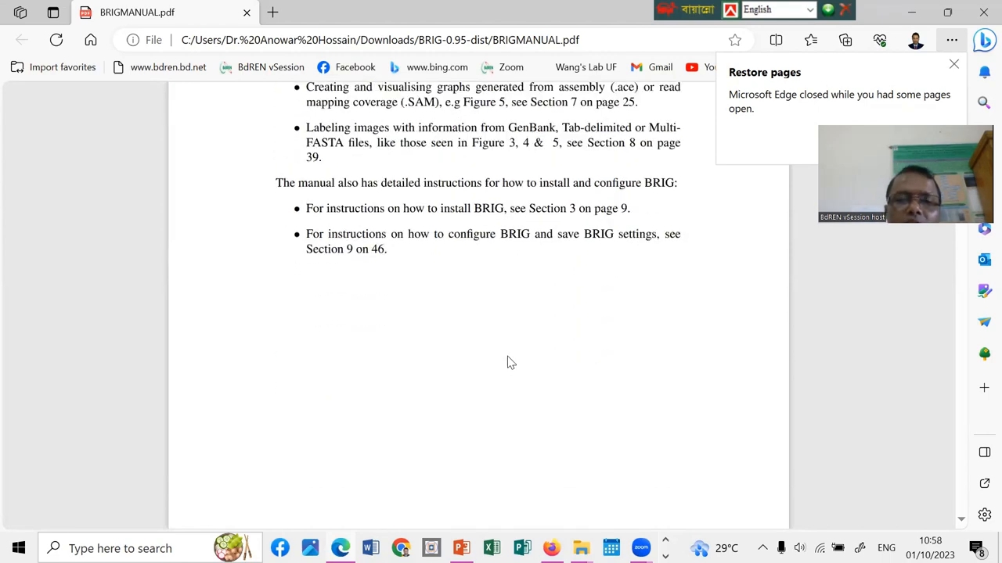
scroll("down", 3)
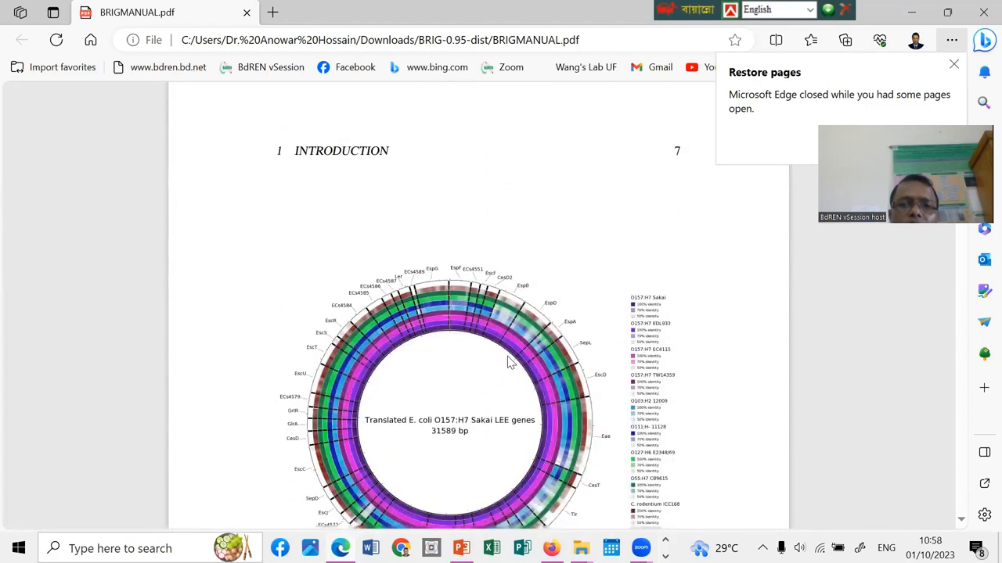
scroll("down", 3)
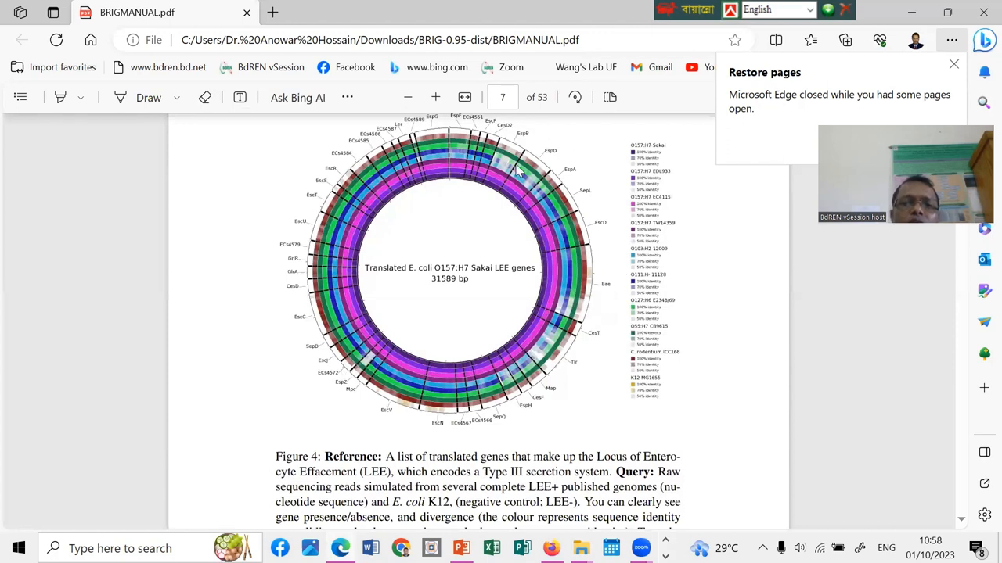
mouse_move(604, 289)
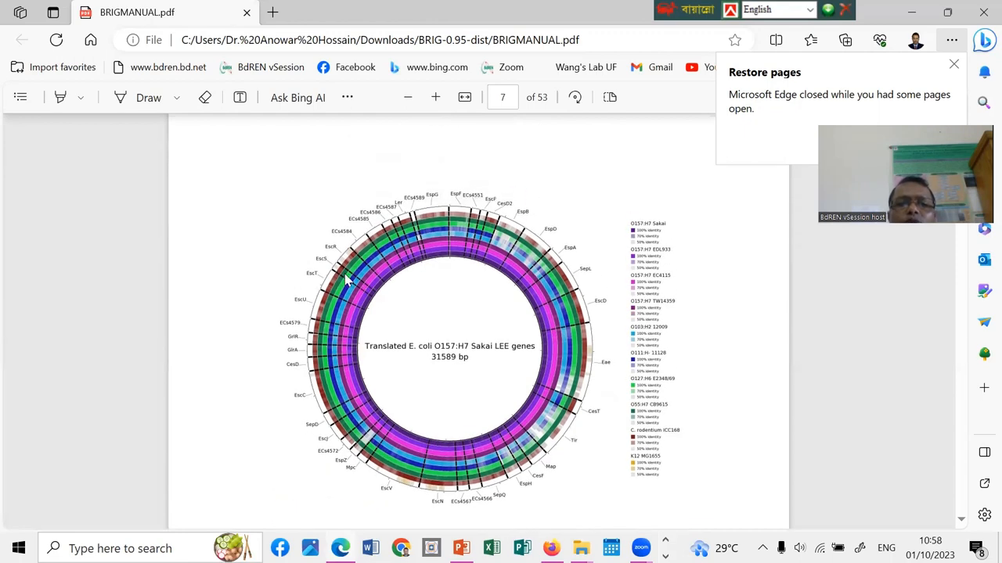
scroll("down", 3)
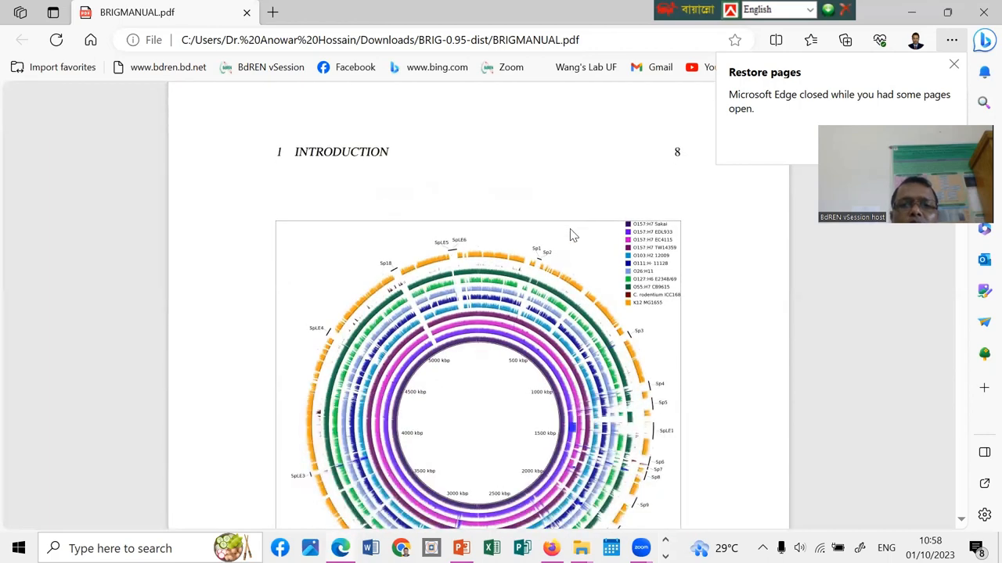
scroll("down", 3)
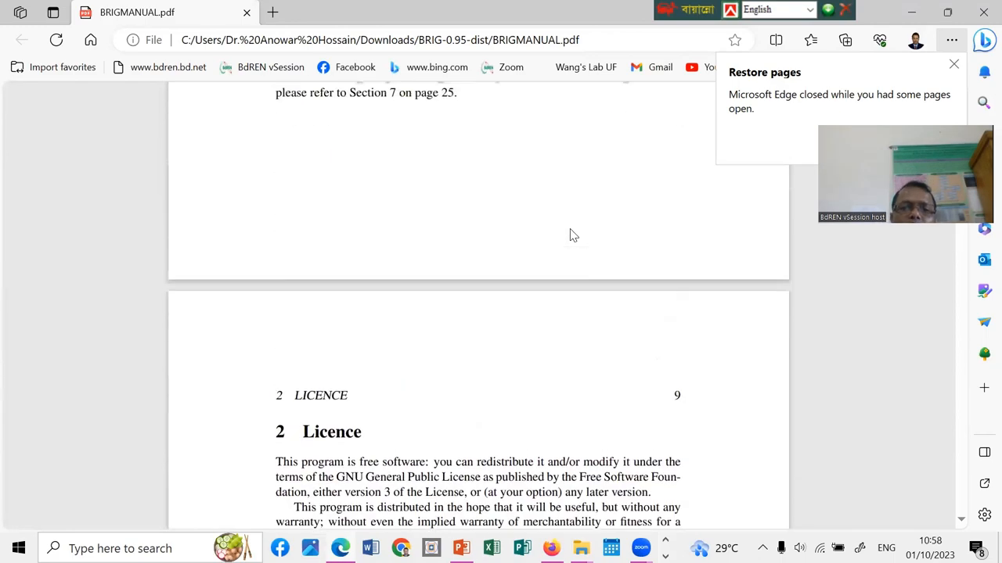
scroll("down", 3)
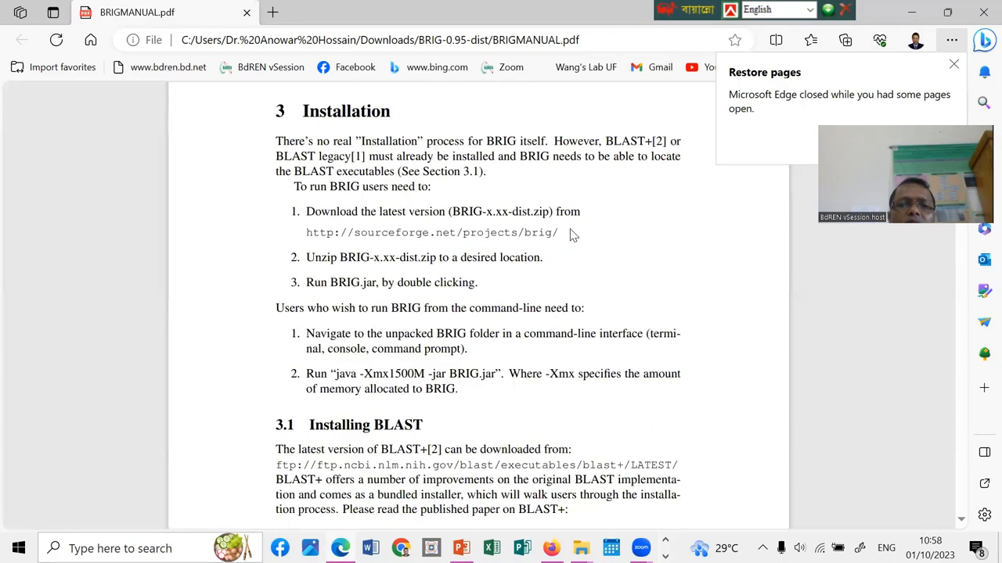
mouse_move(471, 238)
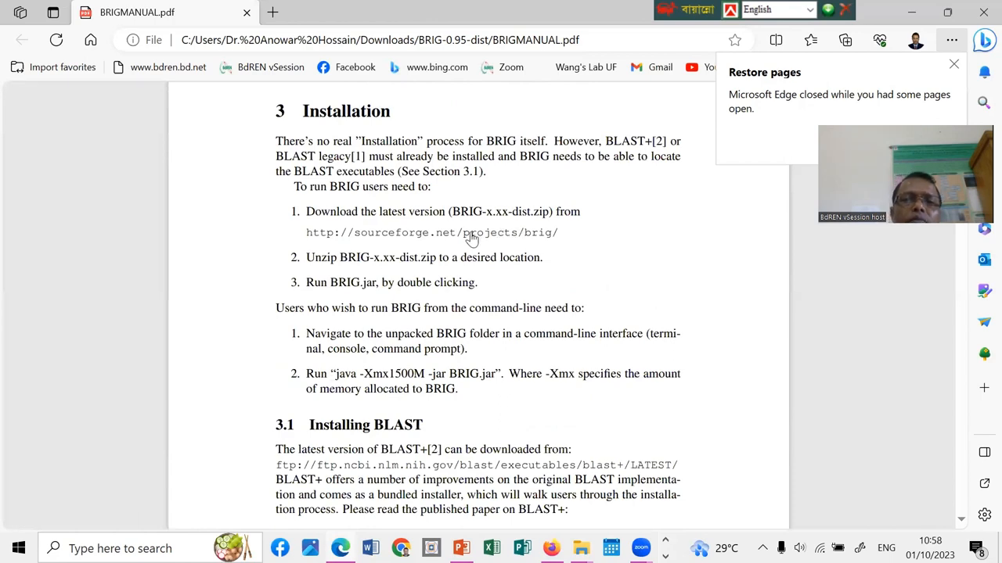
scroll("down", 3)
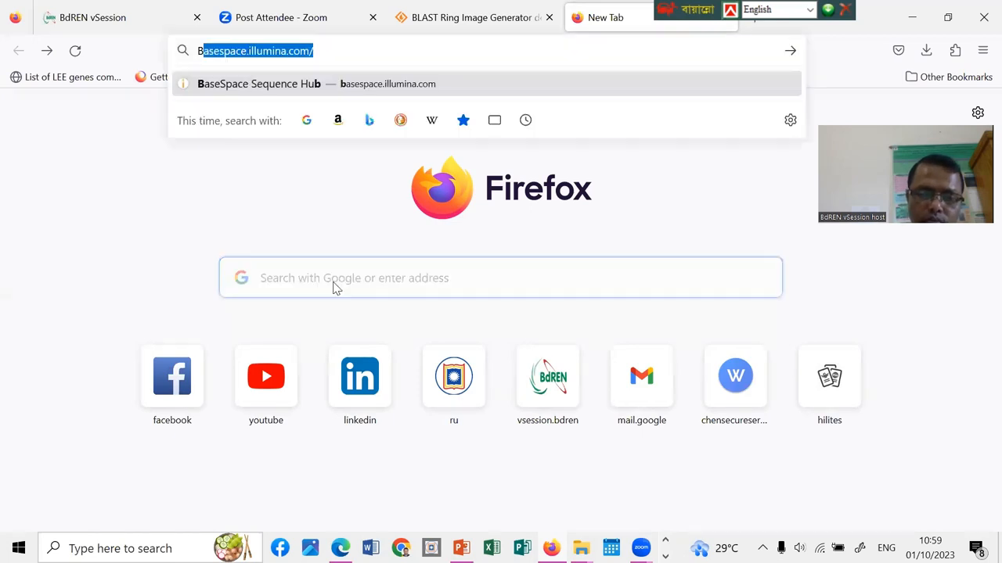
Go to blast.ncbi.nlm.nih.gov, reach Download BLAST, then the BLAST+ executables LATEST FTP index.
type("BLAST")
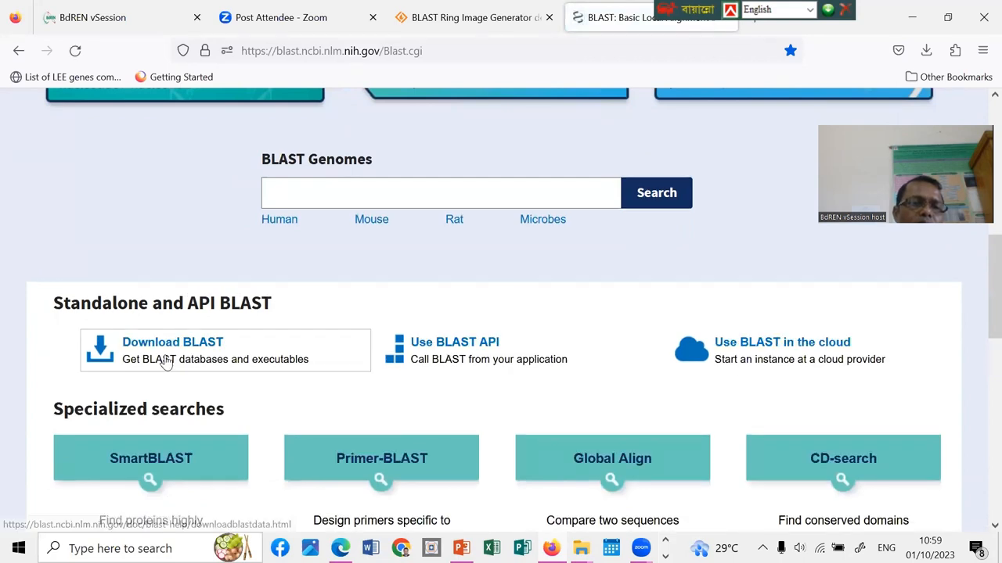
left_click(172, 341)
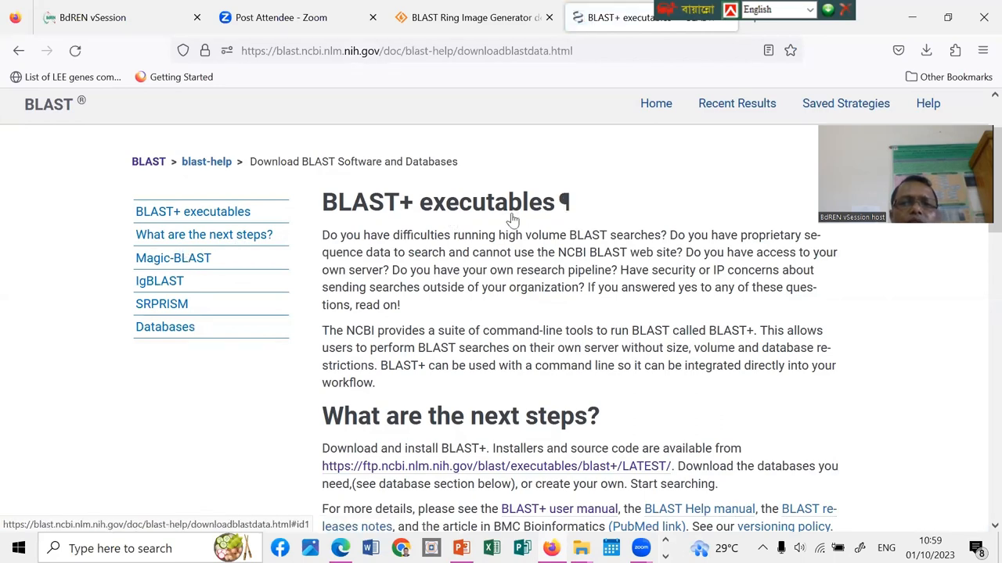
left_click(192, 211)
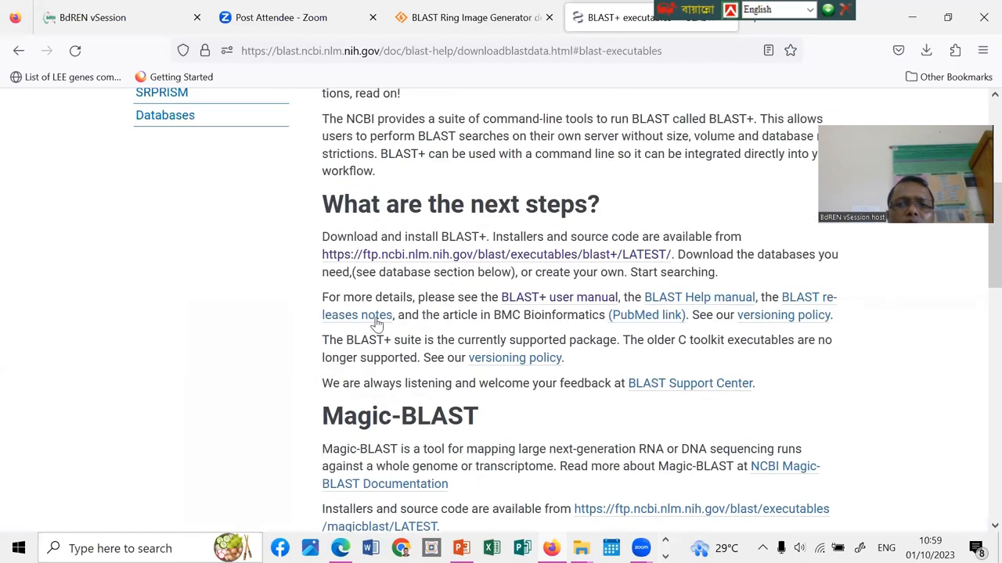
scroll("down", 3)
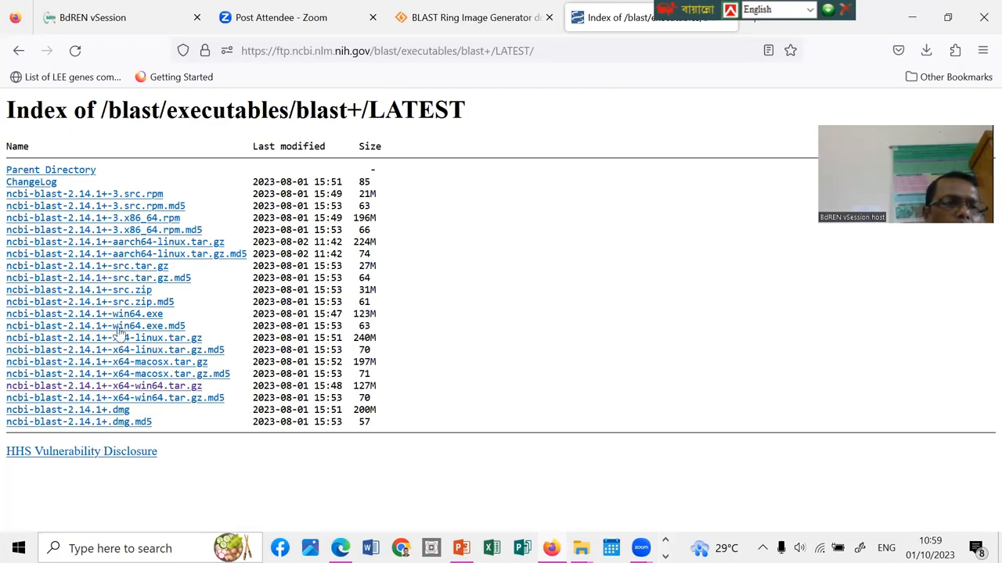
mouse_move(79, 326)
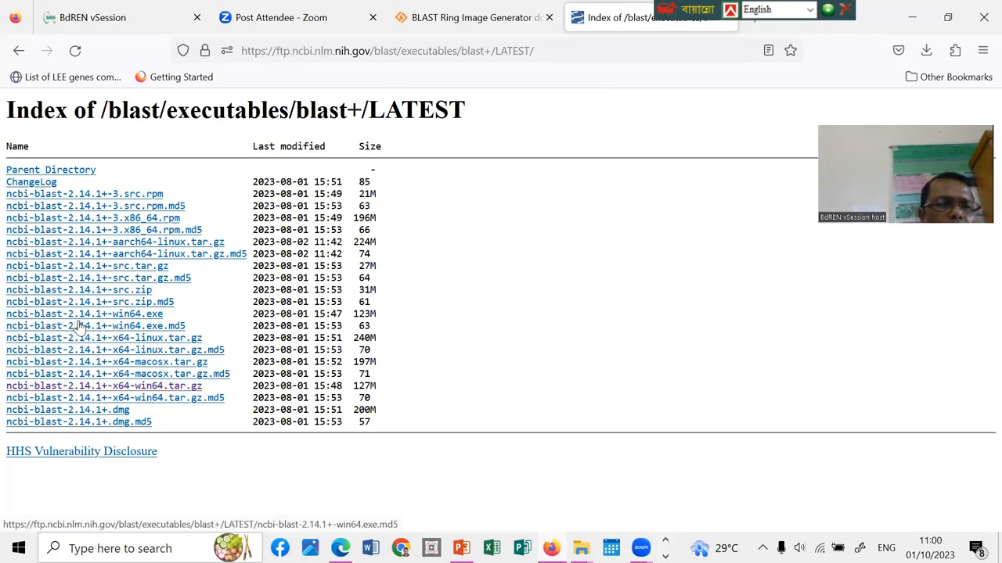
mouse_move(113, 319)
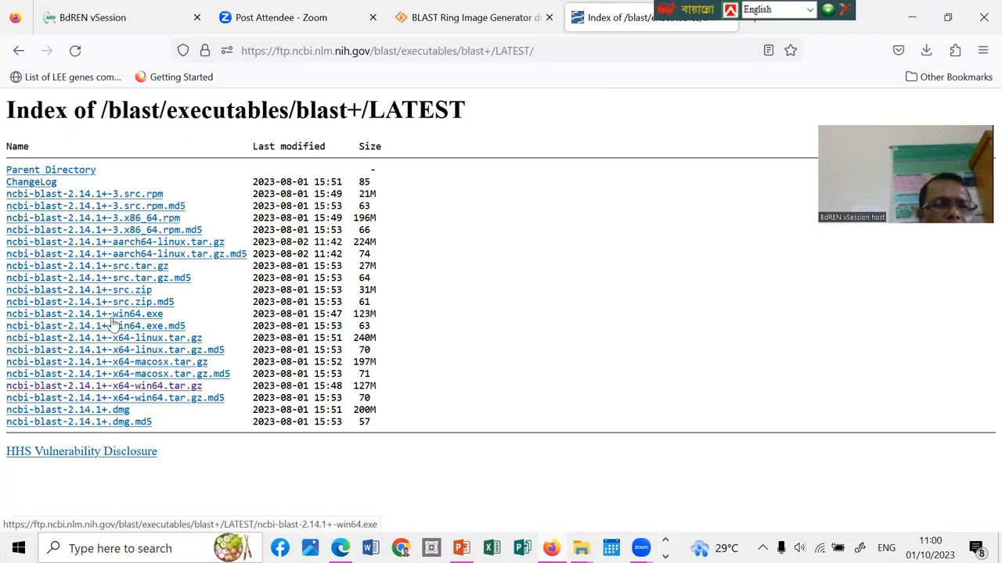
mouse_move(144, 313)
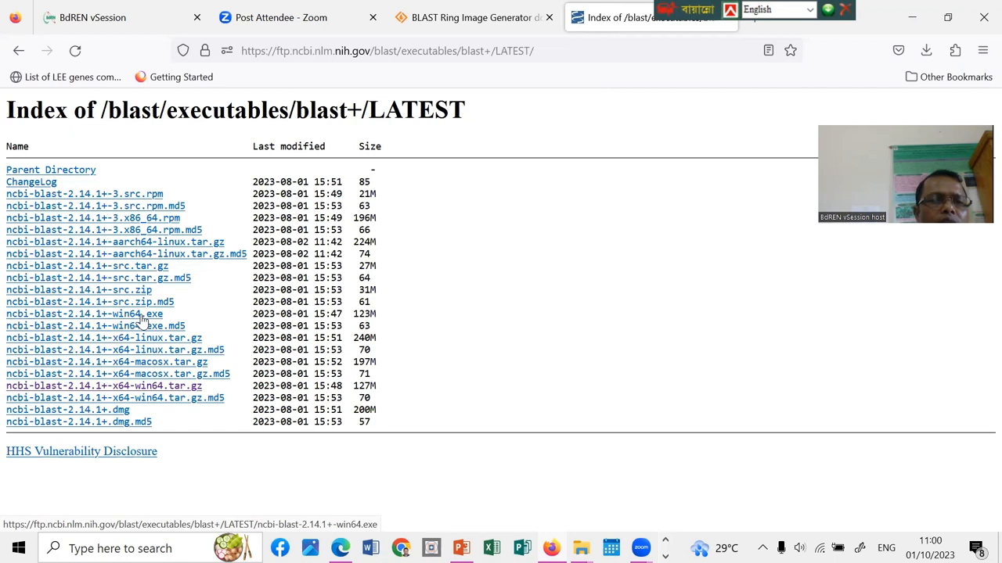
Download ncbi-blast-2.14.1+-win64.exe from the LATEST index.
left_click(78, 313)
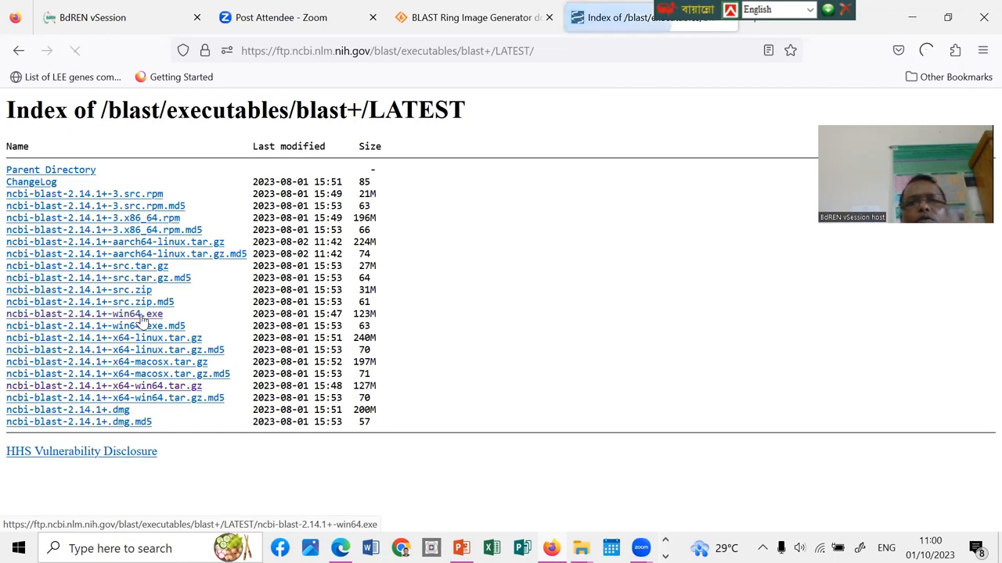
left_click(88, 313)
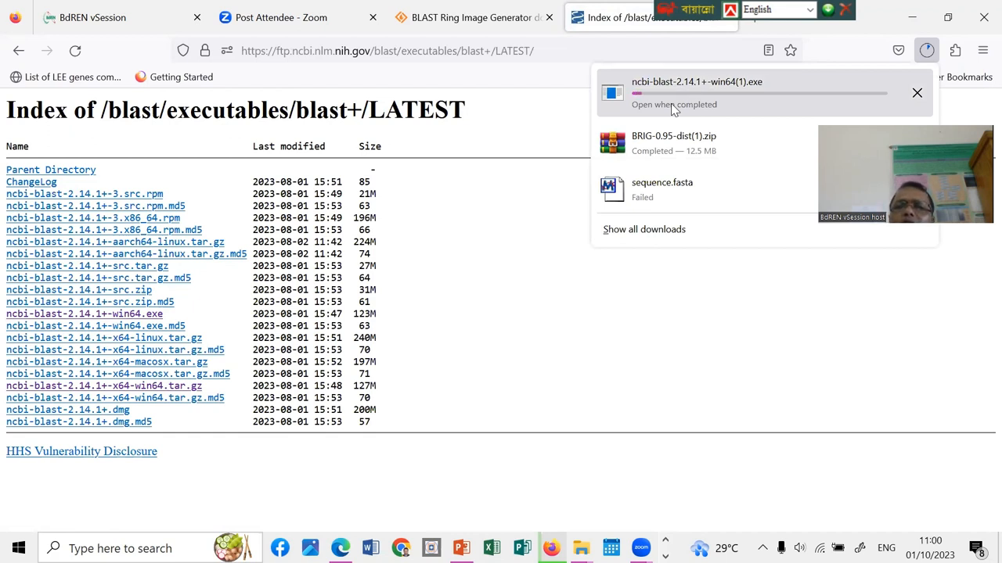
mouse_move(739, 92)
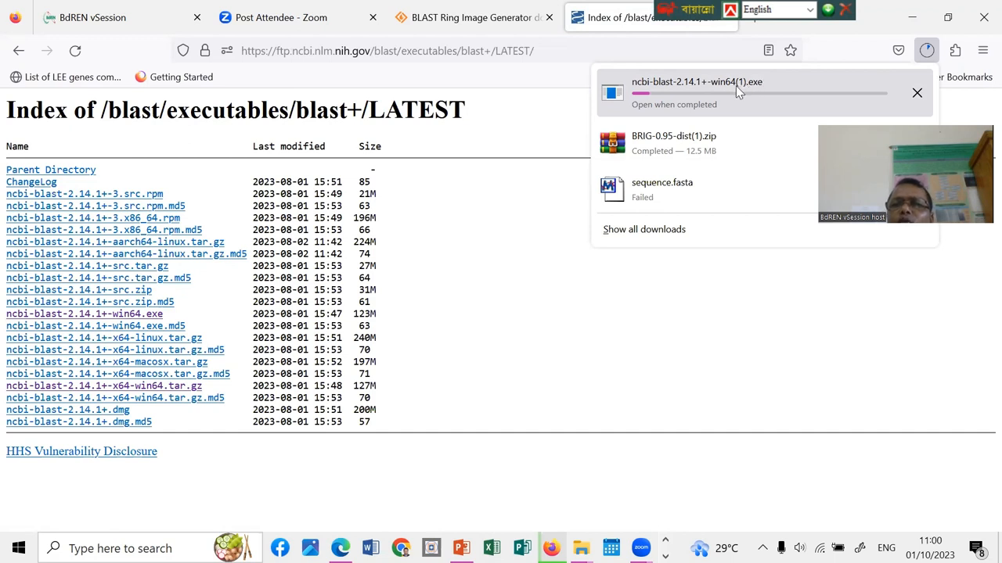
mouse_move(739, 88)
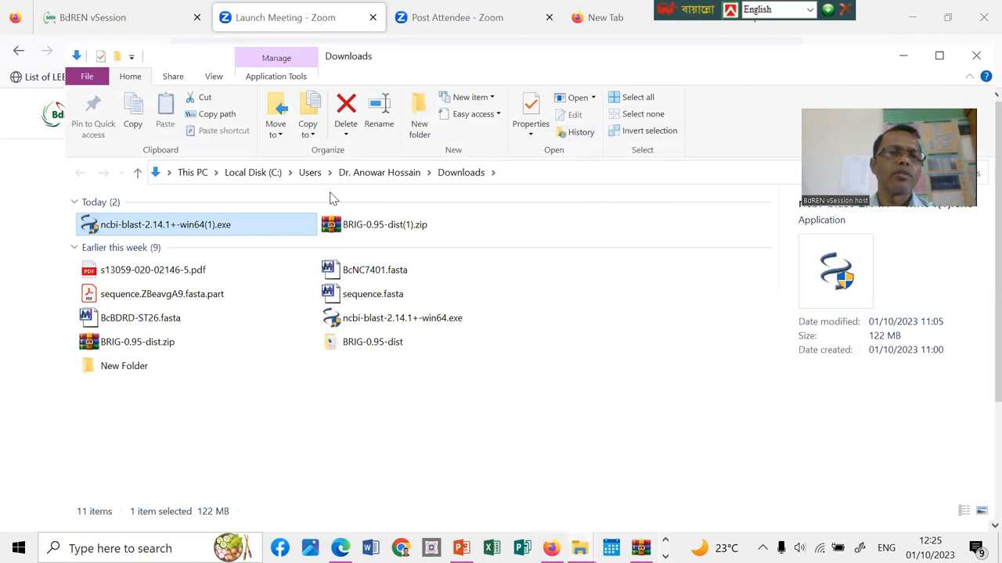
mouse_move(188, 232)
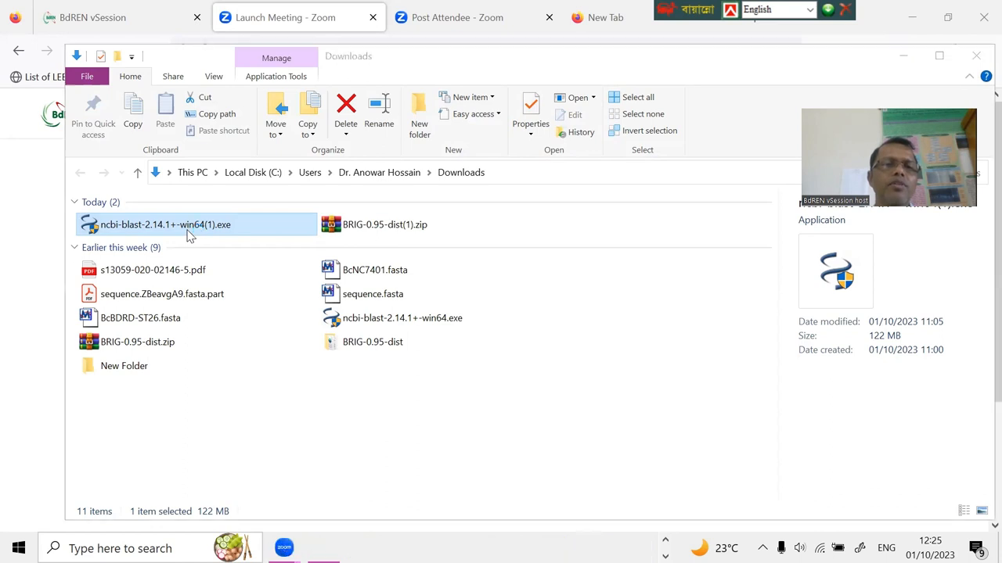
Run the ncbi-blast-2.14.1+ installer, agreeing to the license and installing to the default Program Files folder, then close it.
double_click(166, 226)
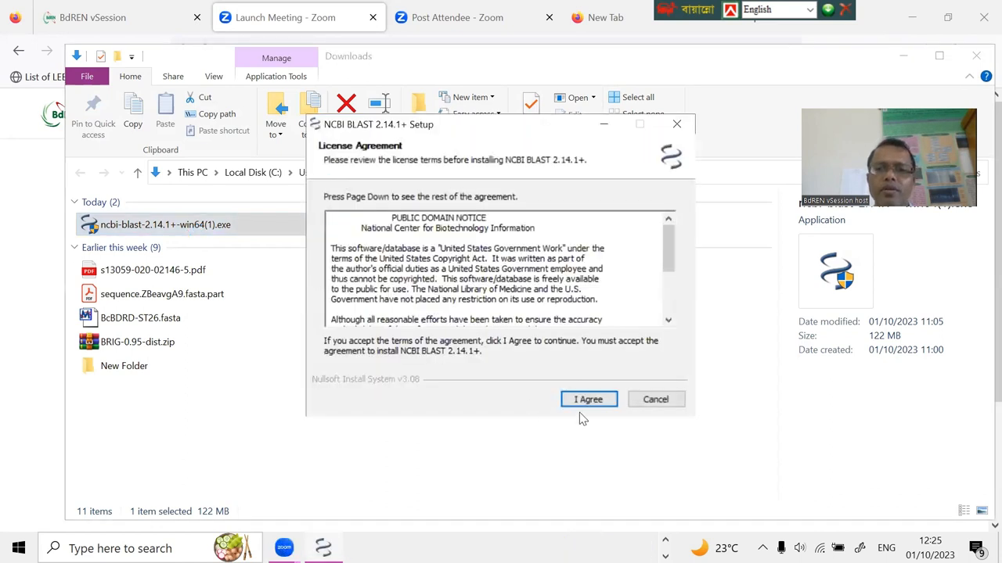
left_click(589, 399)
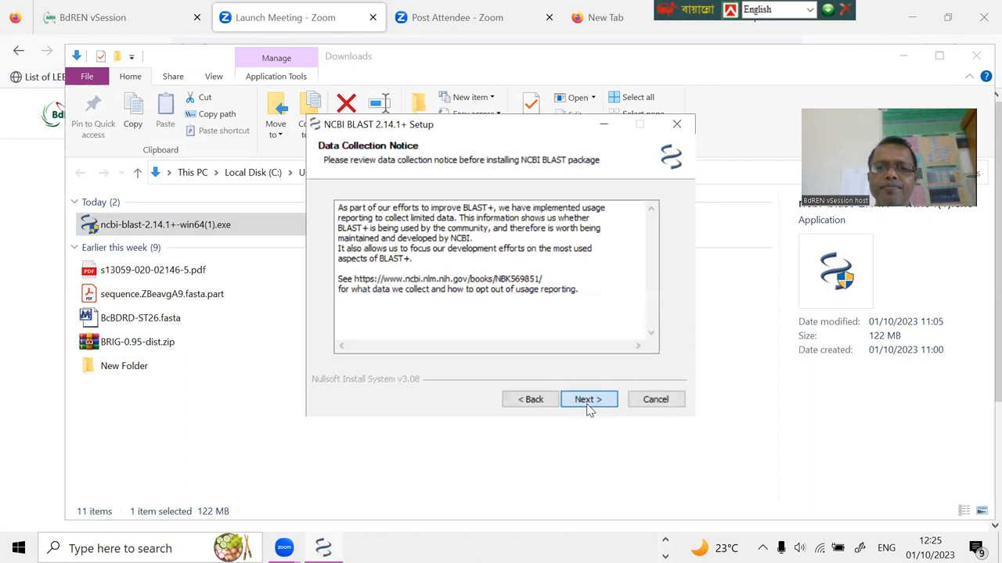
left_click(589, 399)
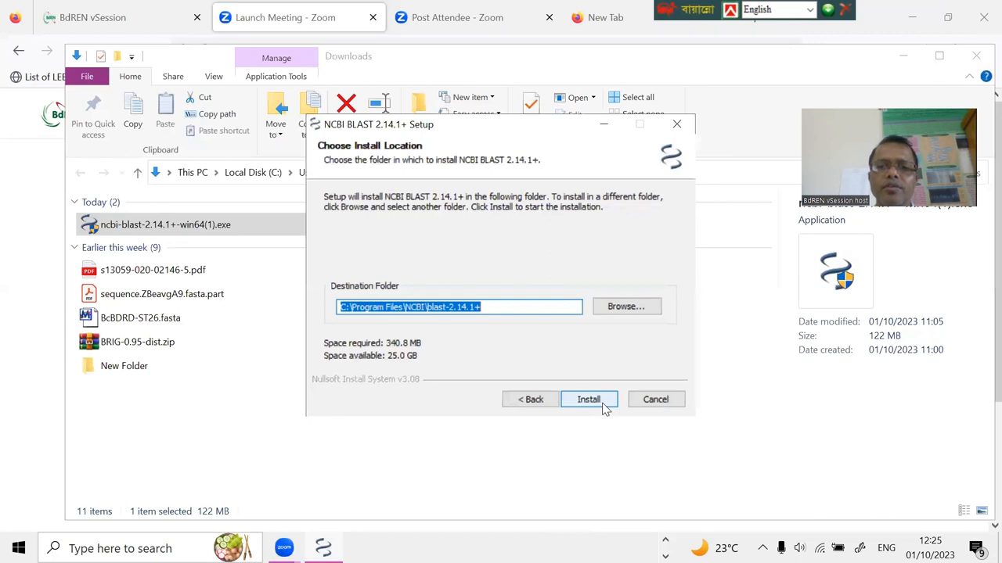
left_click(589, 399)
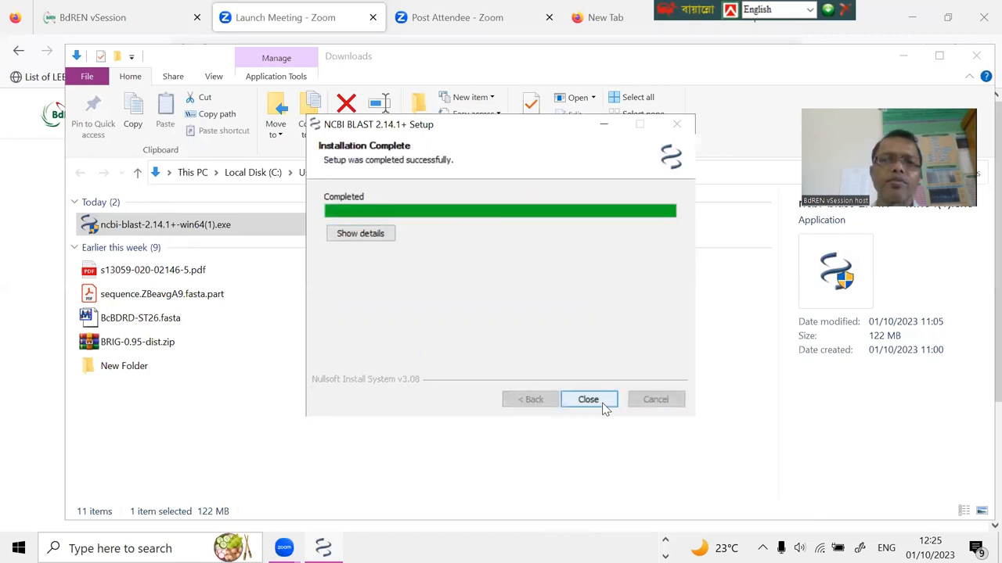
left_click(589, 399)
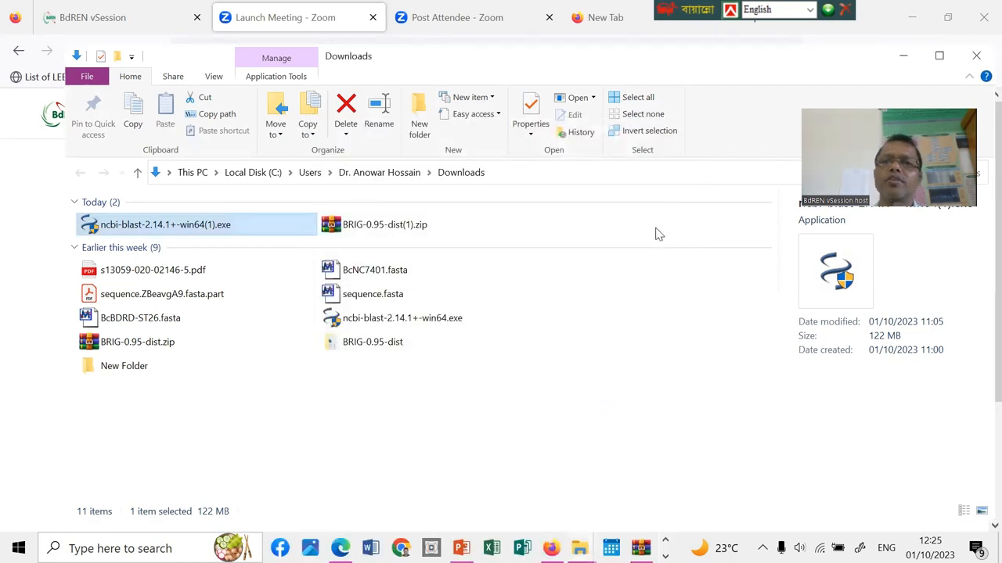
mouse_move(414, 341)
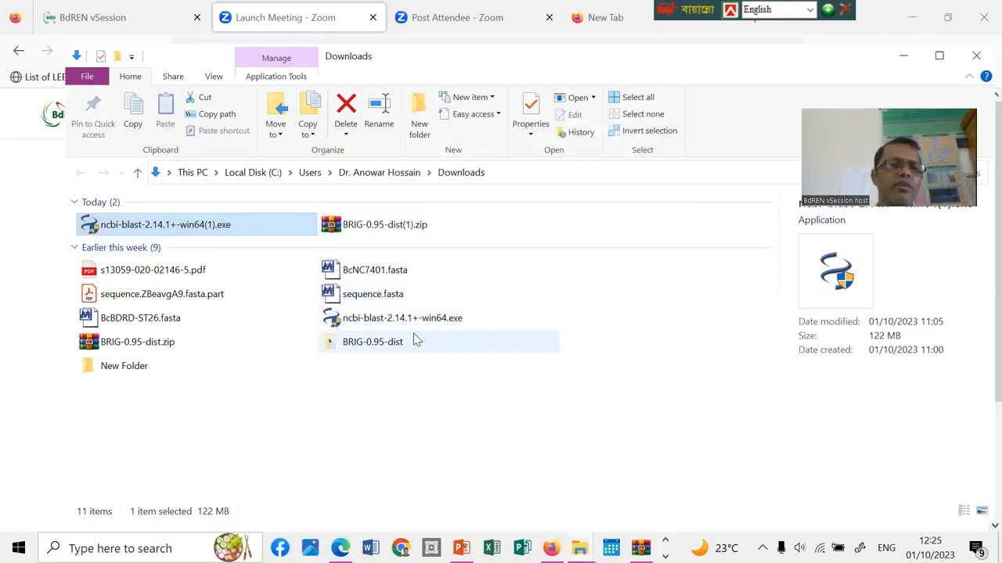
mouse_move(738, 176)
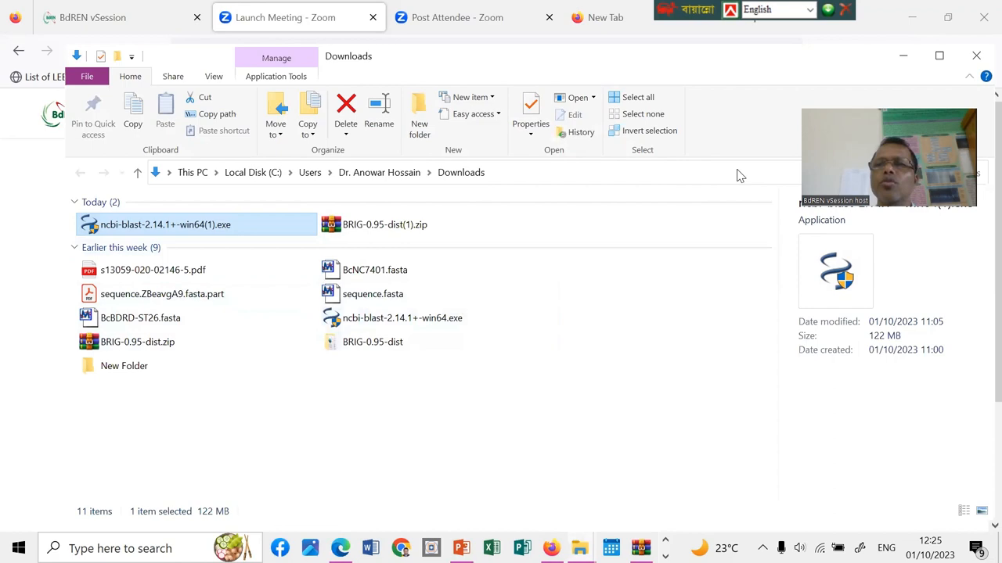
mouse_move(914, 18)
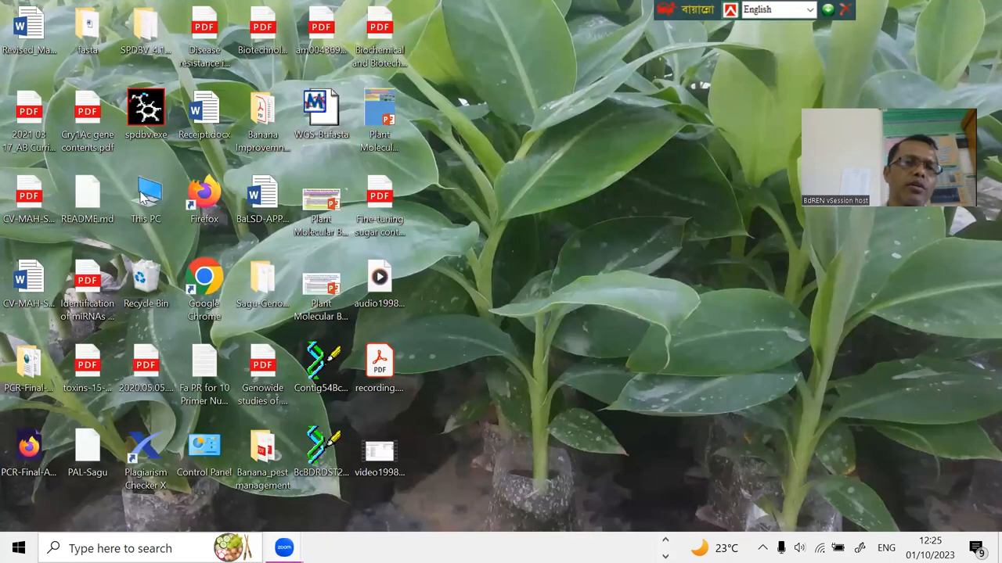
double_click(145, 193)
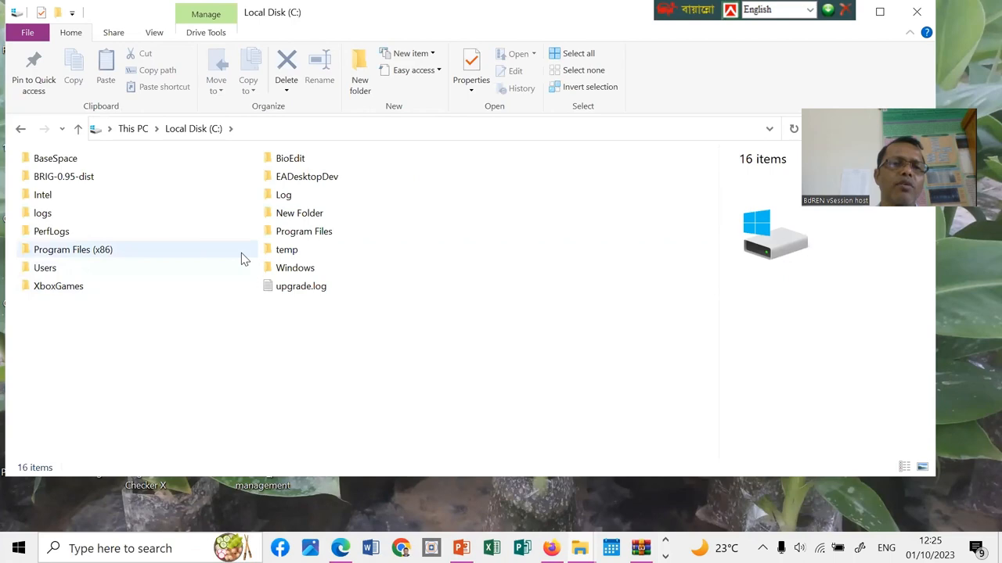
double_click(303, 232)
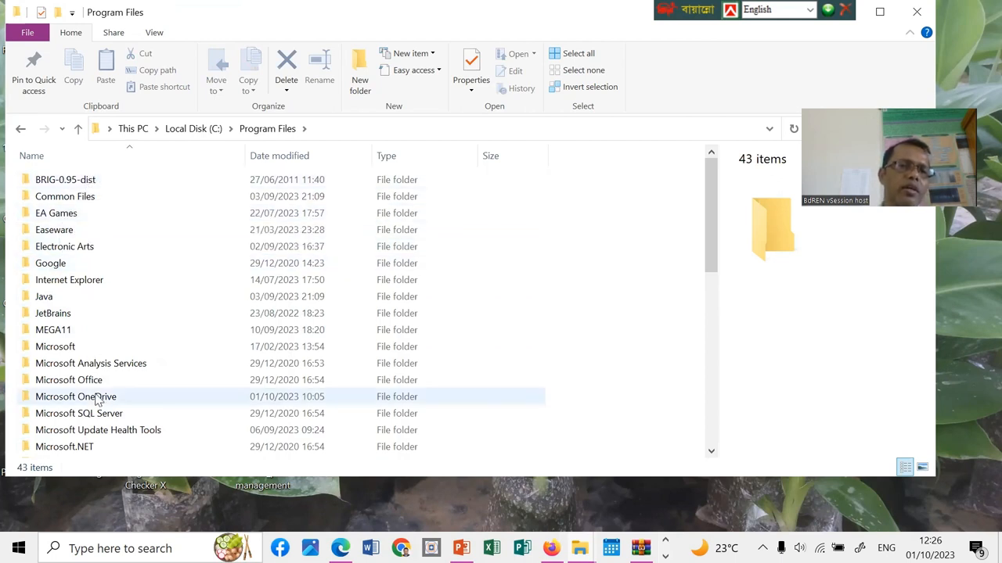
scroll("down", 3)
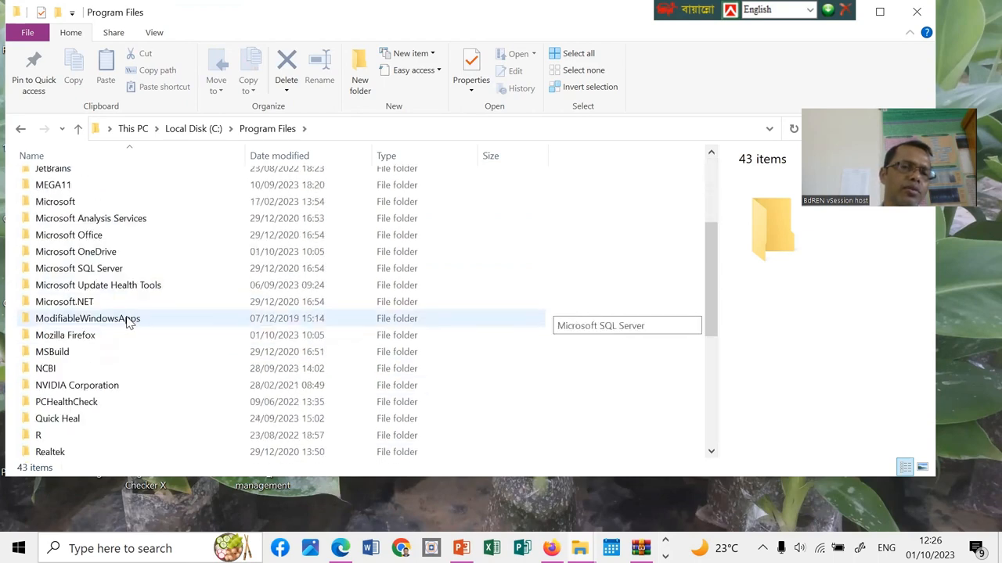
left_click(44, 285)
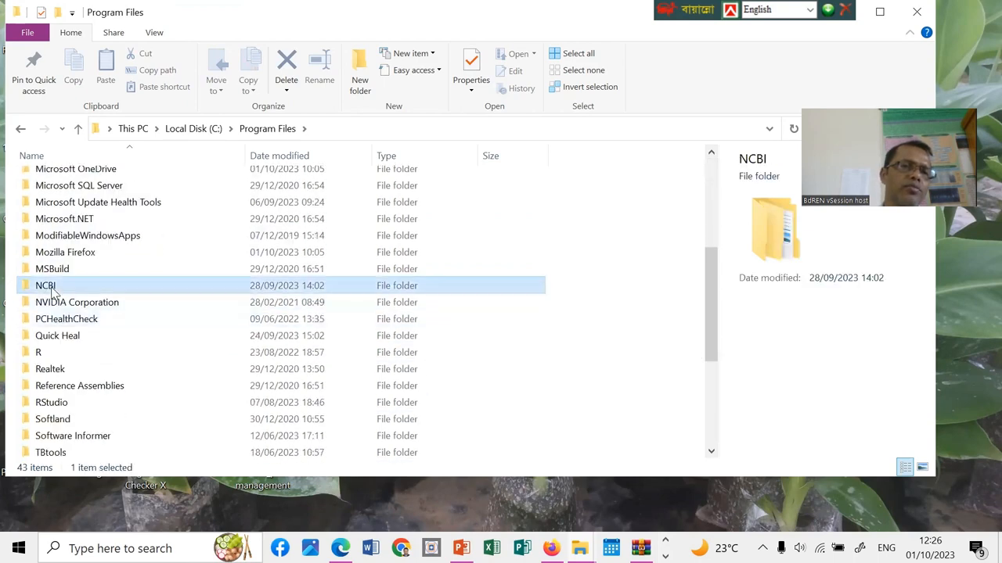
double_click(45, 285)
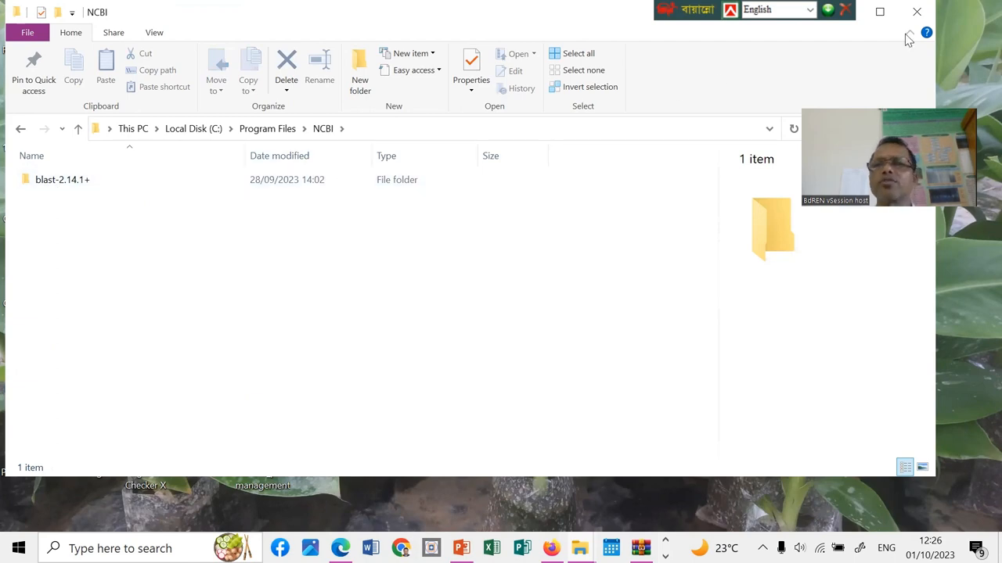
left_click(916, 12)
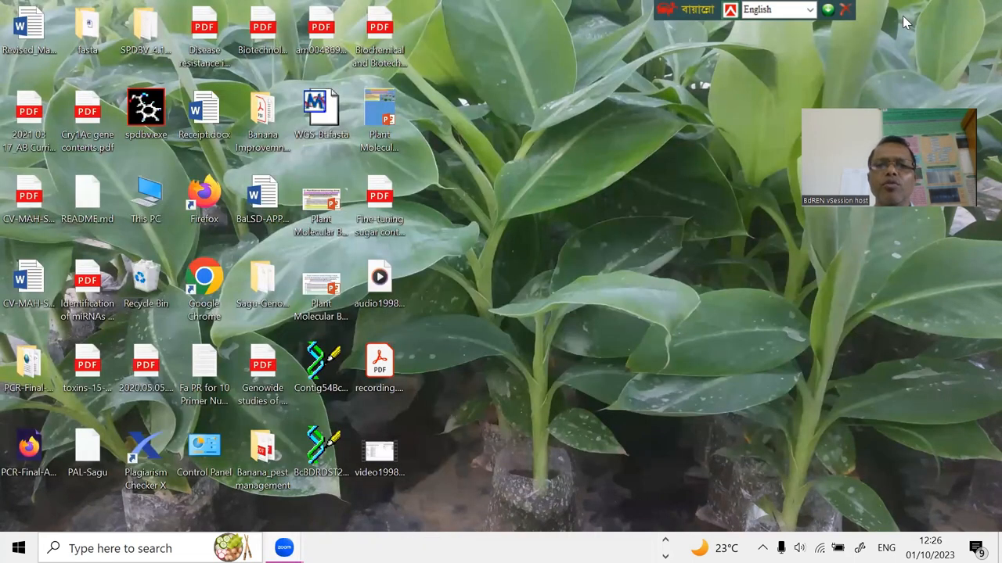
mouse_move(434, 155)
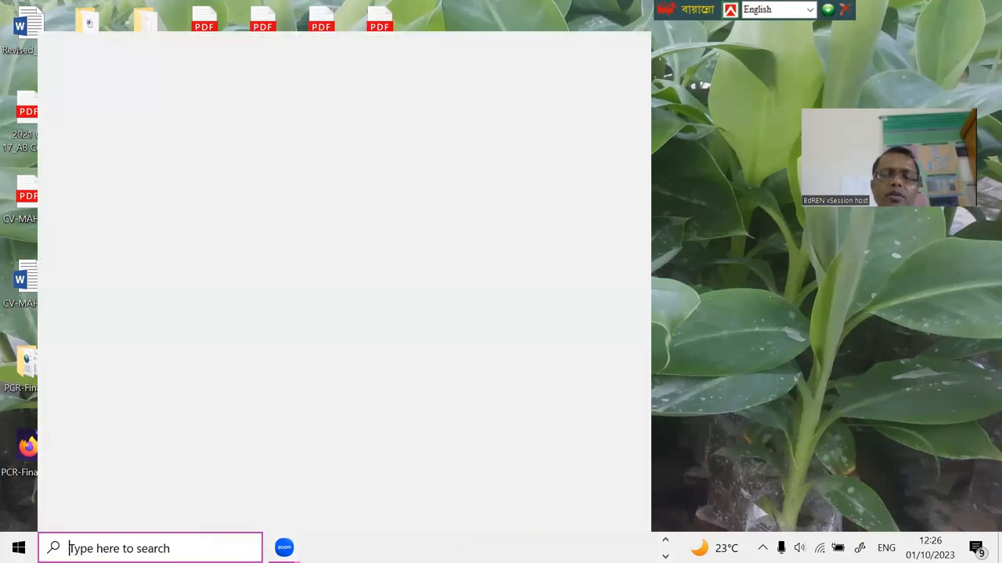
Launch Command Prompt from Windows search and run java.
left_click(149, 547)
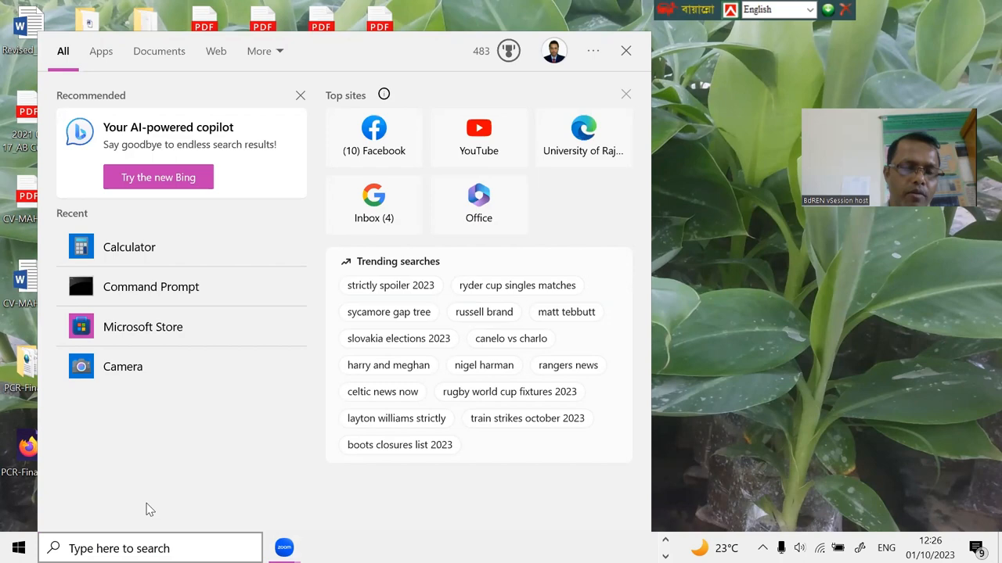
left_click(148, 548)
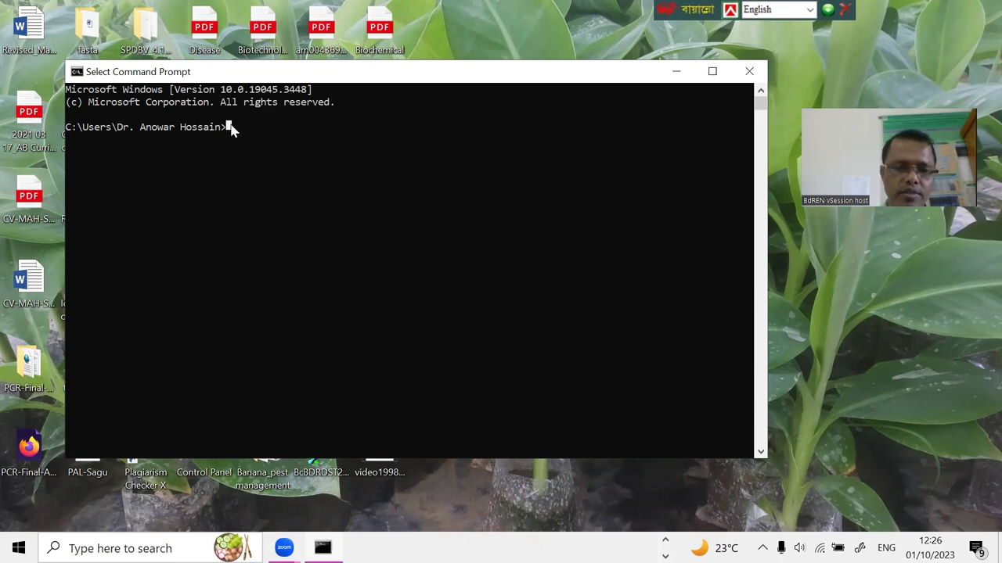
type("java")
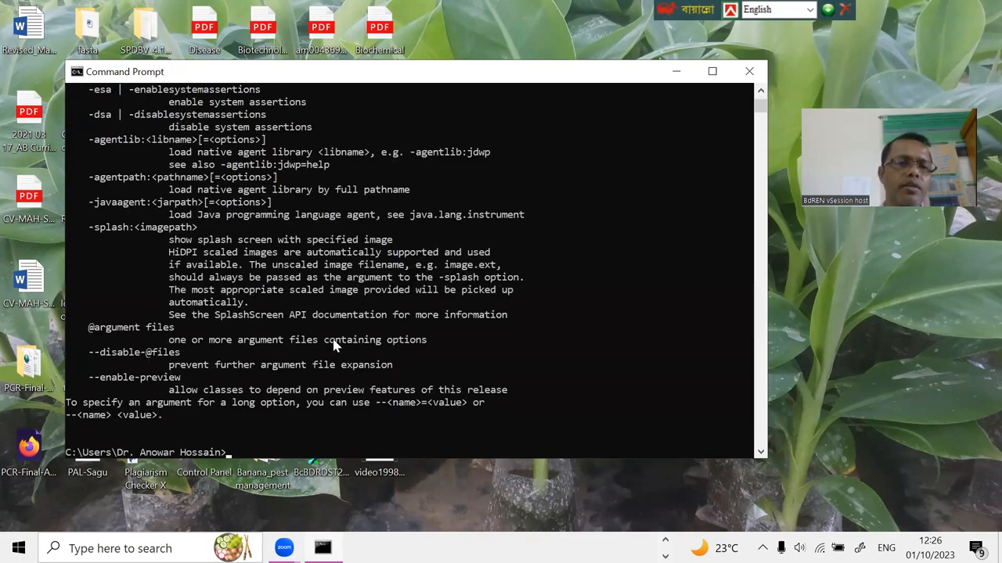
scroll("down", 3)
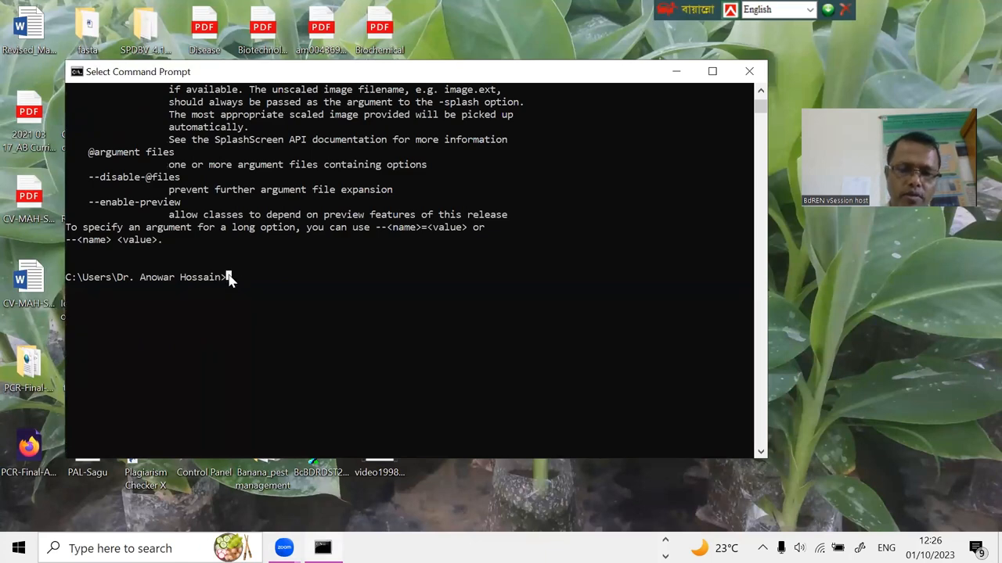
Run java -version, after a misspelled first attempt, to confirm Java 20.0.2 is installed.
type("jav")
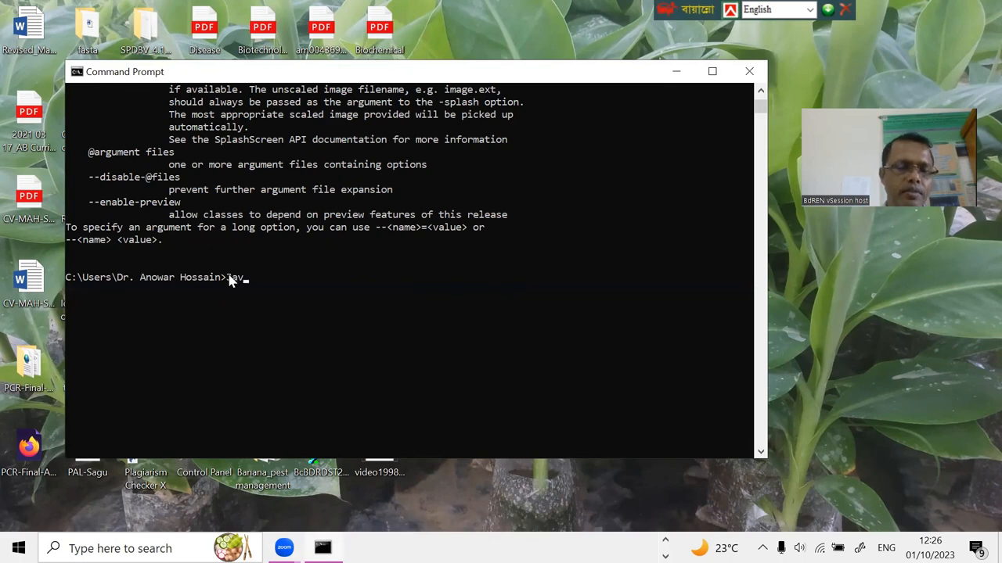
type("va")
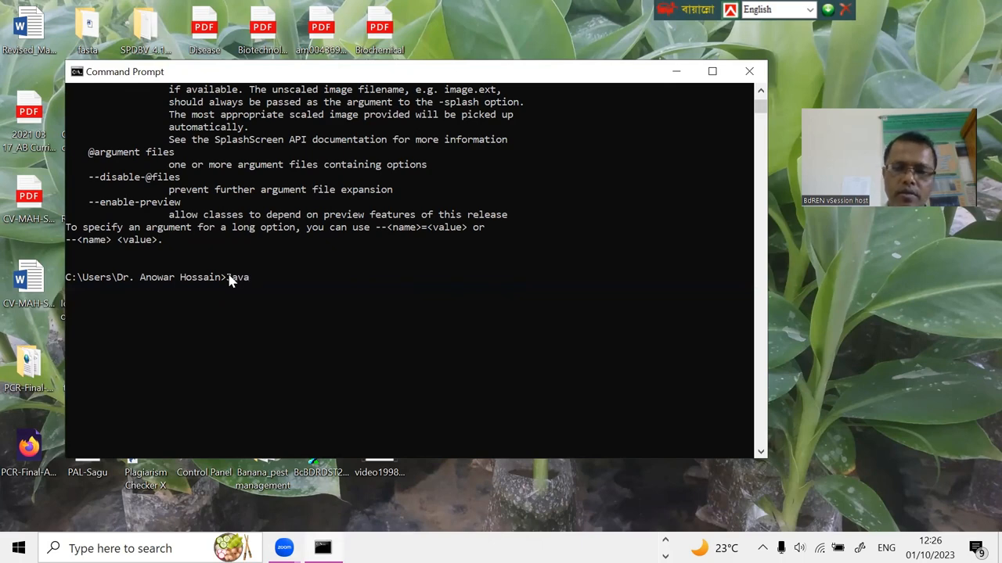
type("-vert")
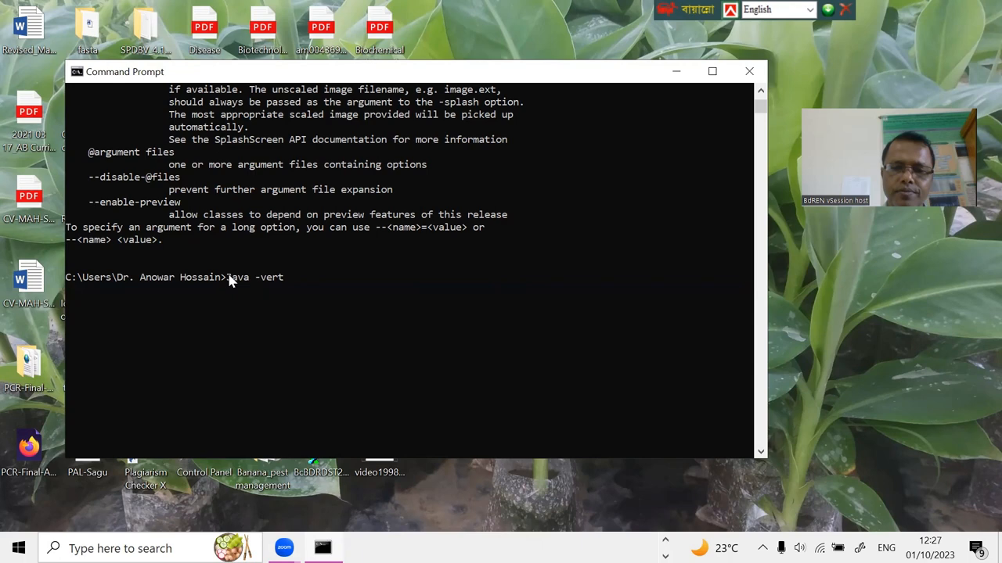
type("ion")
type("Ja")
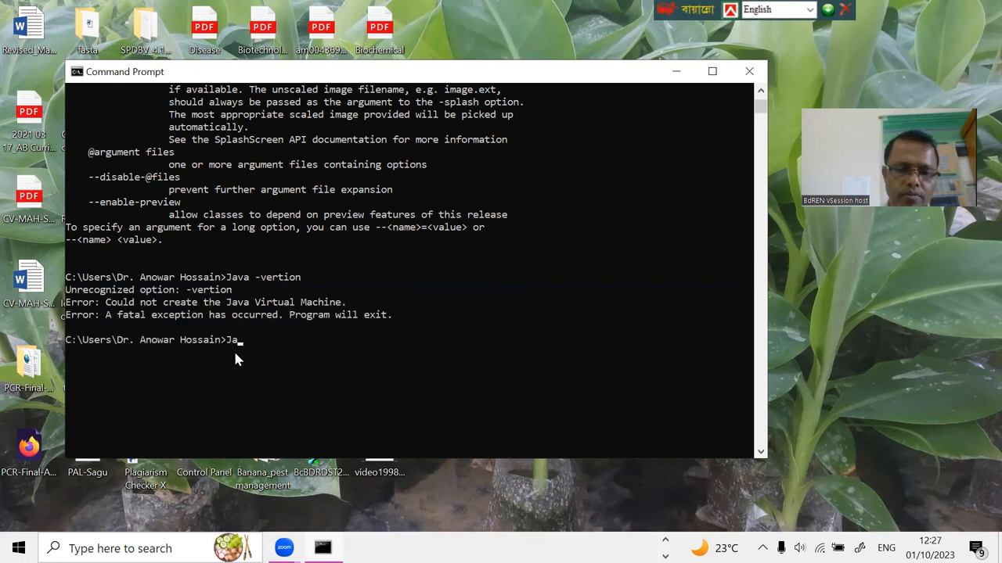
type("va")
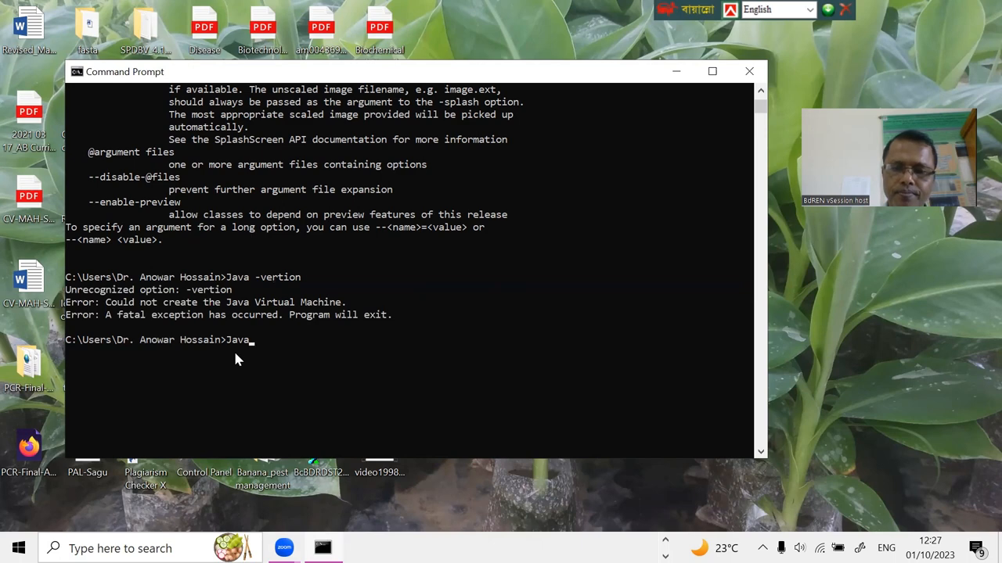
type("-version")
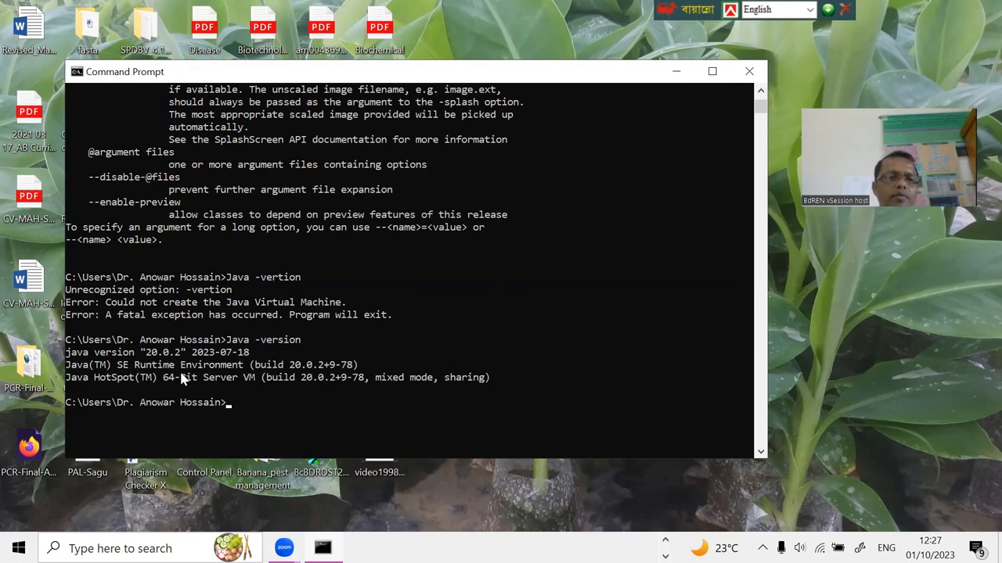
mouse_move(172, 387)
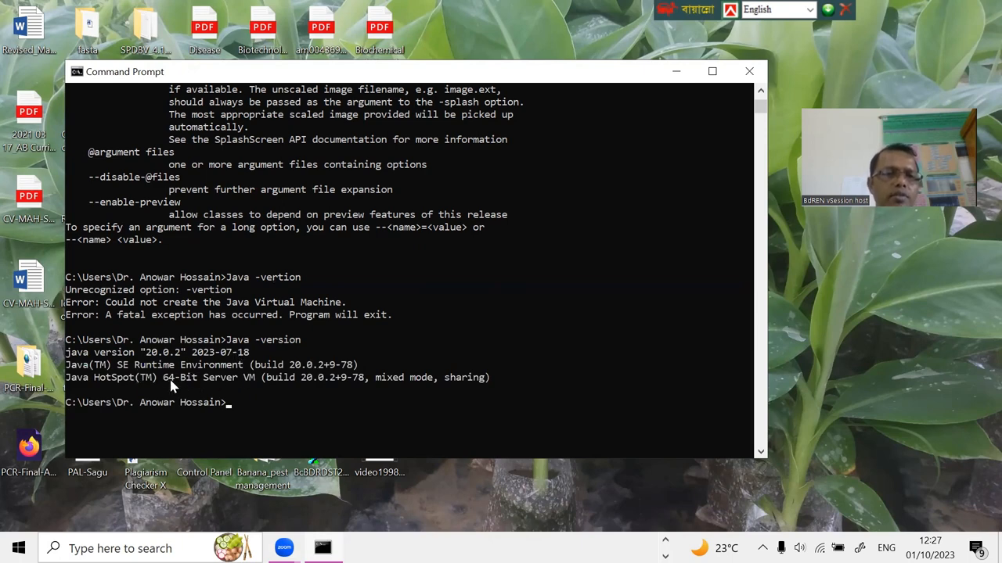
mouse_move(302, 384)
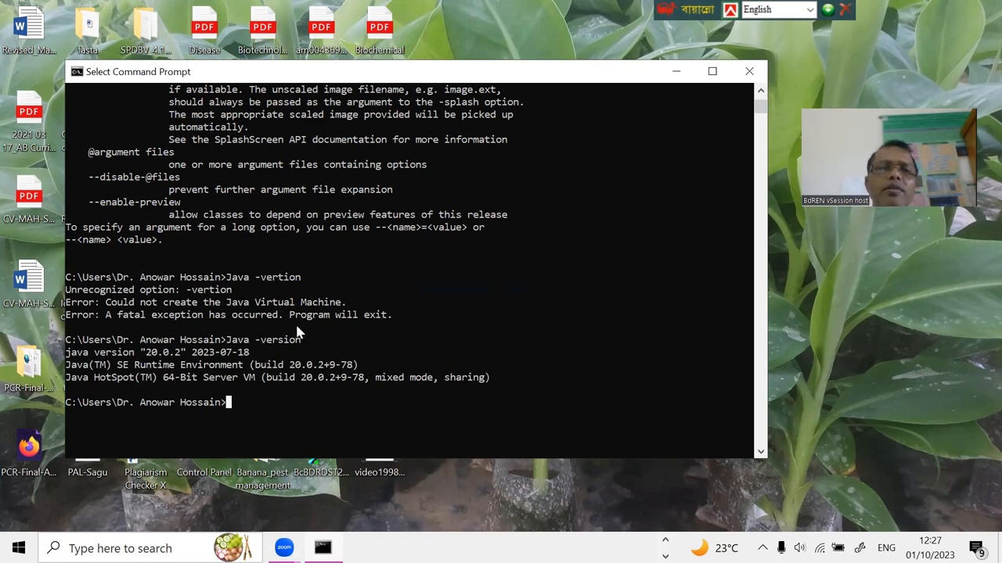
mouse_move(664, 78)
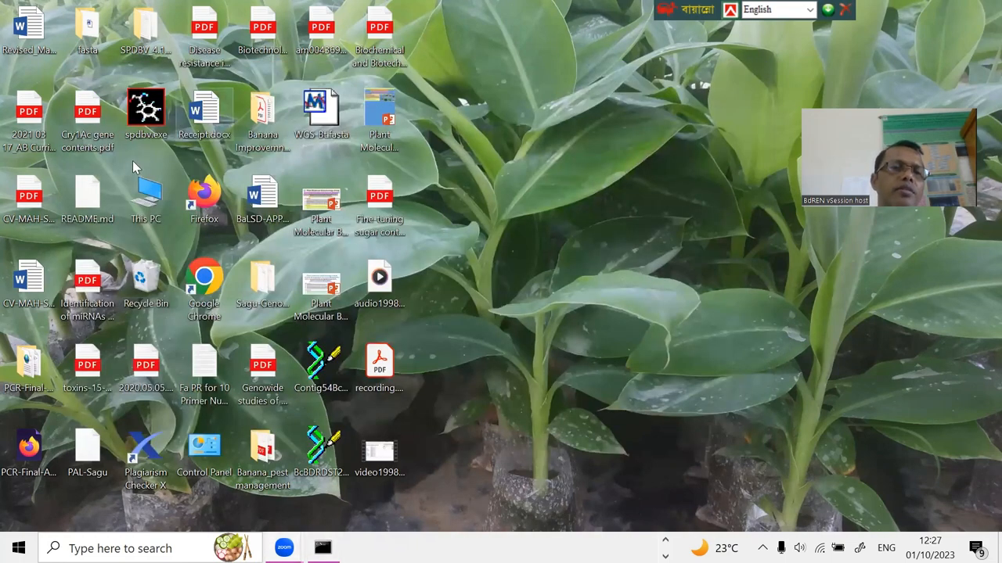
Navigate to C:\BRIG-0.95-dist in File Explorer and launch BRIG.jar.
double_click(146, 194)
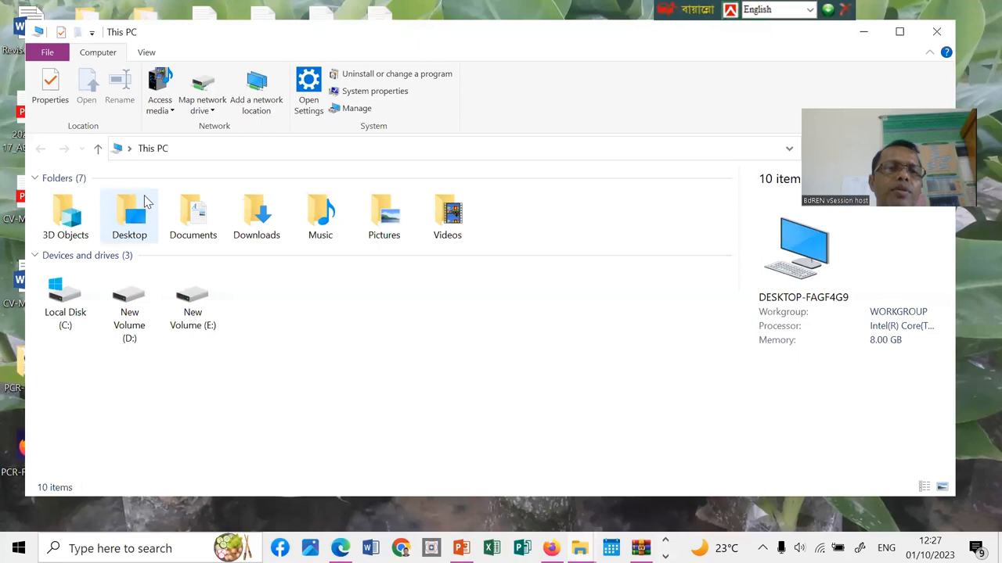
double_click(191, 305)
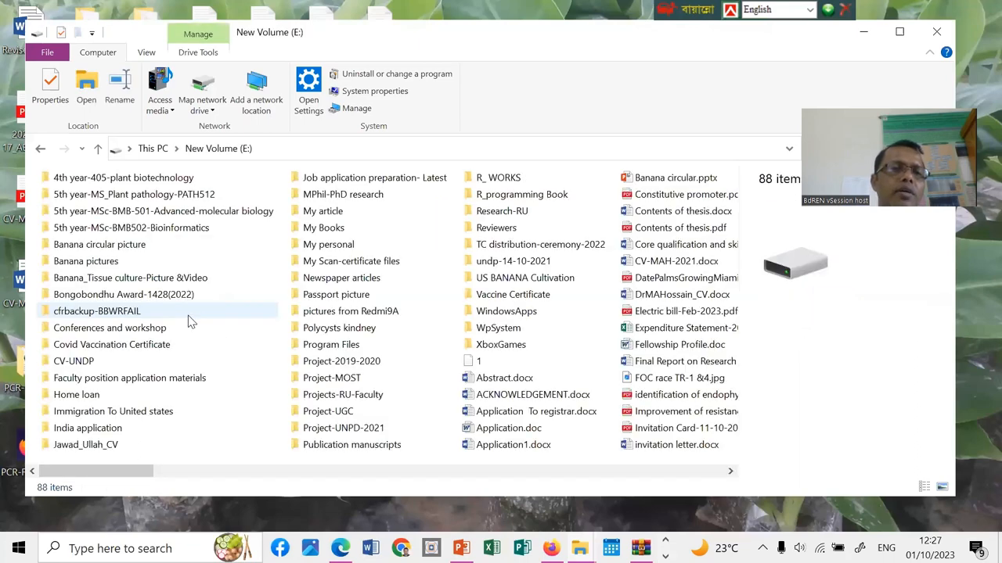
left_click(48, 149)
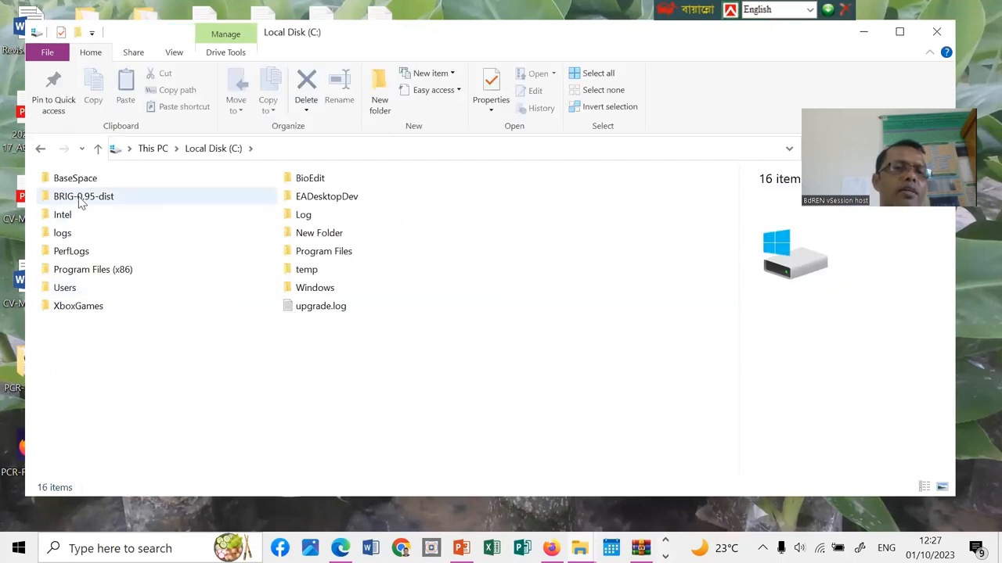
mouse_move(84, 202)
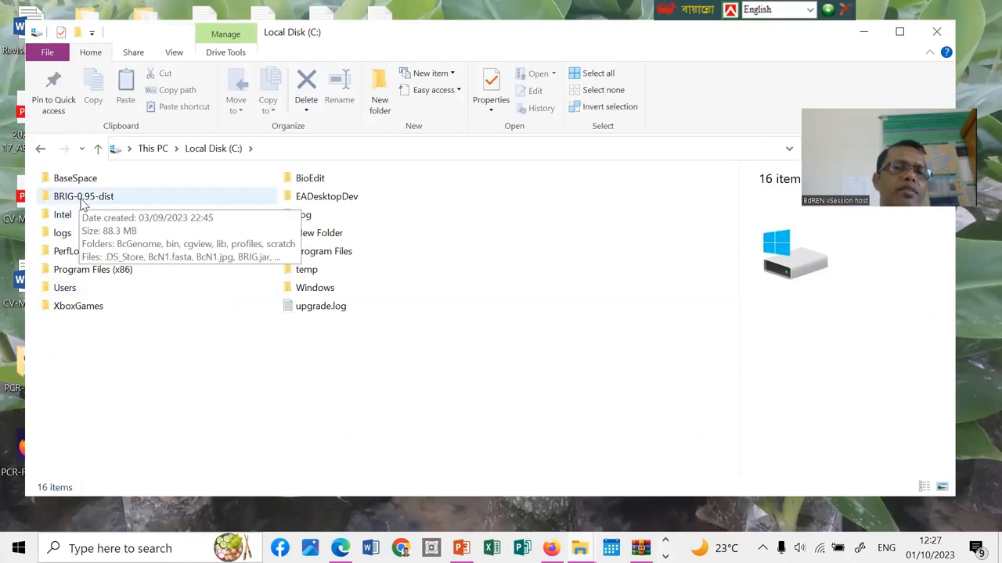
double_click(83, 196)
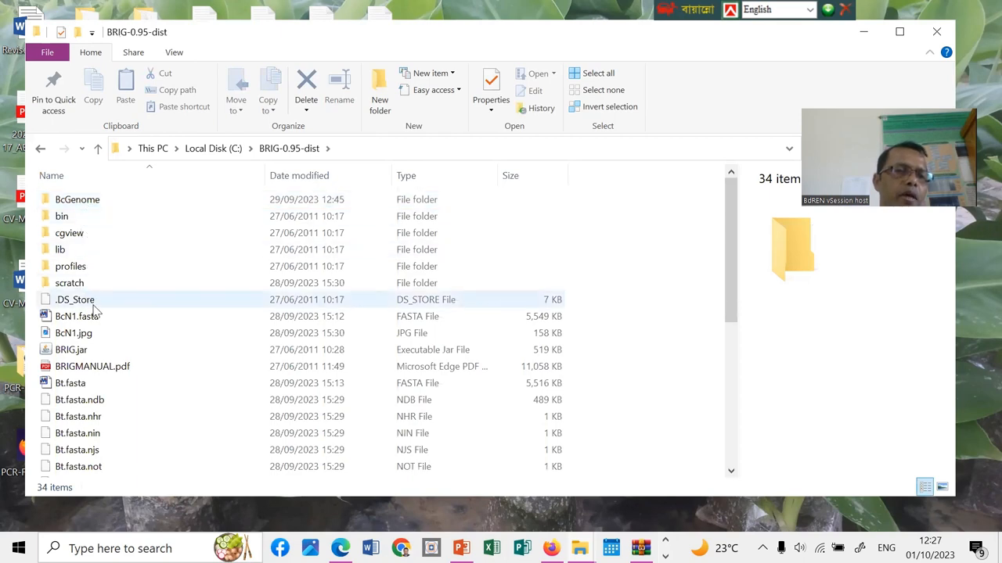
left_click(72, 350)
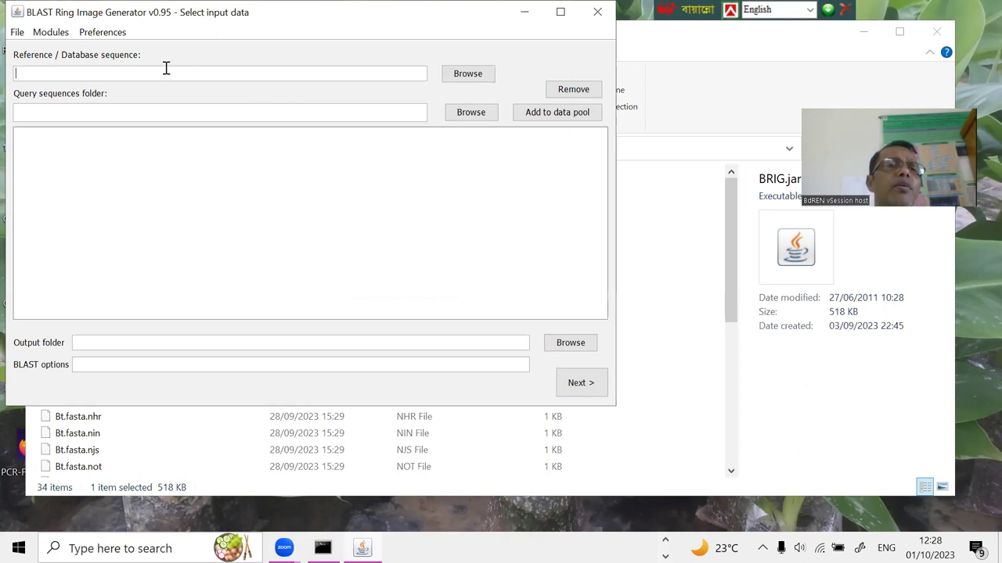
mouse_move(65, 66)
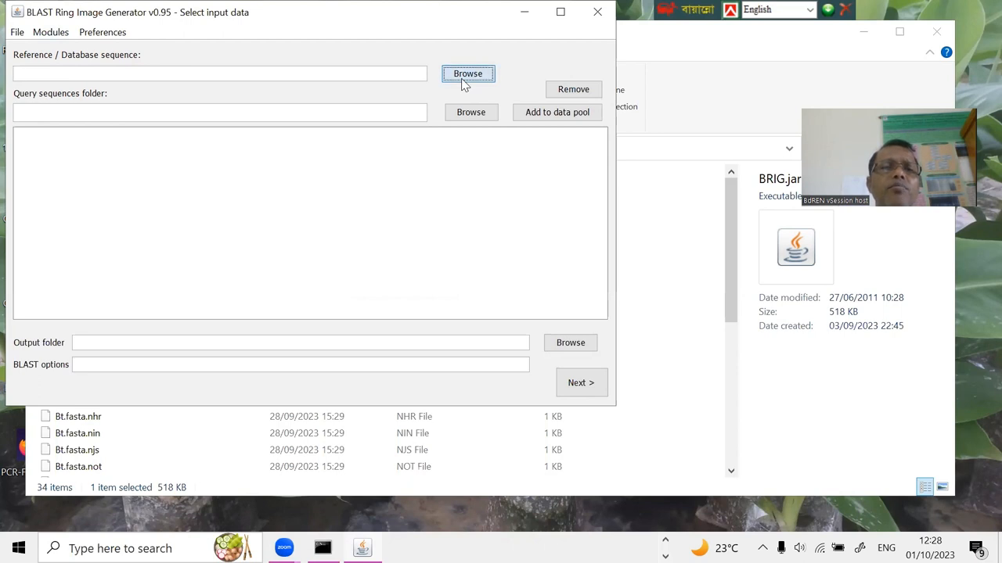
Set BcBDRD-ST26.fasta from C:\BRIG-0.95-dist\BcGenome as the reference sequence.
left_click(467, 74)
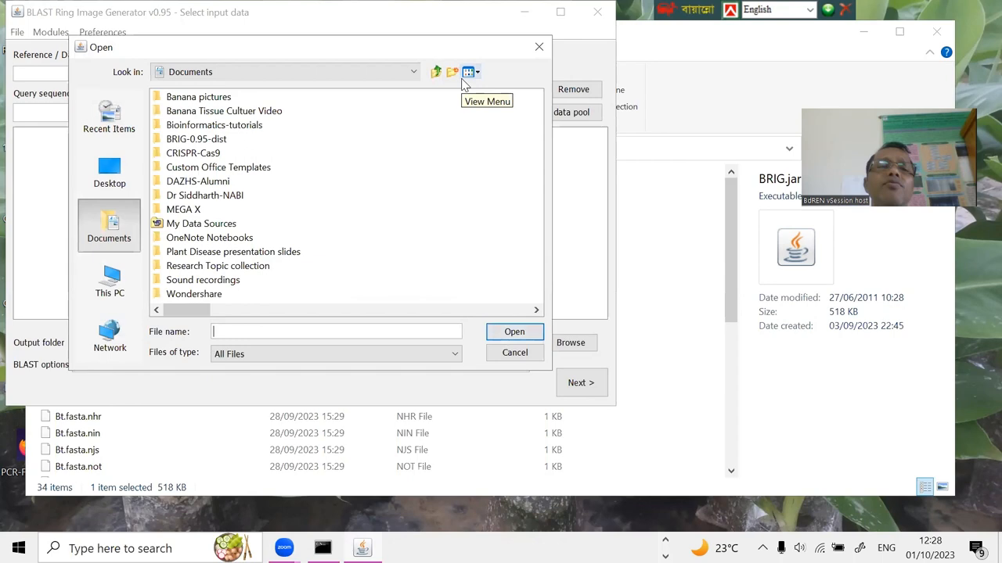
mouse_move(266, 221)
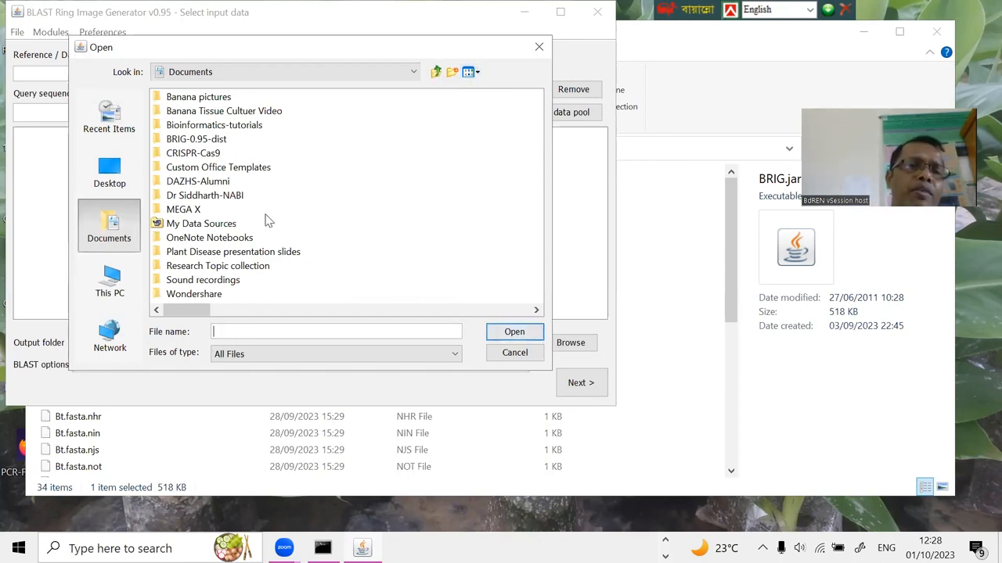
mouse_move(174, 166)
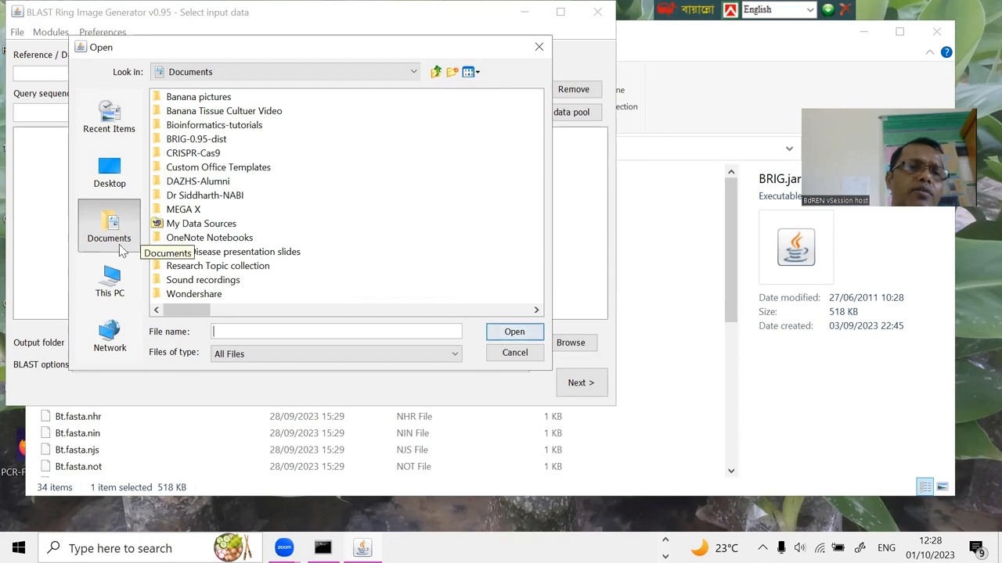
left_click(110, 280)
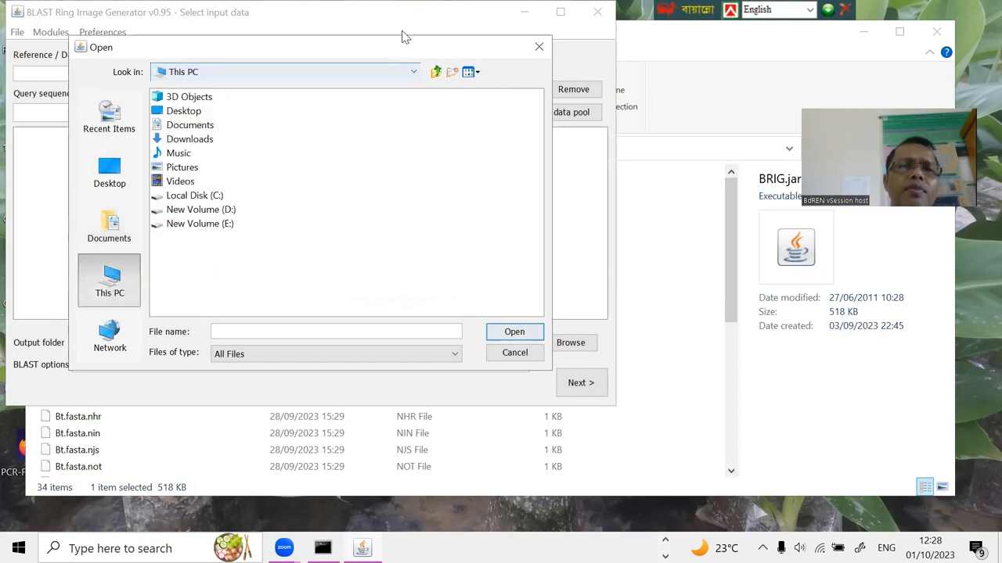
left_click(194, 194)
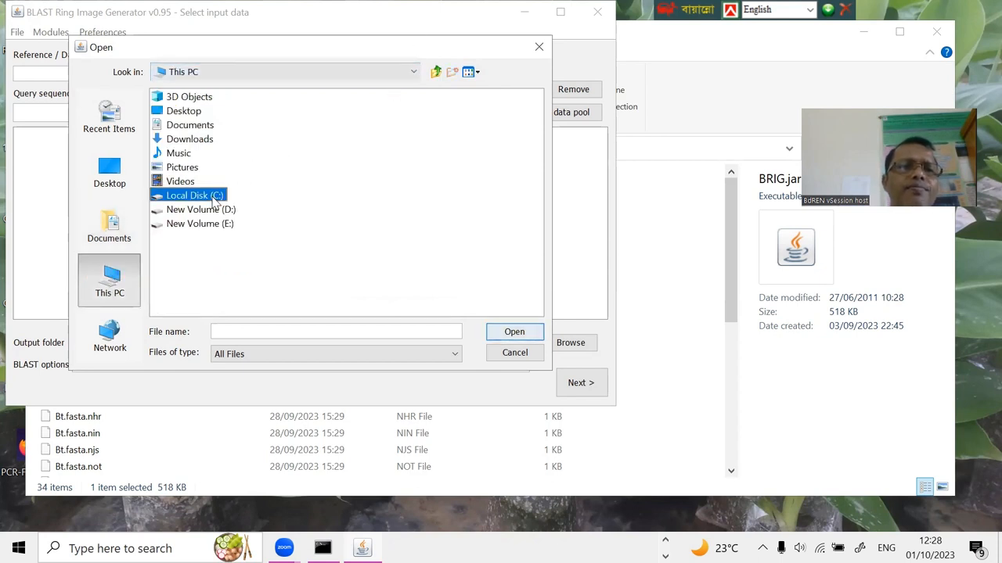
double_click(194, 194)
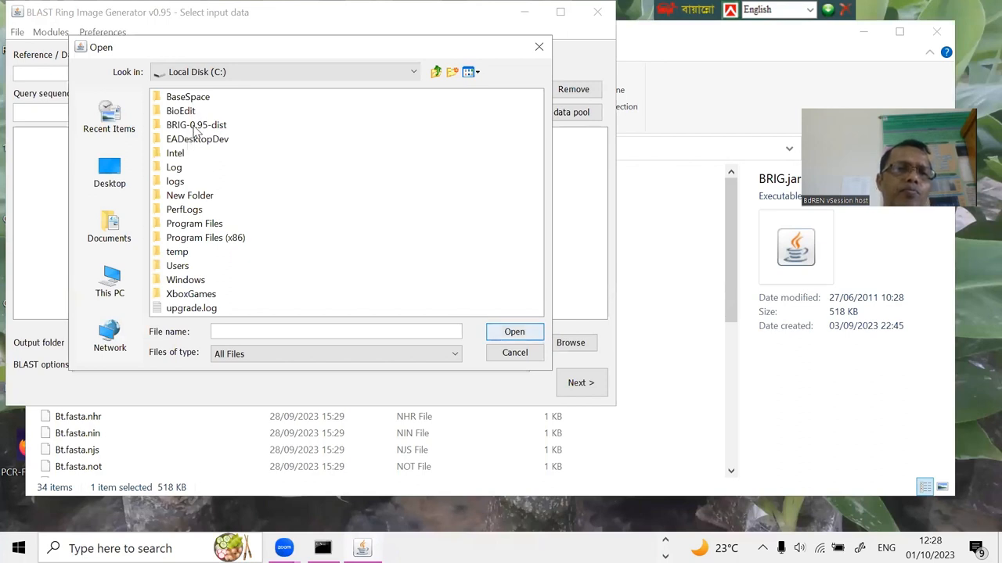
double_click(197, 125)
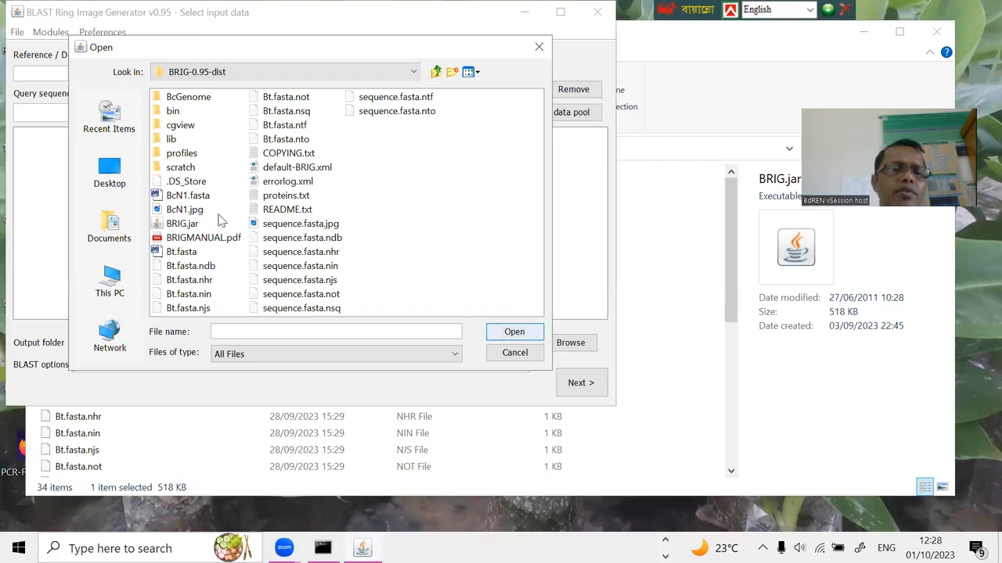
mouse_move(219, 216)
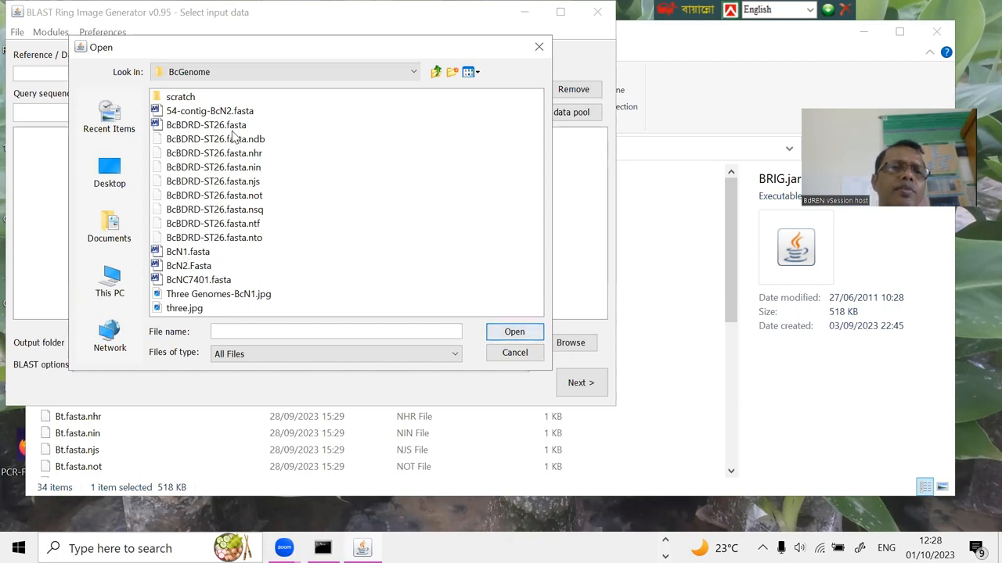
left_click(206, 126)
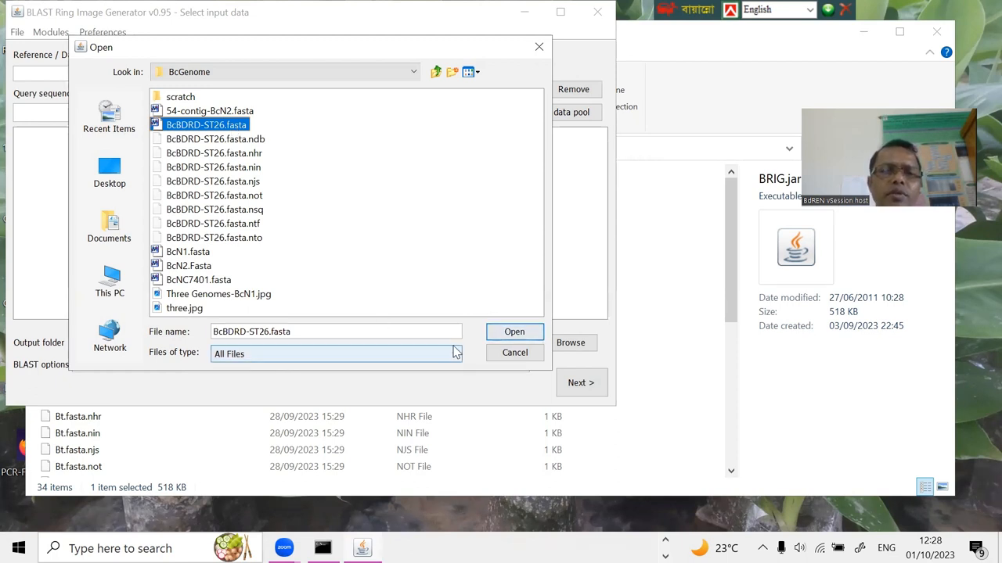
mouse_move(507, 333)
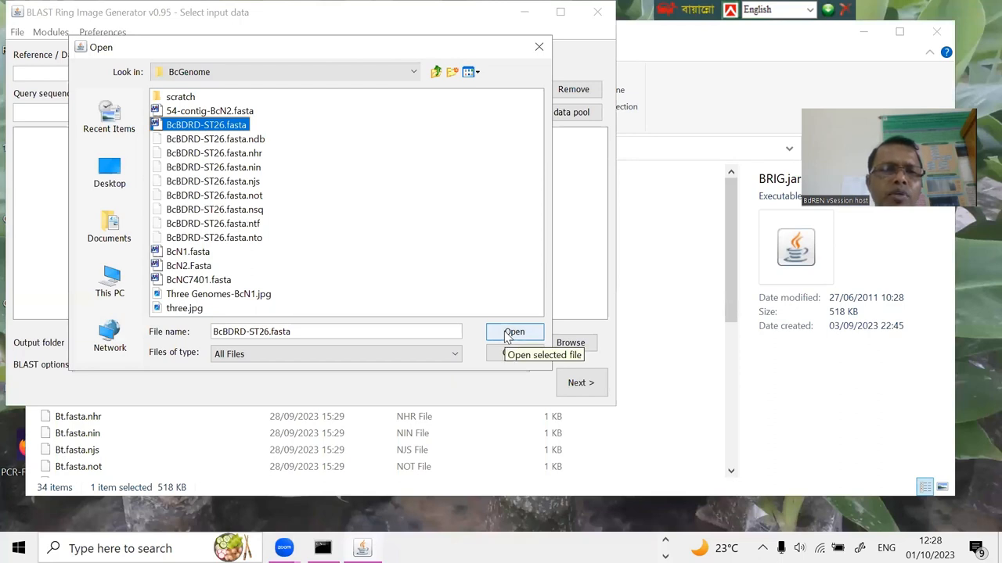
left_click(513, 332)
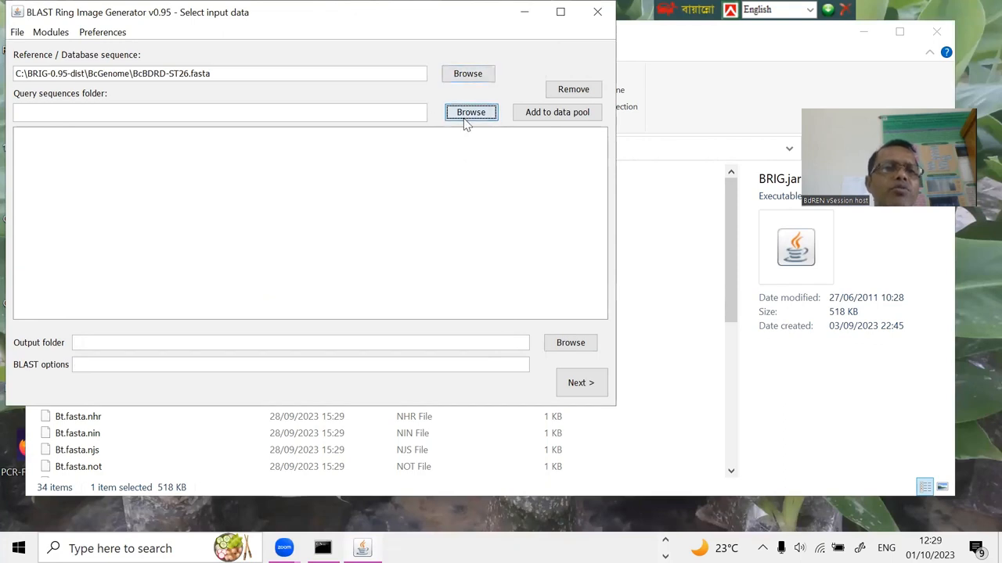
Choose BcBDRD-ST26.fasta from BcGenome as the query file and add it to the data pool.
left_click(469, 113)
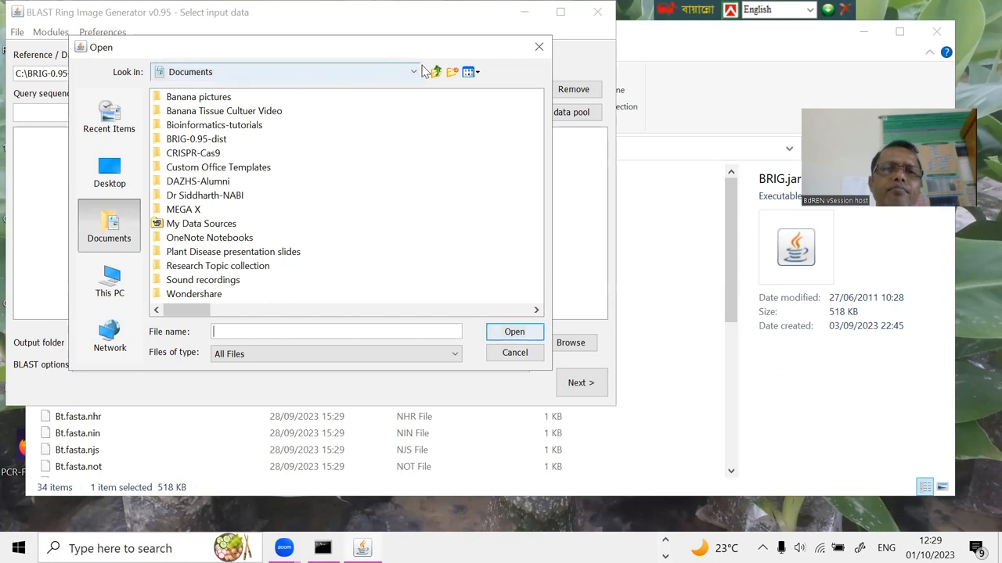
left_click(411, 72)
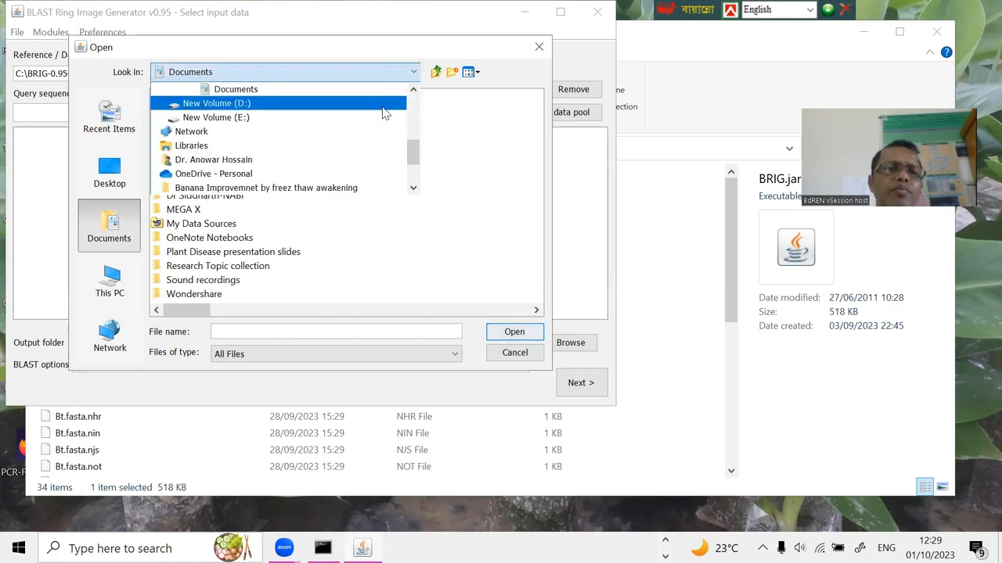
left_click(191, 146)
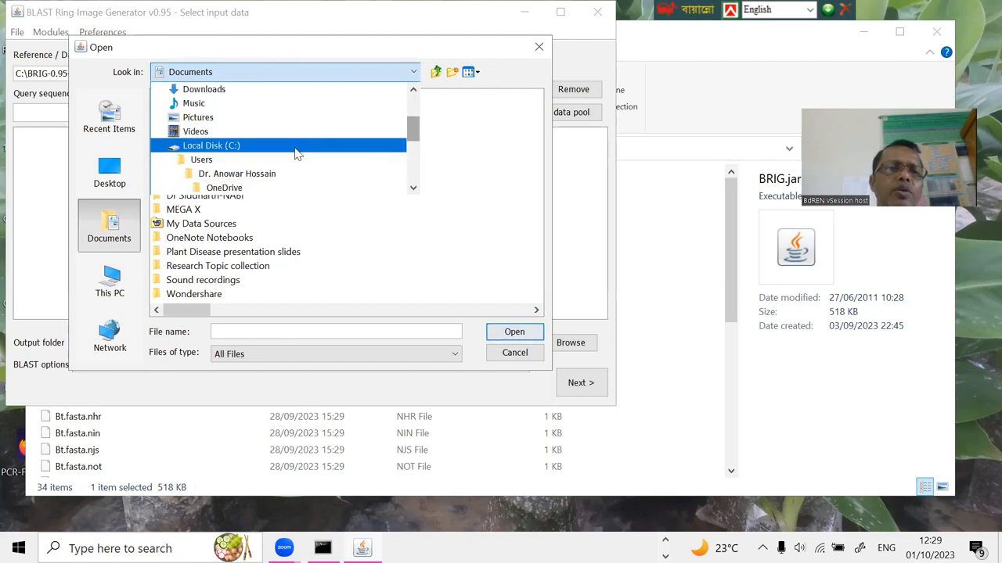
mouse_move(288, 148)
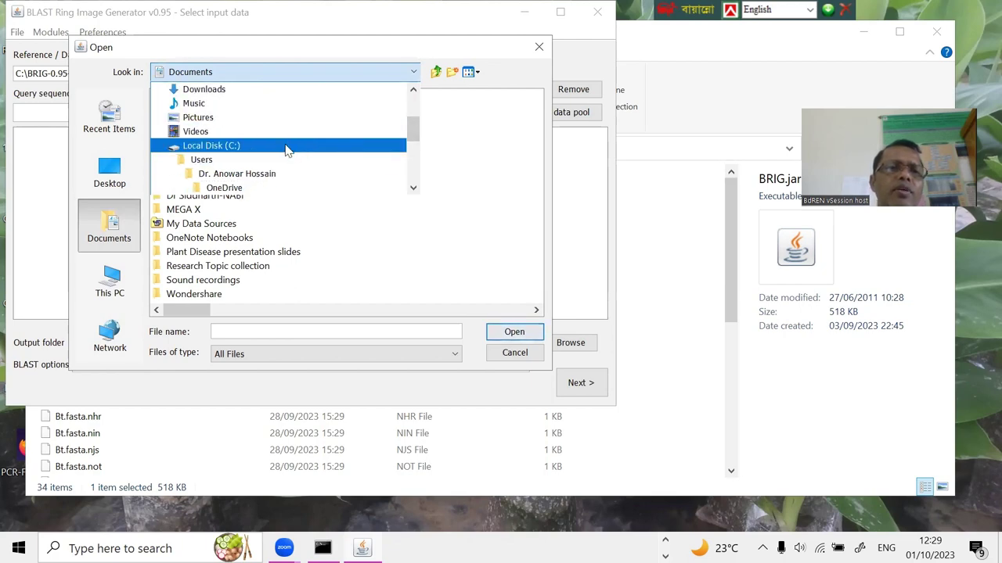
double_click(210, 145)
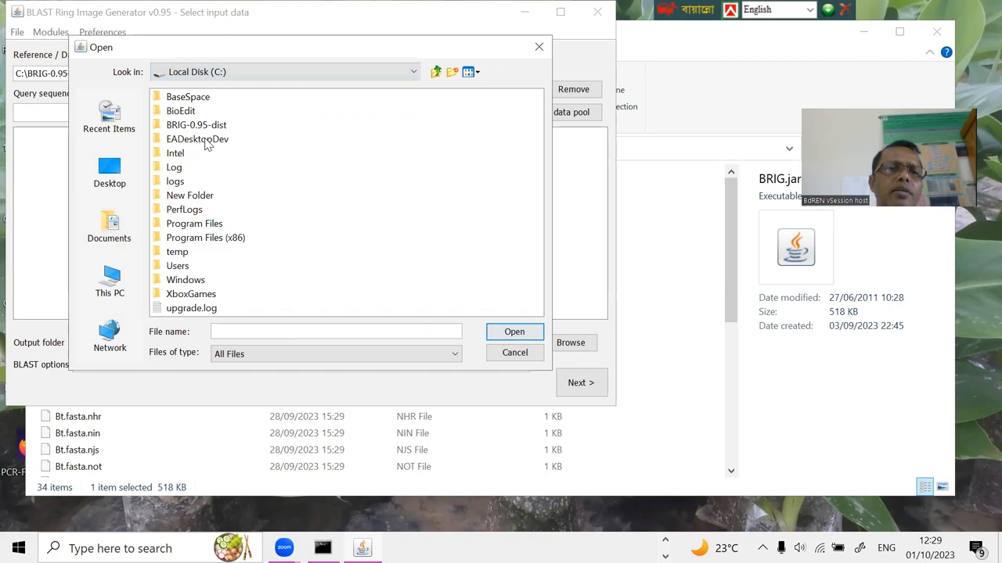
double_click(197, 125)
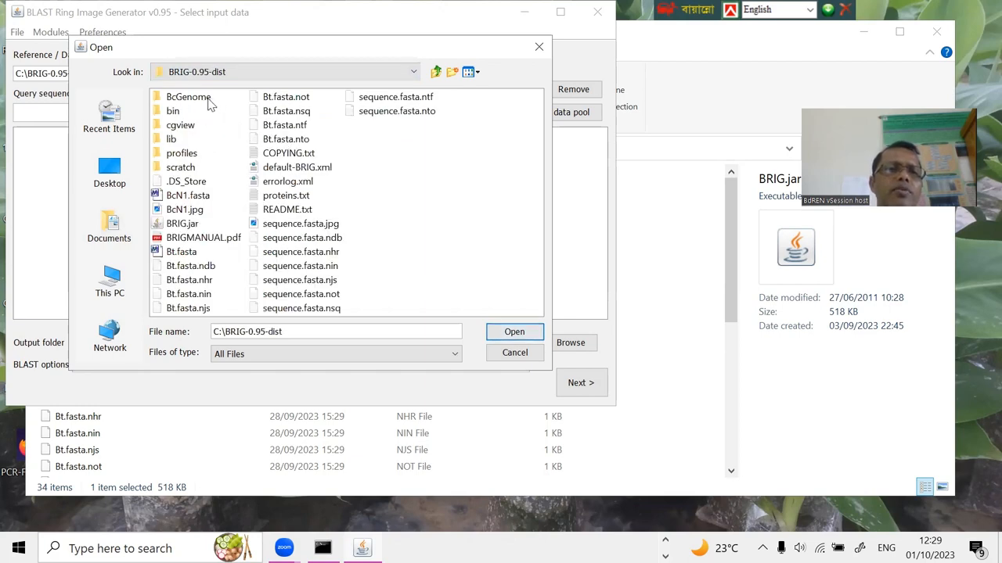
double_click(188, 97)
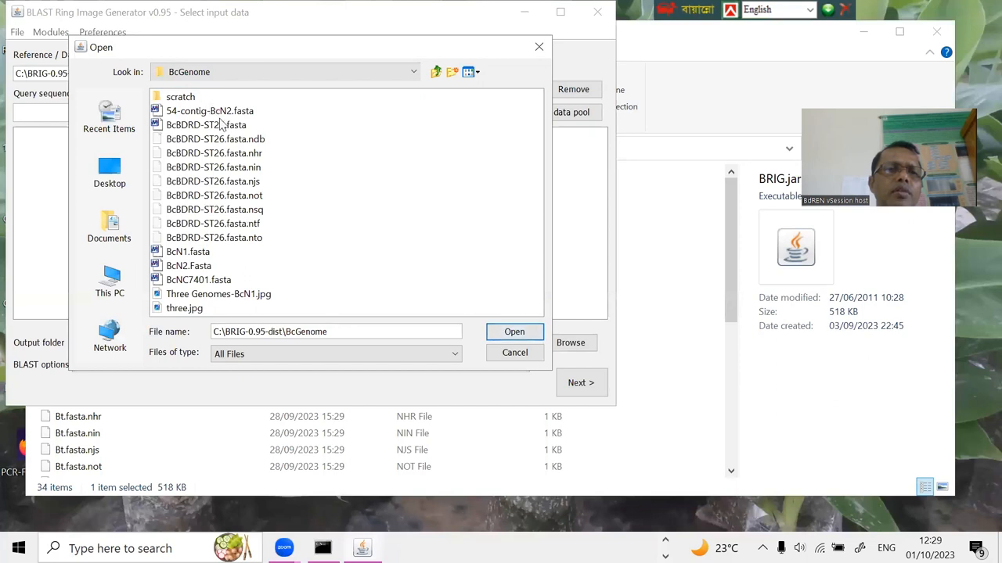
left_click(206, 125)
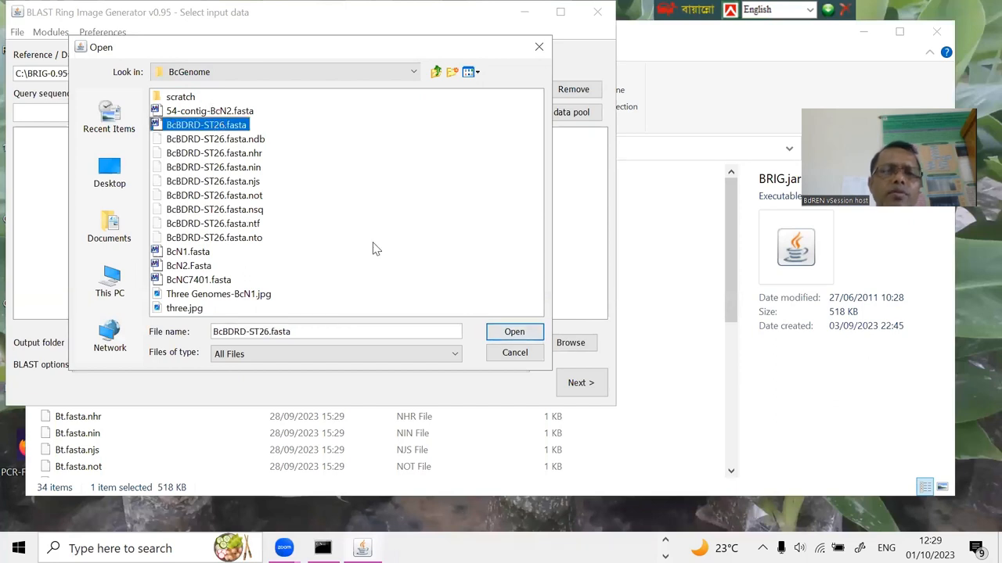
left_click(514, 331)
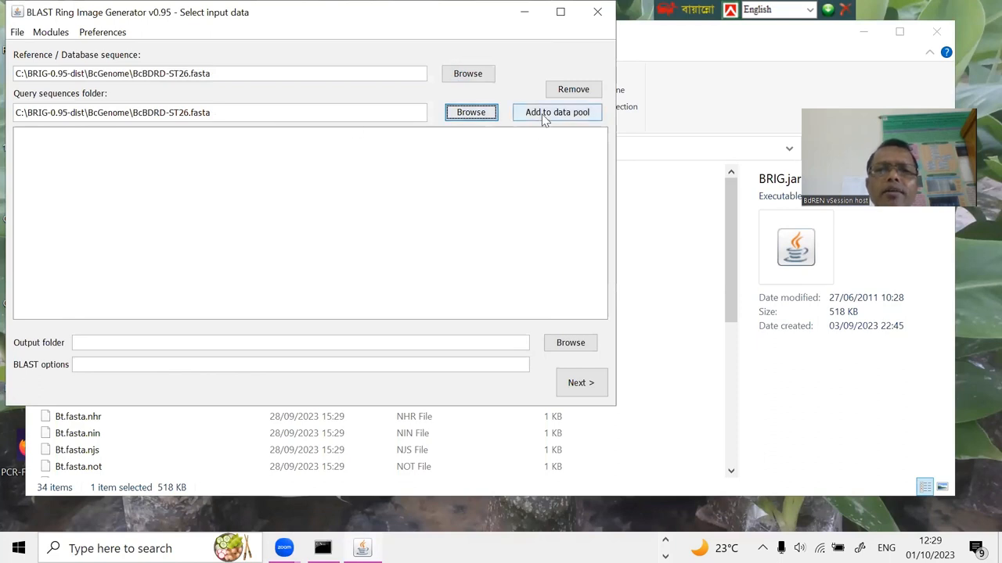
left_click(557, 113)
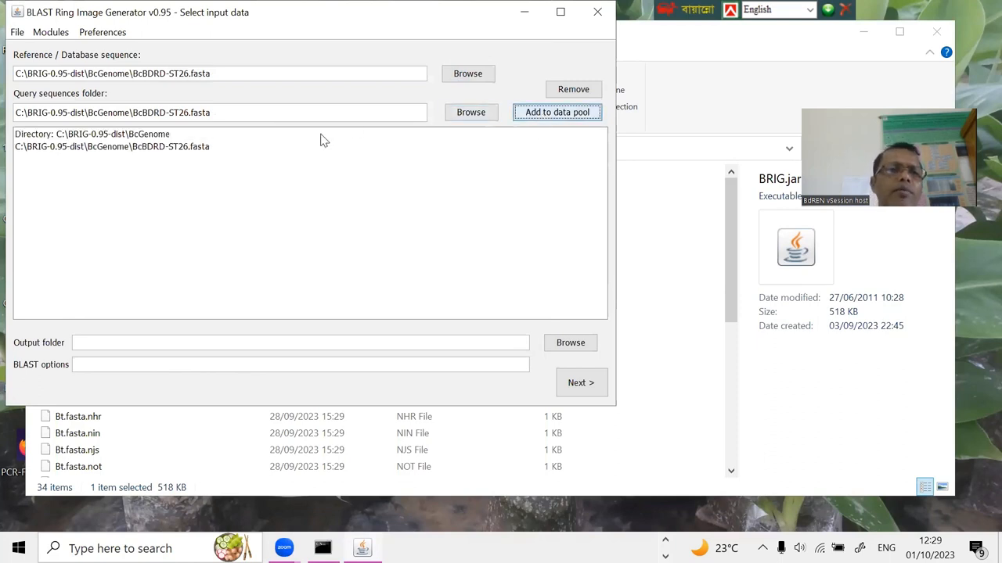
mouse_move(469, 122)
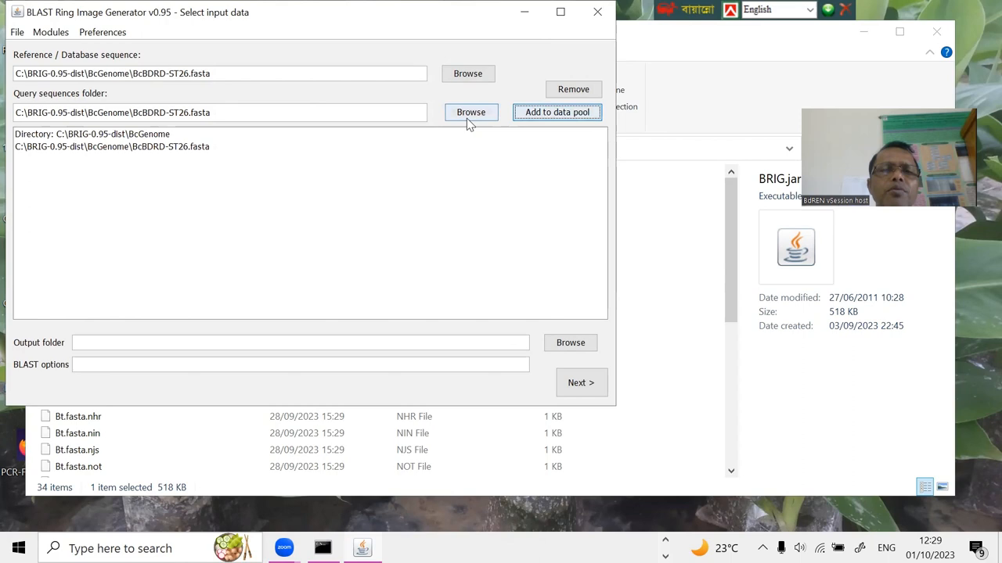
Add BcN1.fasta from the BRIG-0.95-dist folder as a query to the data pool.
left_click(470, 113)
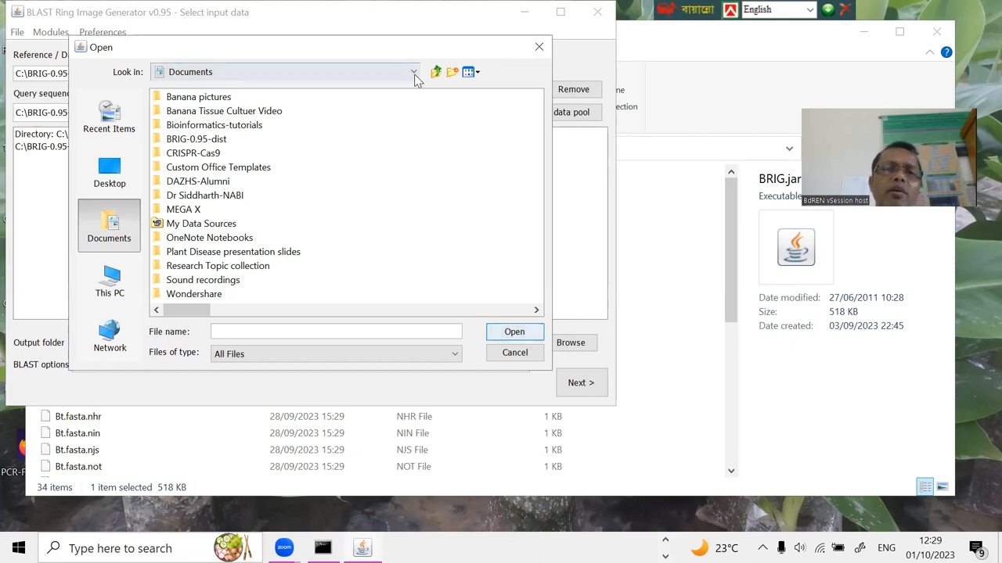
left_click(413, 72)
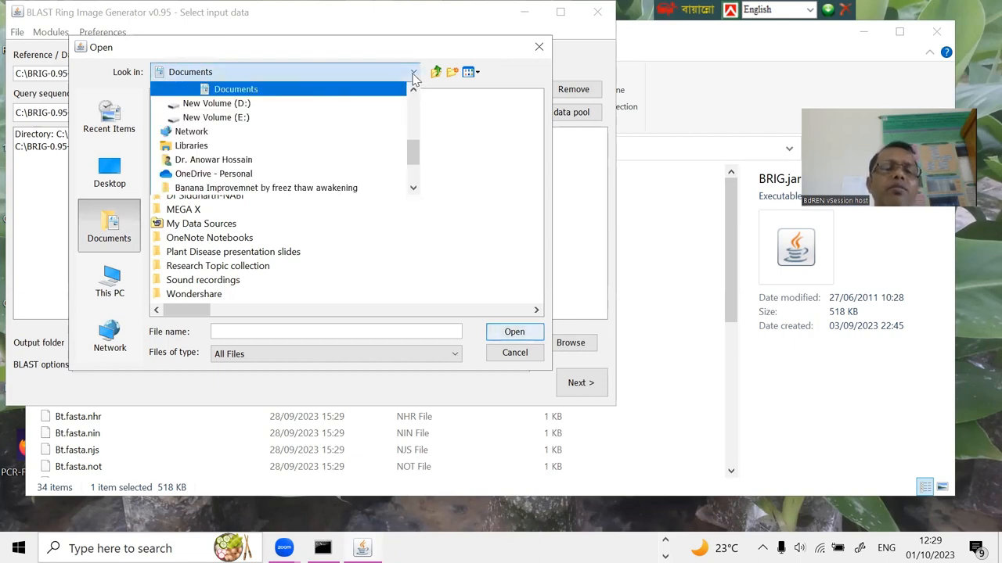
mouse_move(415, 119)
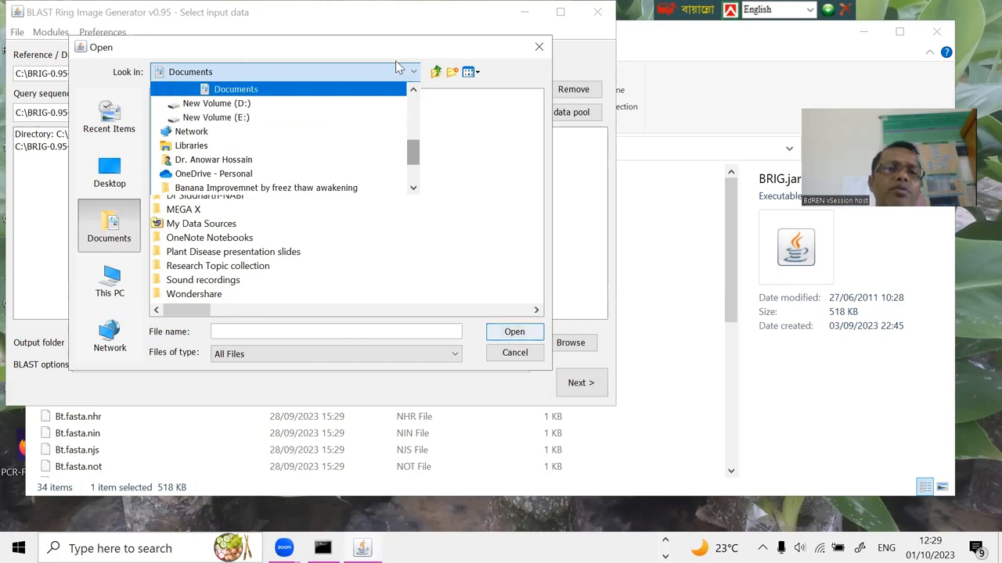
scroll("down", 3)
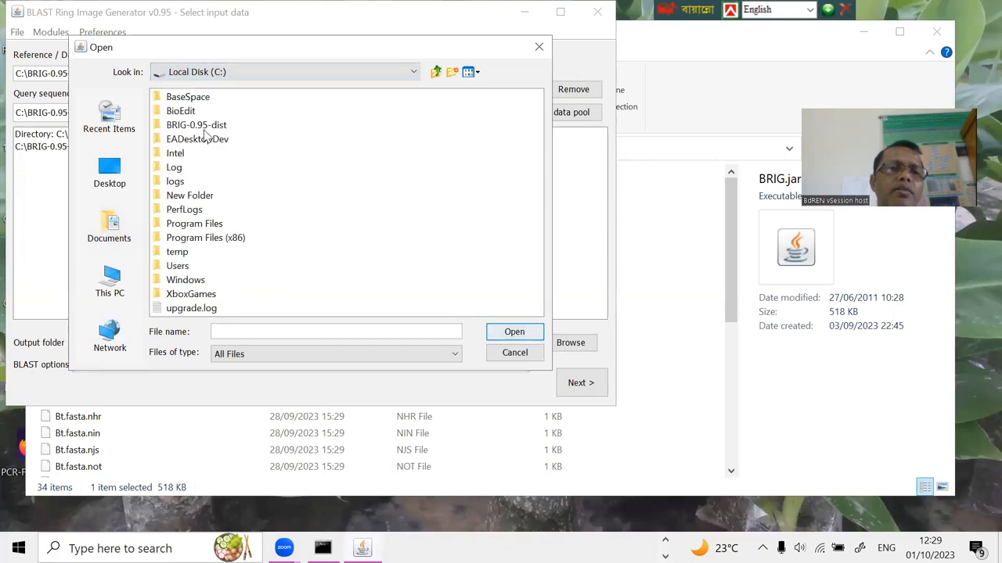
double_click(196, 125)
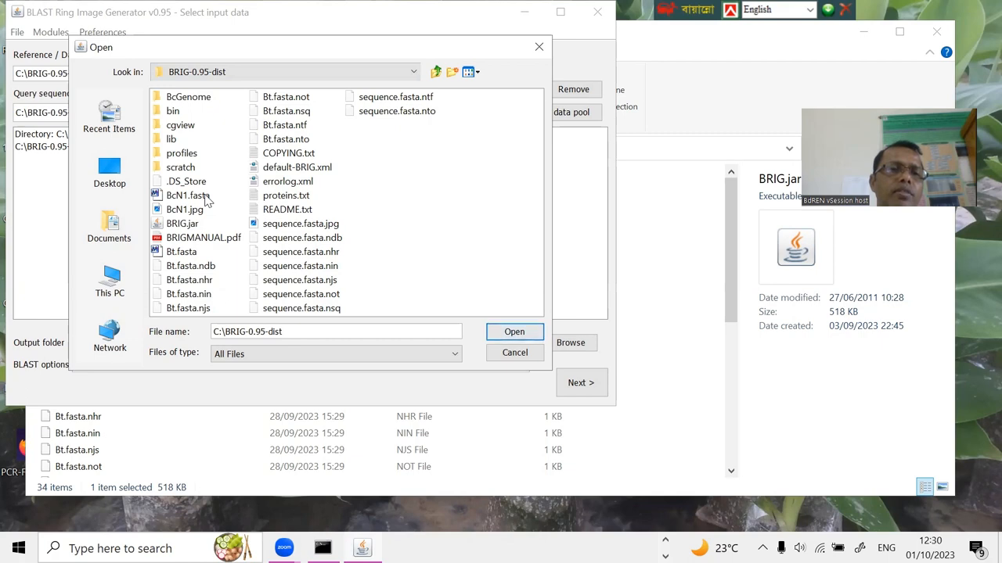
left_click(184, 194)
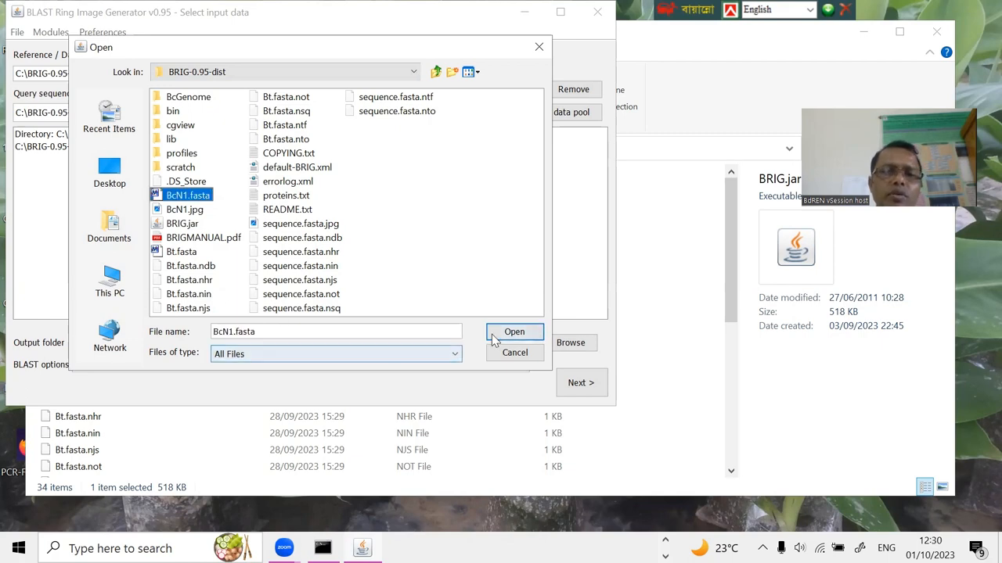
left_click(513, 332)
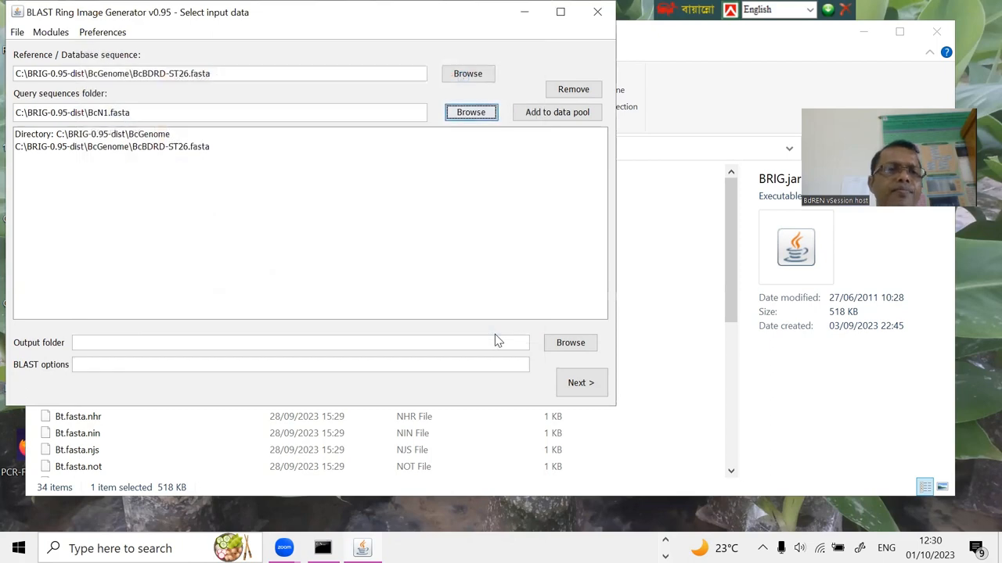
left_click(557, 113)
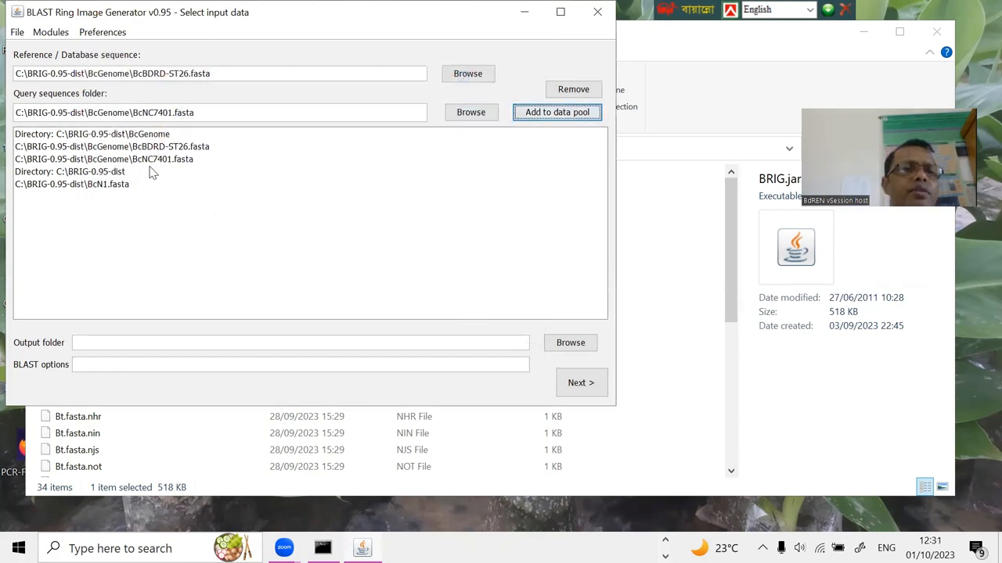
mouse_move(115, 194)
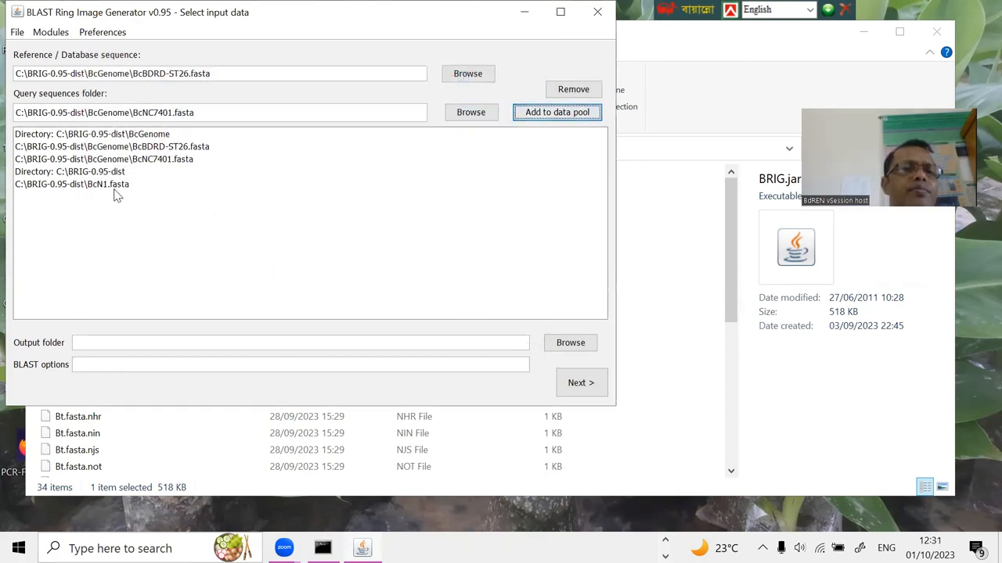
mouse_move(376, 185)
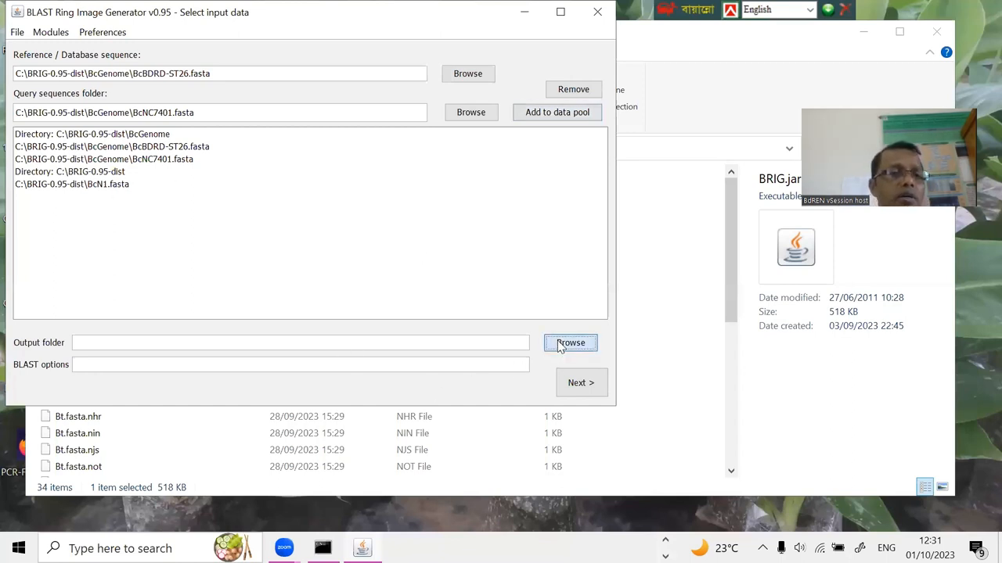
left_click(570, 342)
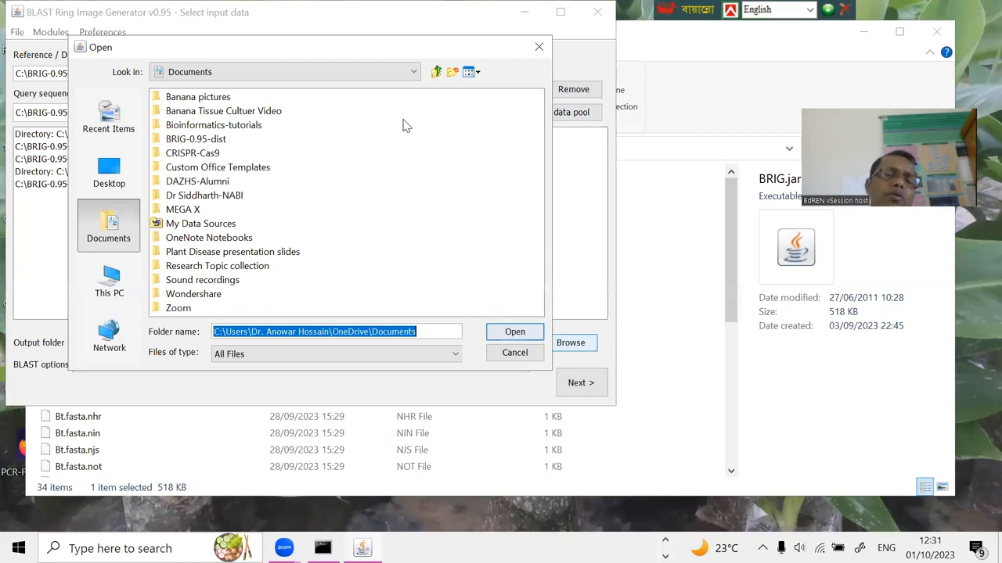
mouse_move(375, 147)
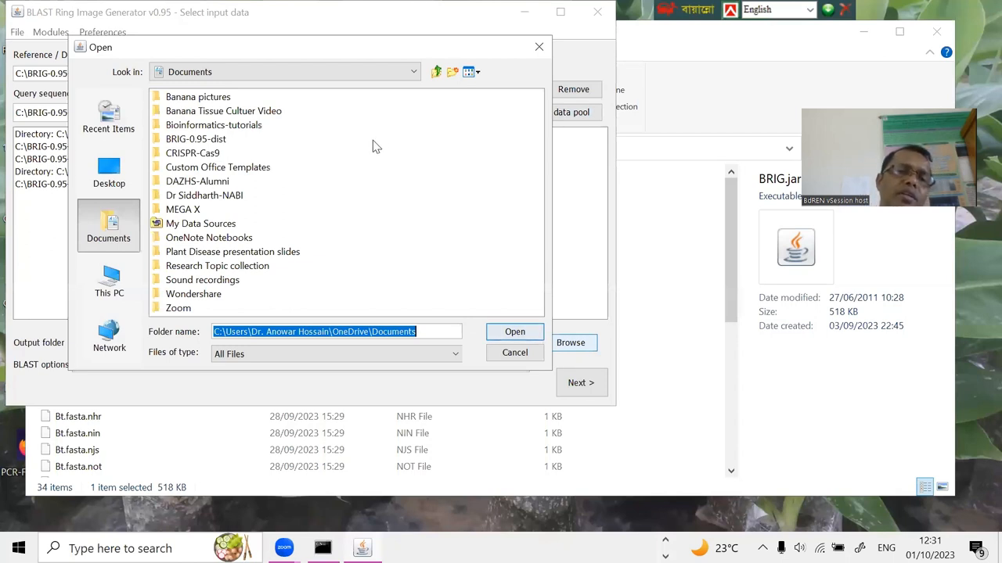
mouse_move(108, 166)
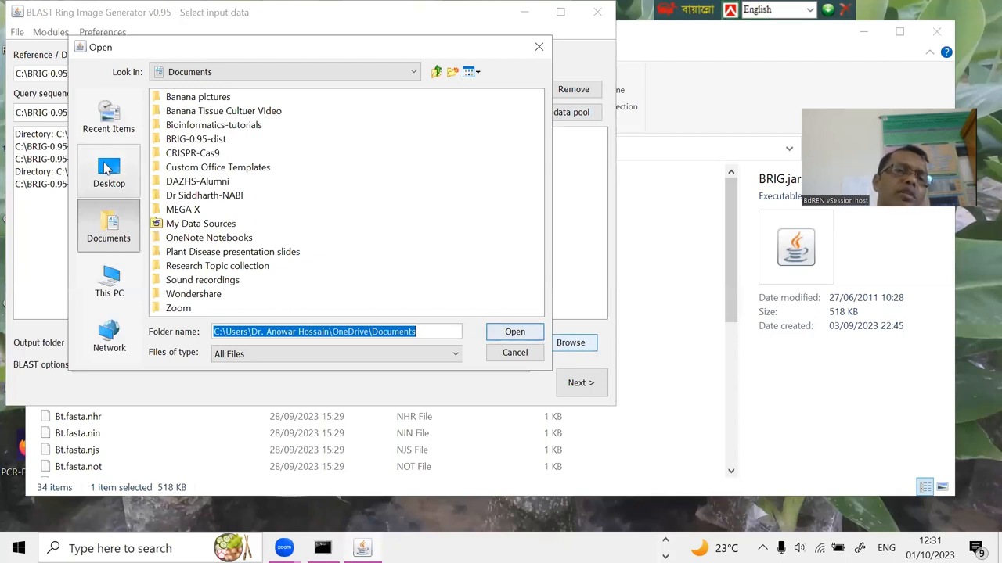
Set C:\BRIG-0.95-dist\BcGenome as the output folder.
left_click(109, 169)
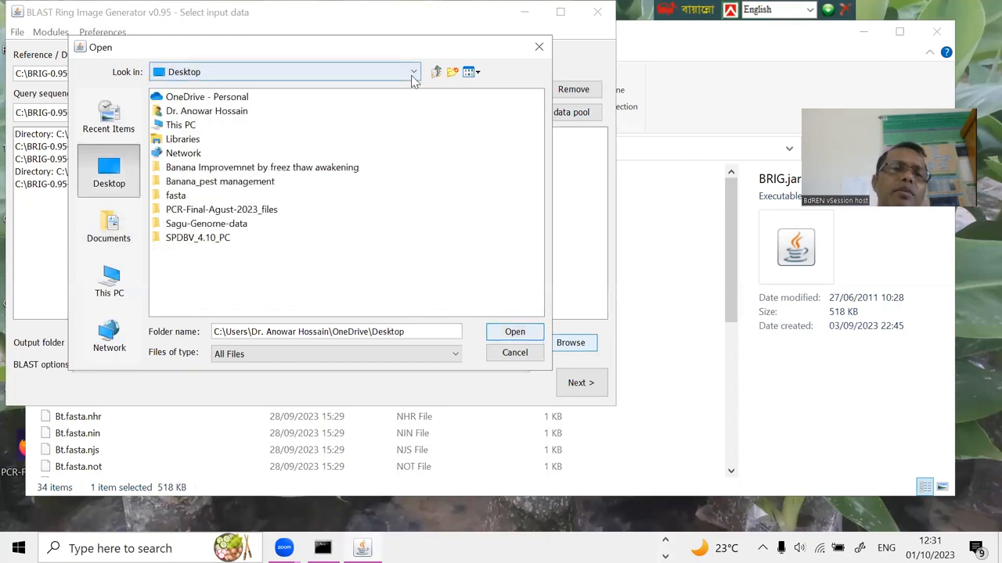
left_click(413, 72)
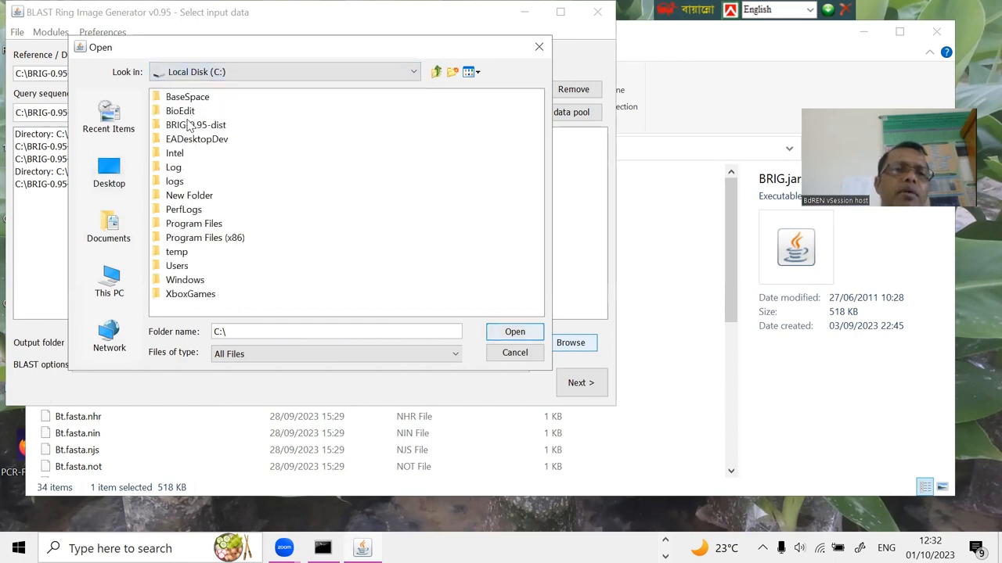
double_click(194, 125)
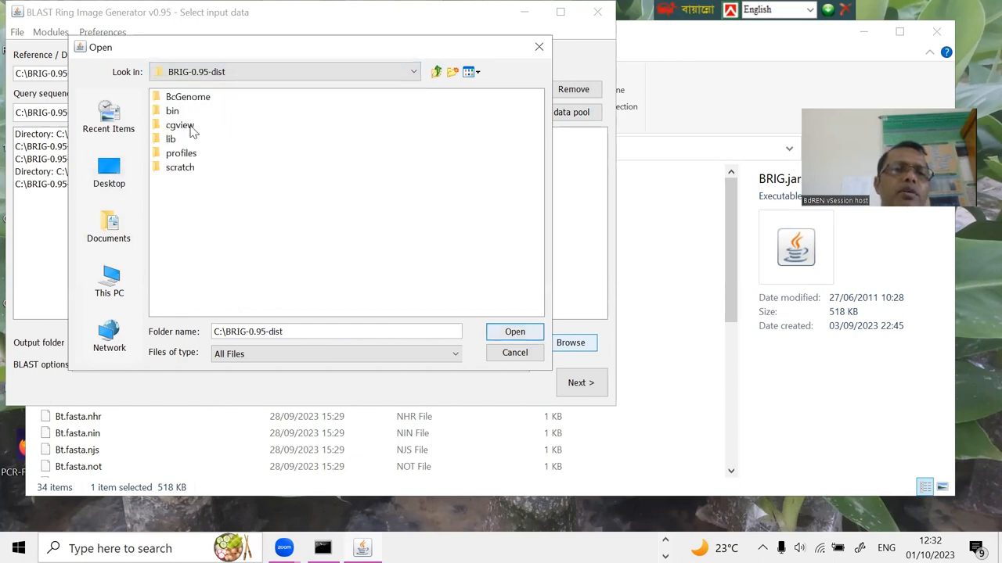
double_click(188, 97)
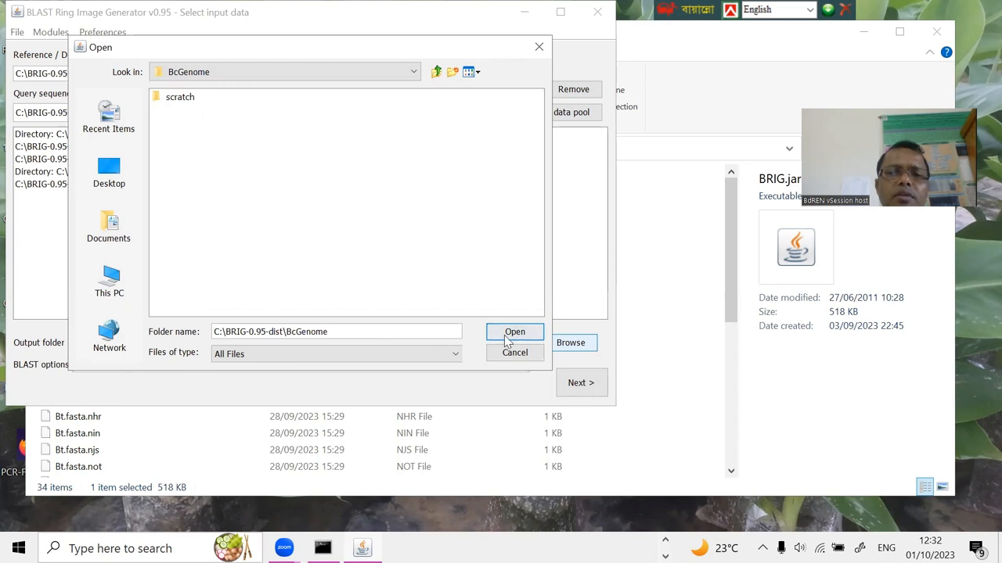
left_click(514, 331)
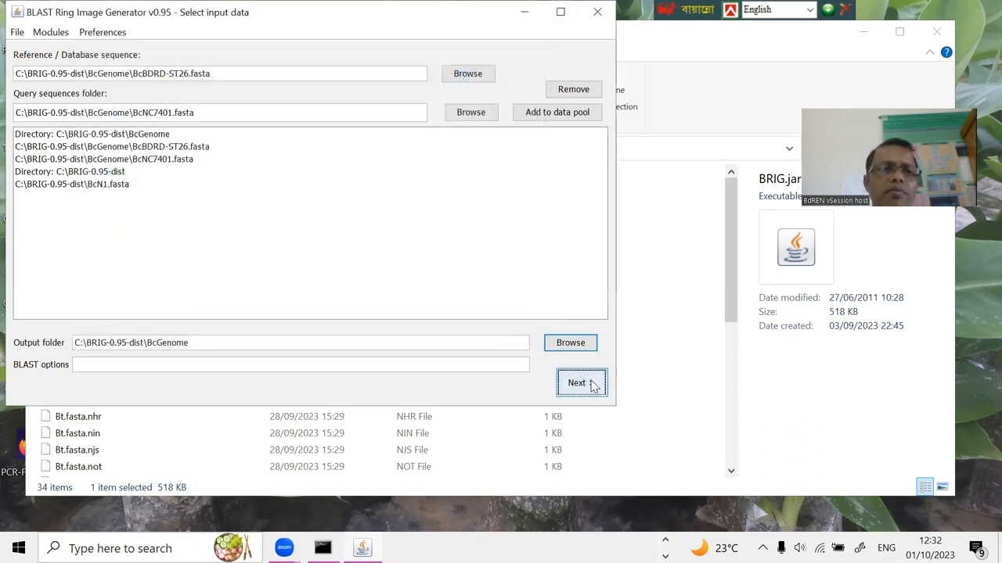
Proceed to ring customisation and add rings until Rings 1–5 are listed.
left_click(582, 382)
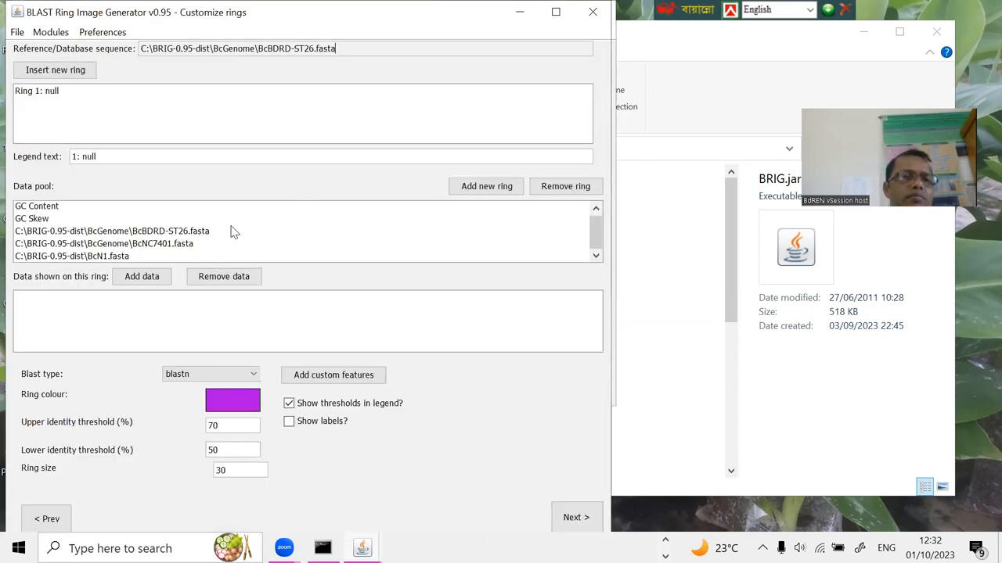
mouse_move(479, 201)
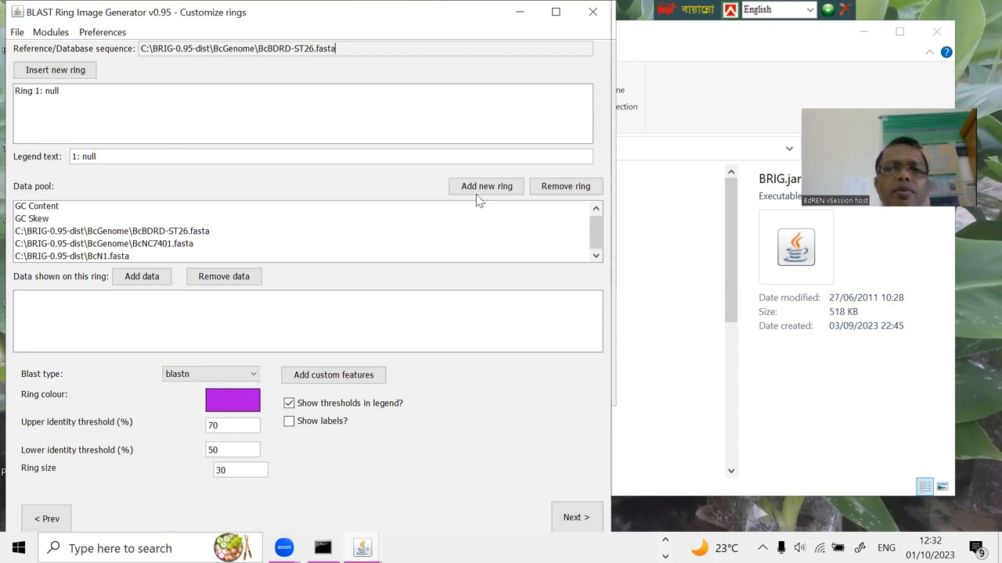
left_click(485, 186)
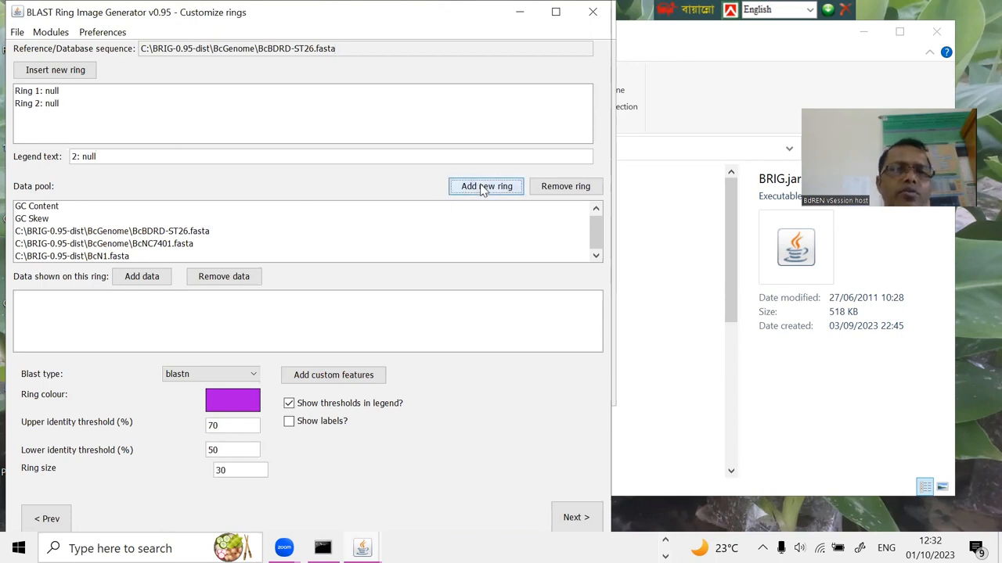
left_click(485, 186)
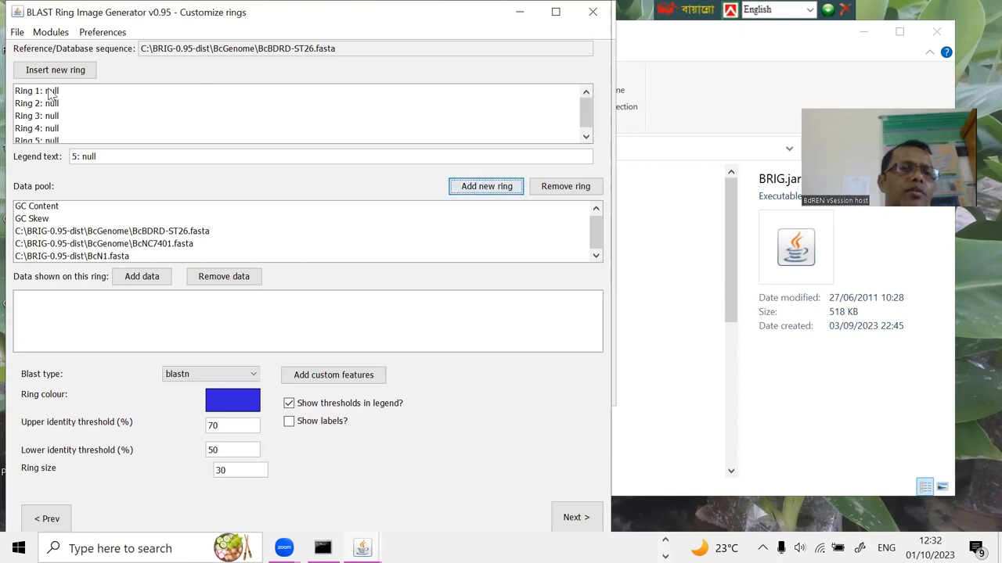
Give Ring 1 the legend GC Content and move to Ring 2.
left_click(36, 207)
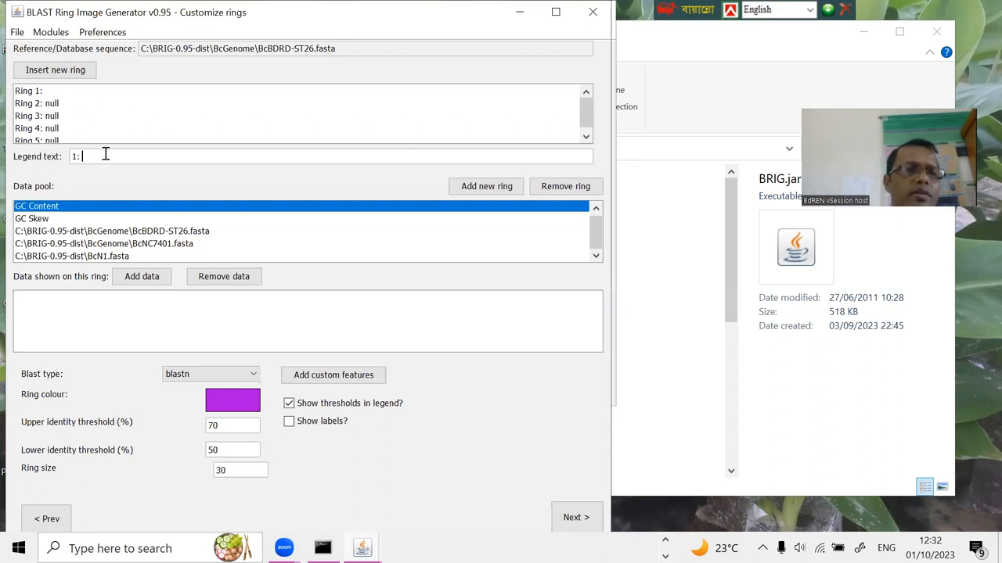
type("GC Content")
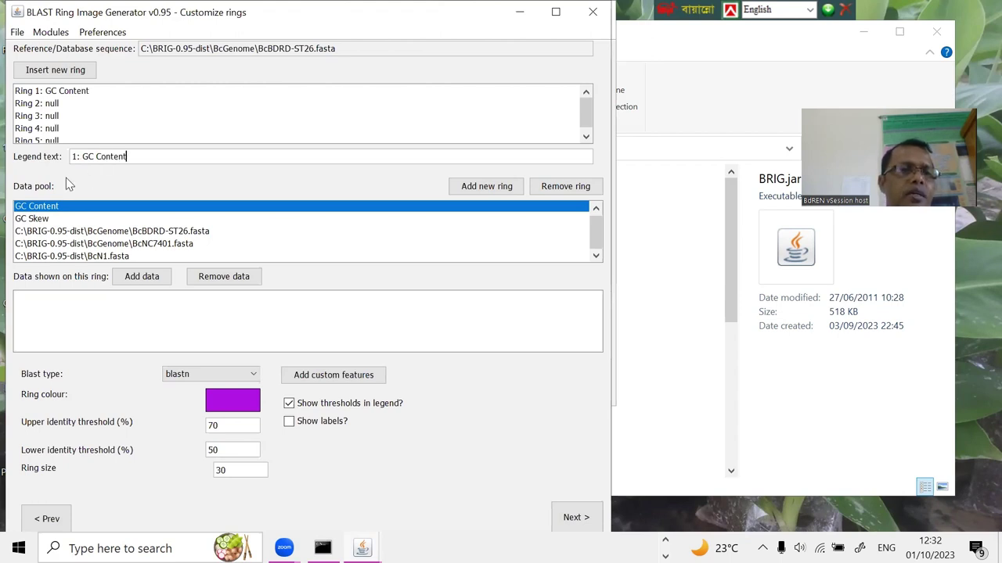
left_click(141, 276)
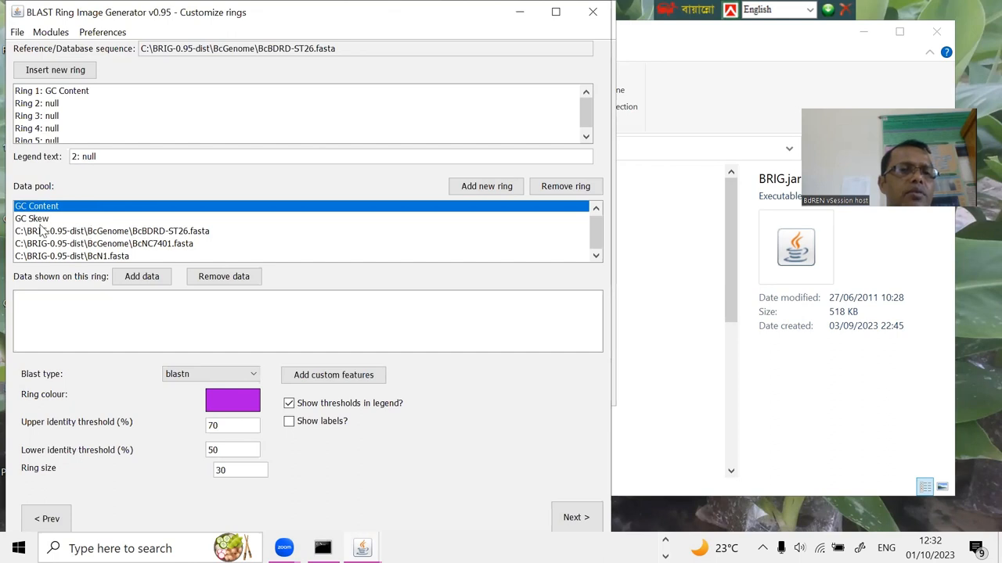
Give Ring 2 the legend GC Skew with GC Skew data and a teal ring colour.
left_click(112, 232)
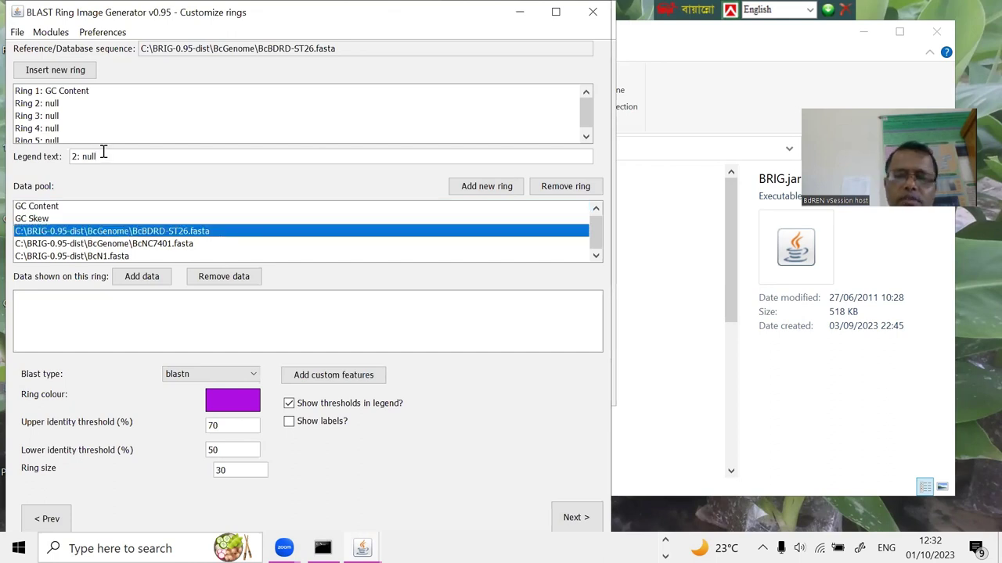
type("GC Skew")
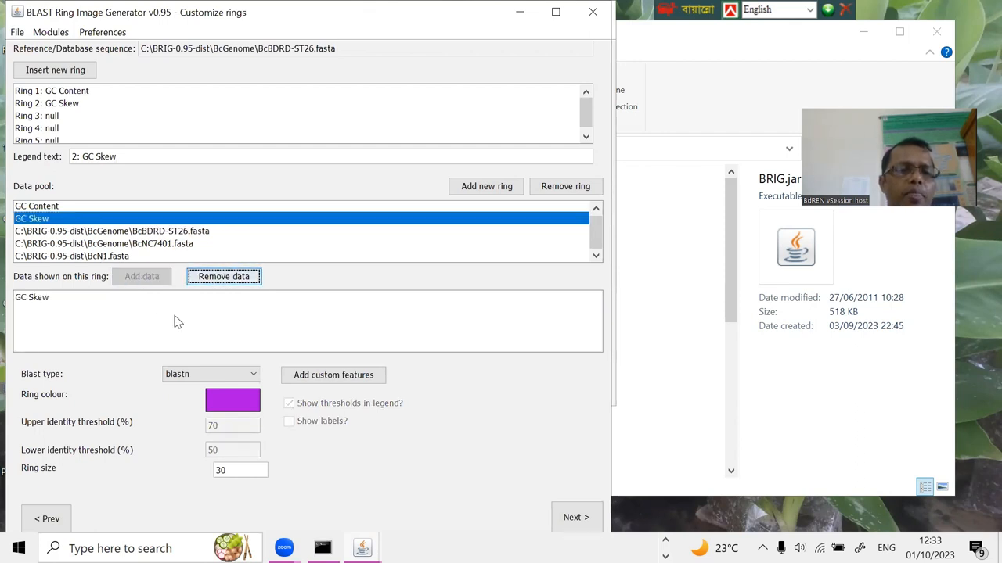
left_click(232, 401)
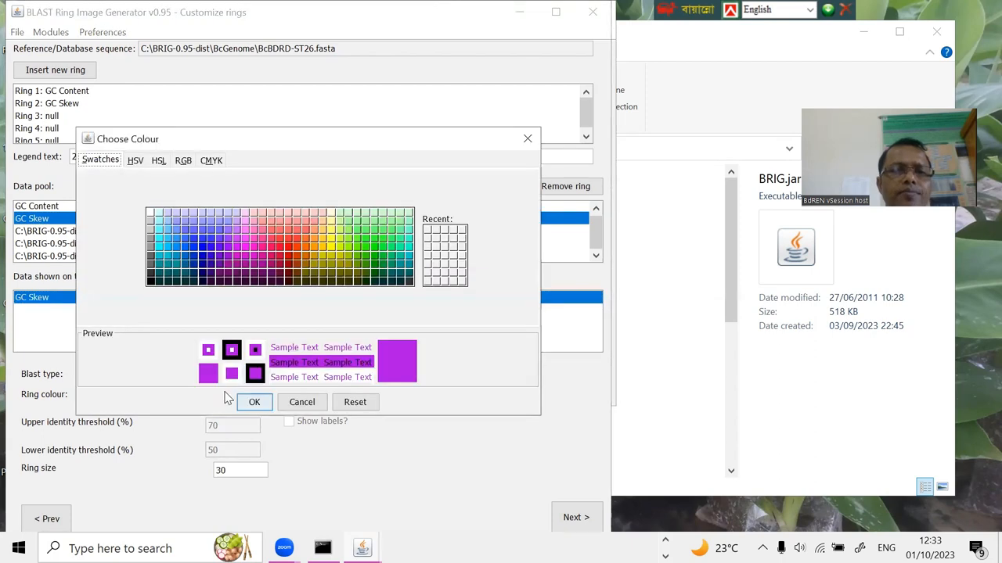
left_click(398, 251)
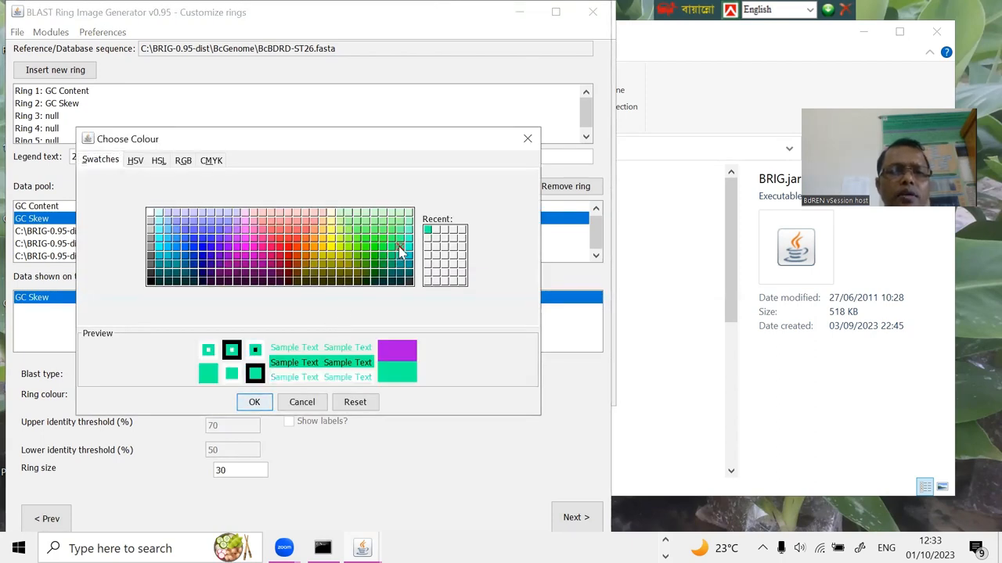
left_click(254, 402)
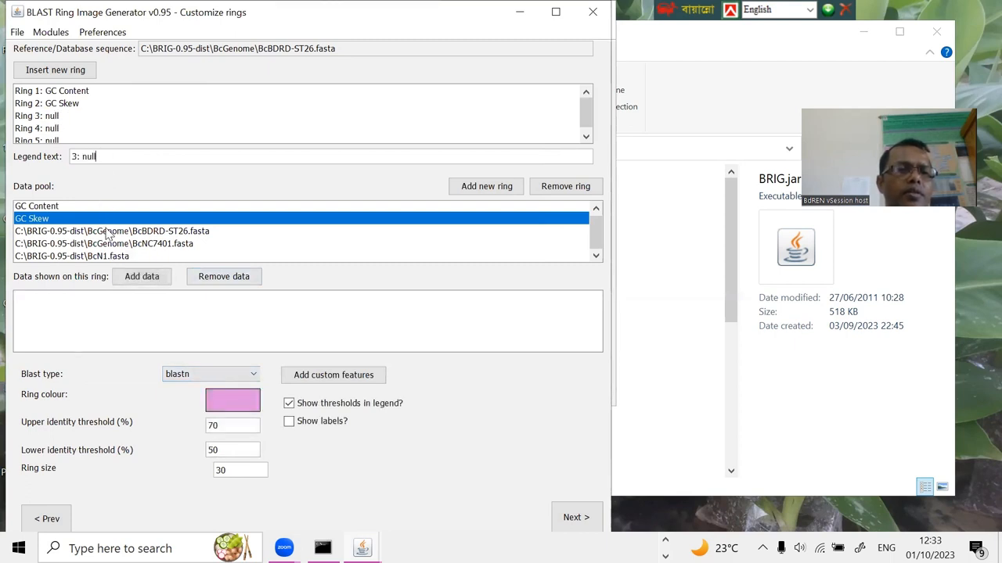
Give Ring 3 the legend BcBDRD-ST26 and add that genome's data to it.
left_click(113, 232)
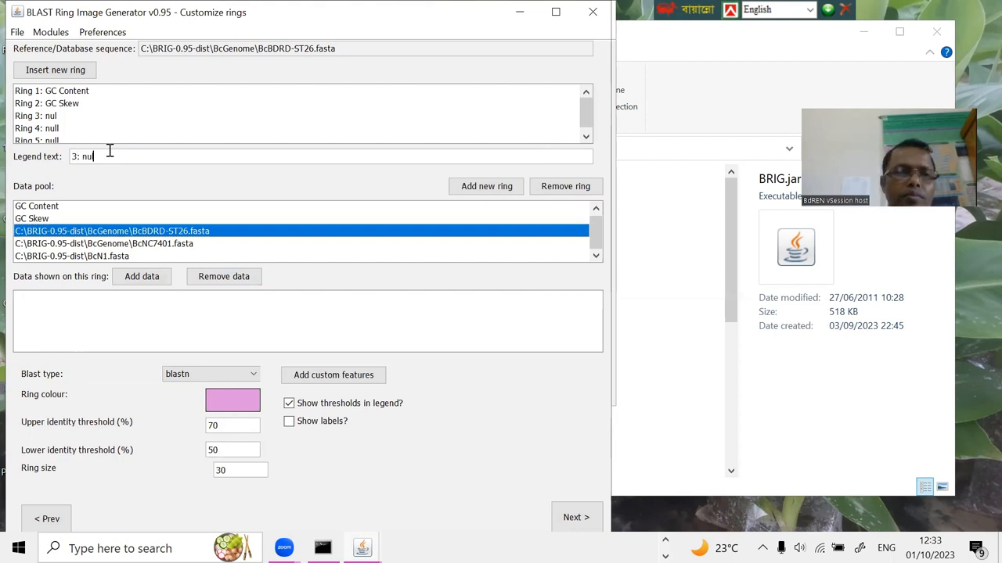
type("Bc")
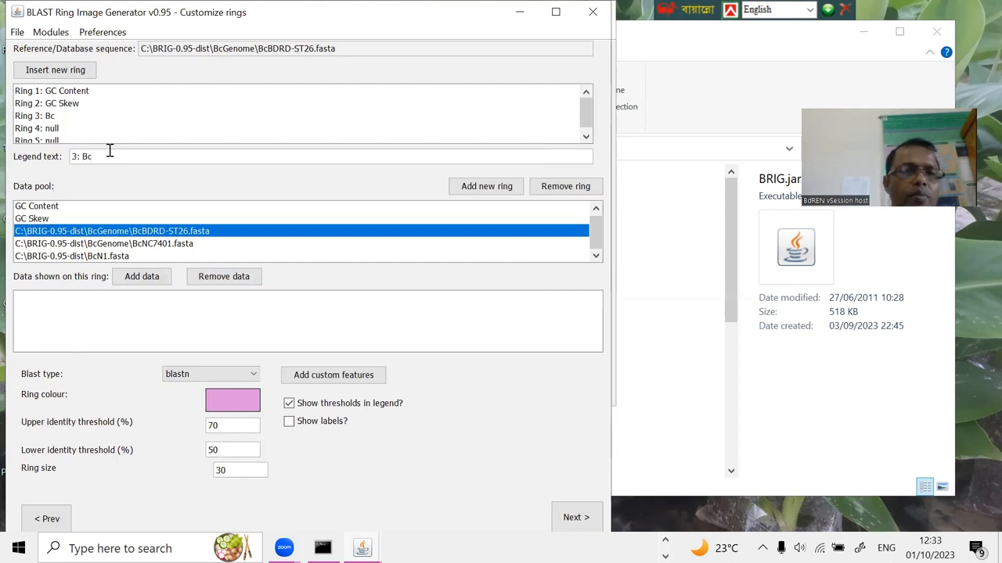
type("BD")
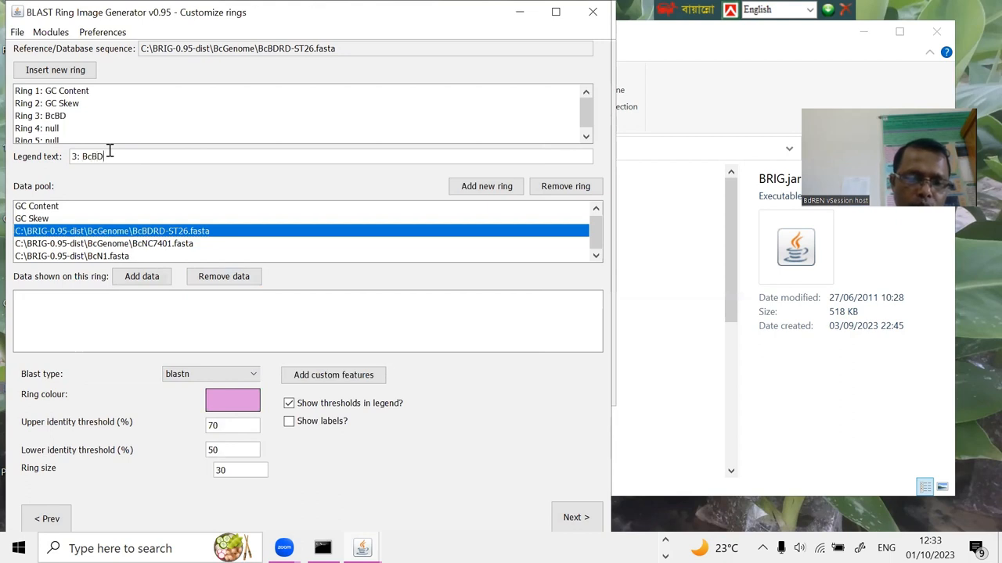
type("RD")
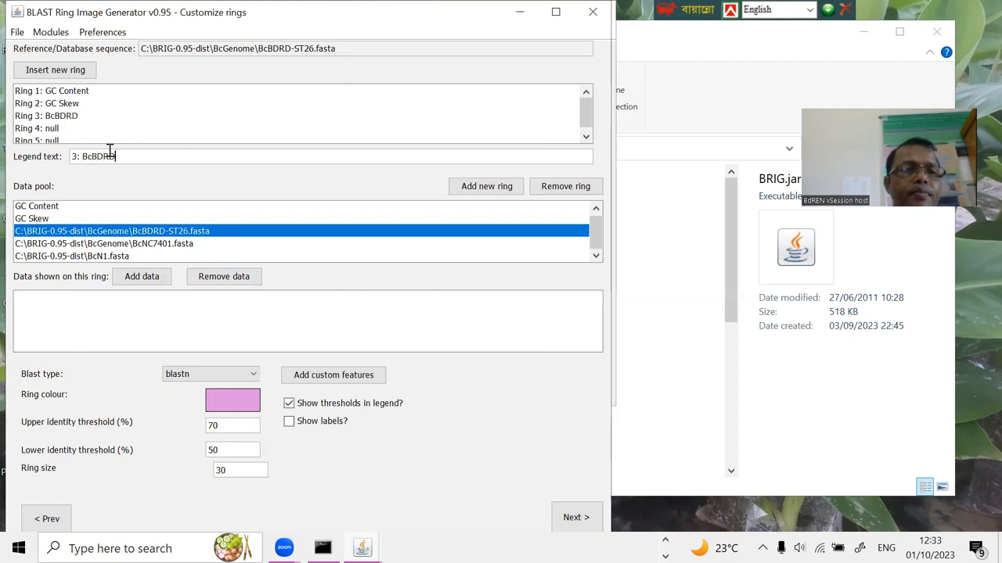
type("-ST")
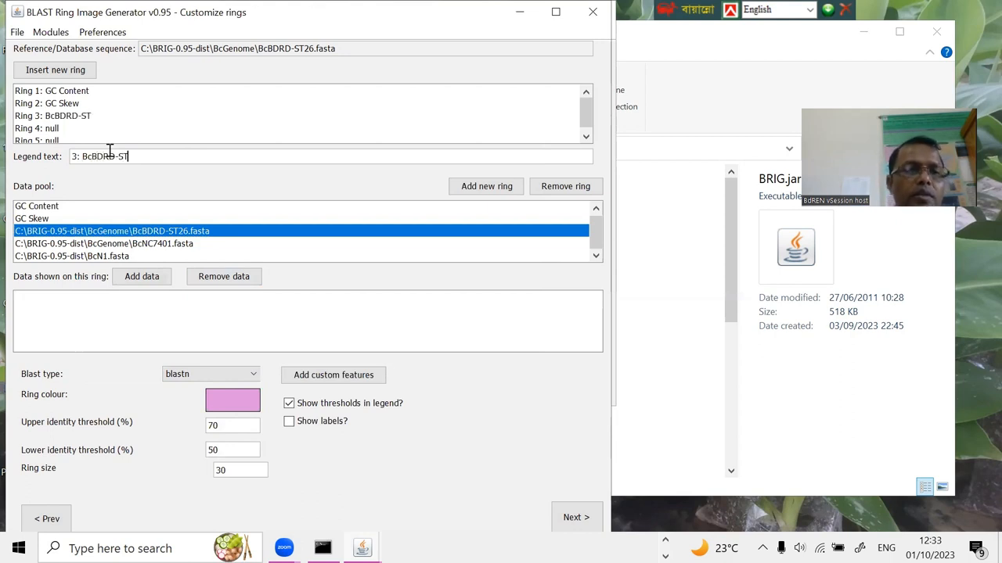
type("26")
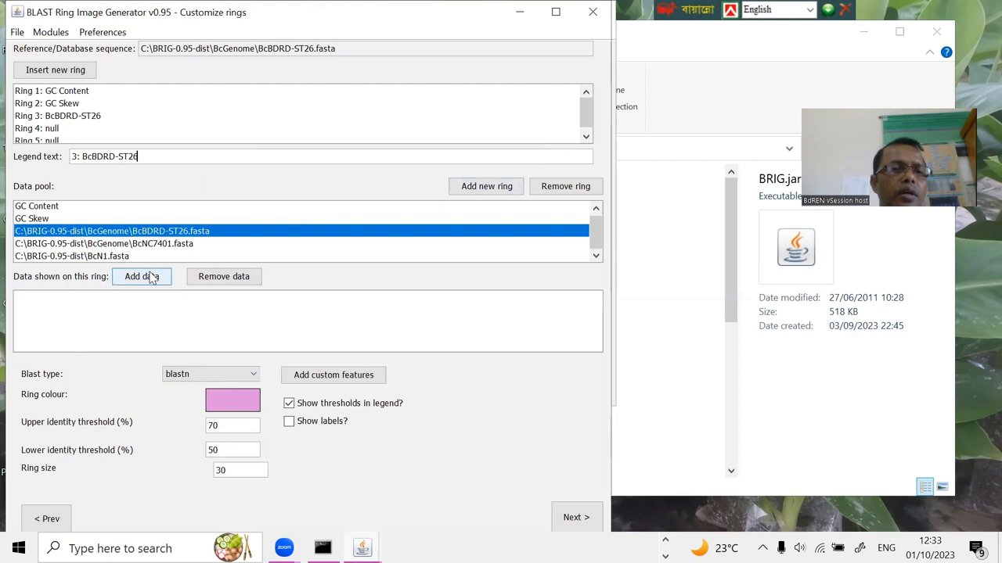
left_click(140, 275)
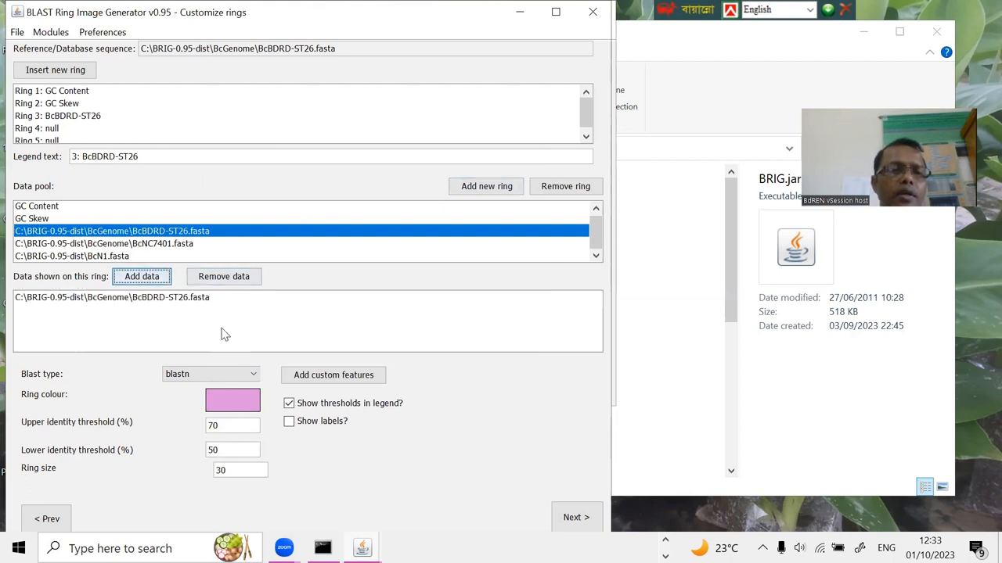
Colour the BcBDRD-ST26 ring red.
left_click(231, 401)
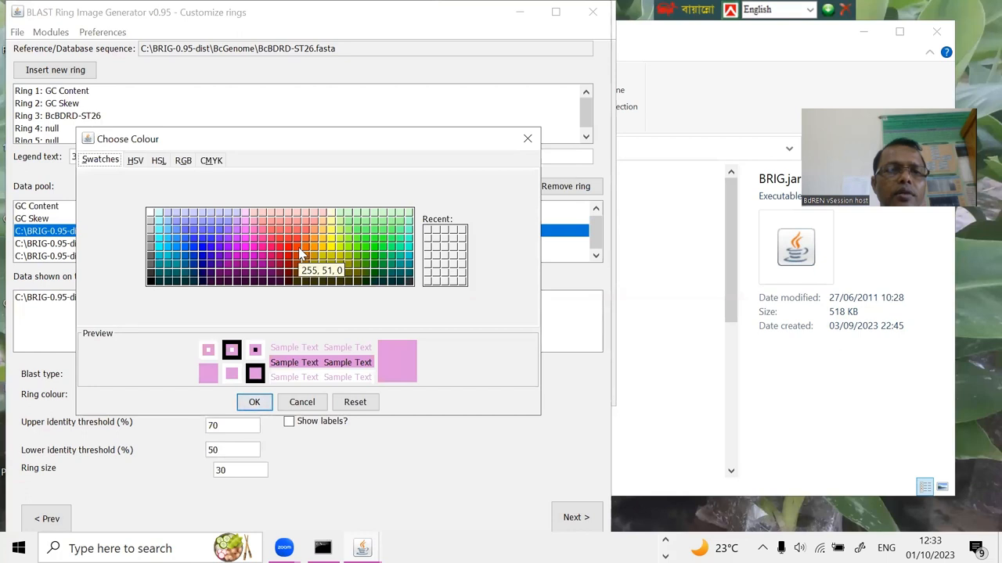
left_click(300, 247)
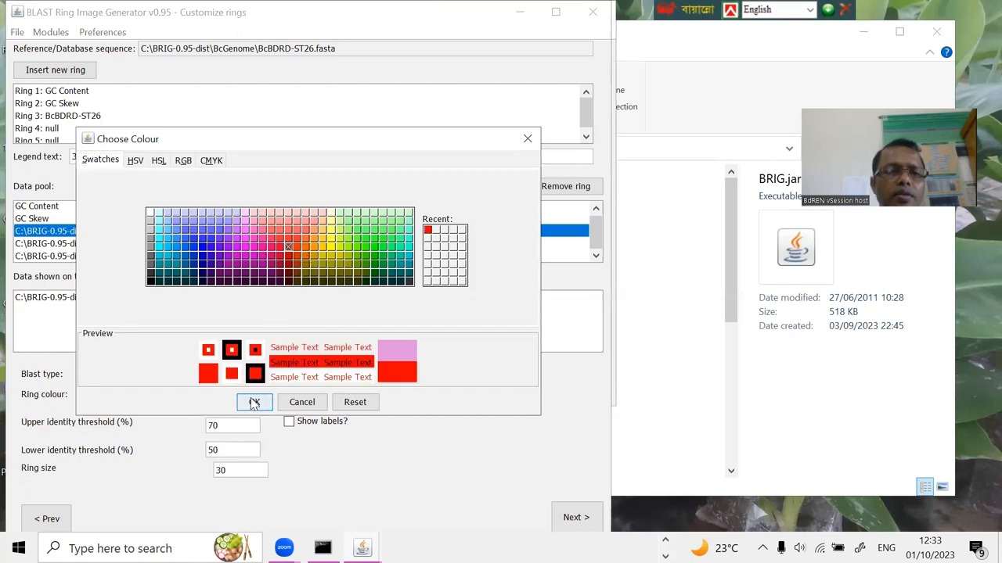
left_click(253, 403)
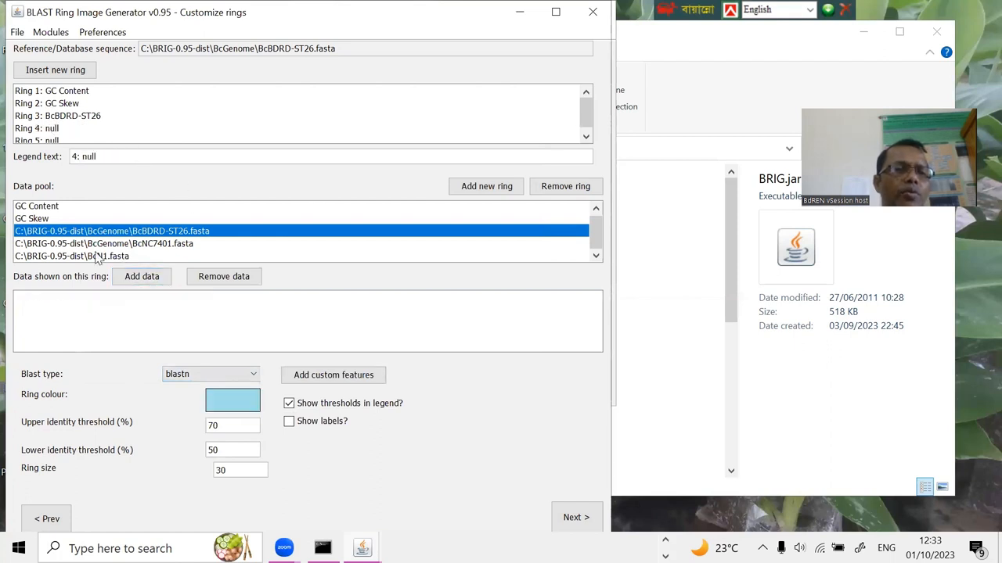
Set ring 4 to legend 'BcNC7401' in blue and add BcNC7401.fasta as its data.
left_click(103, 244)
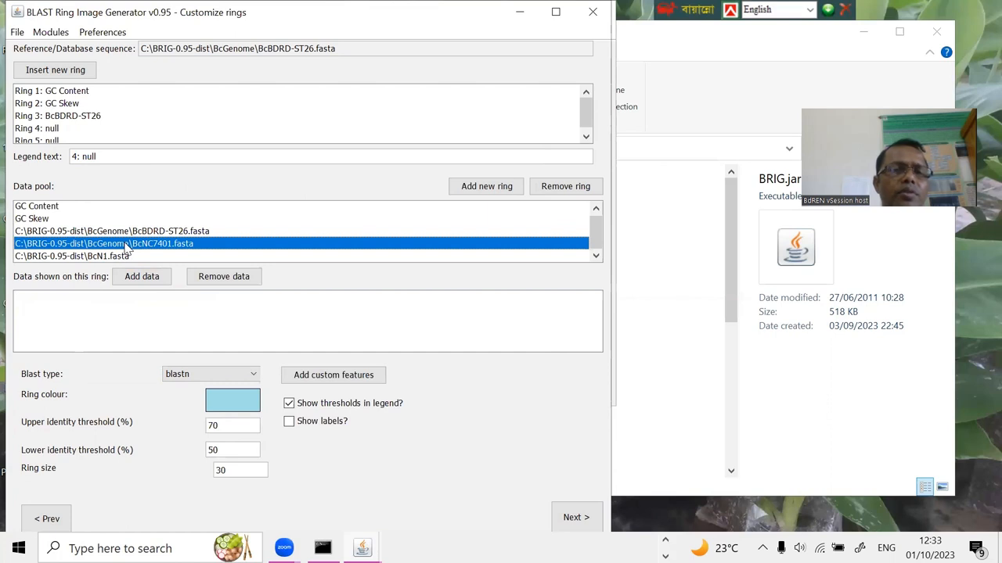
mouse_move(448, 191)
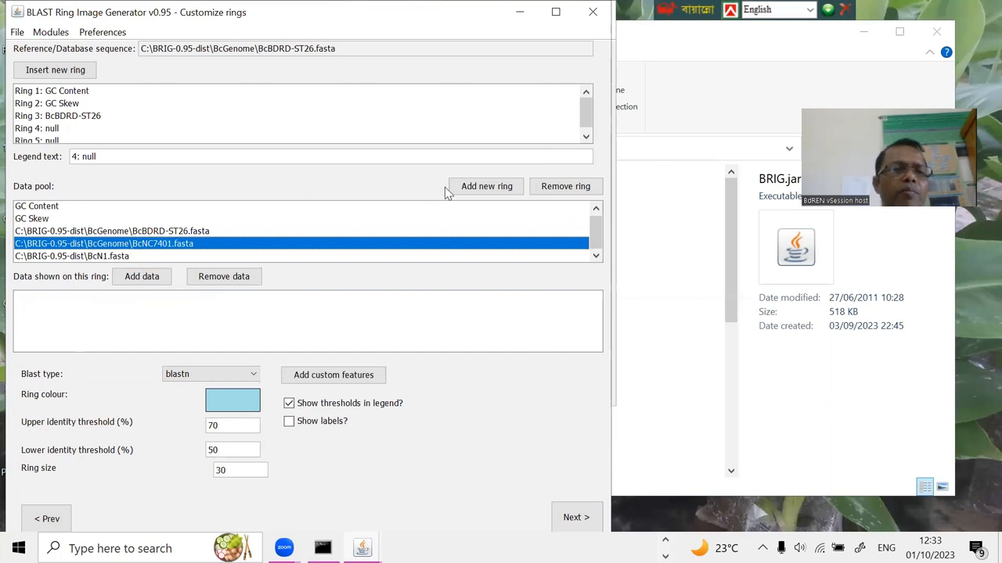
mouse_move(263, 152)
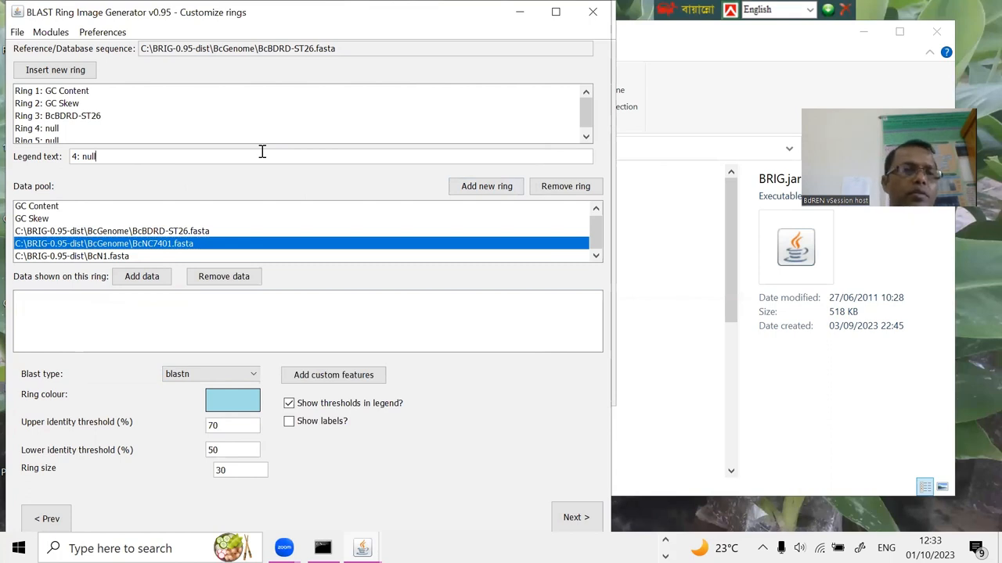
mouse_move(125, 156)
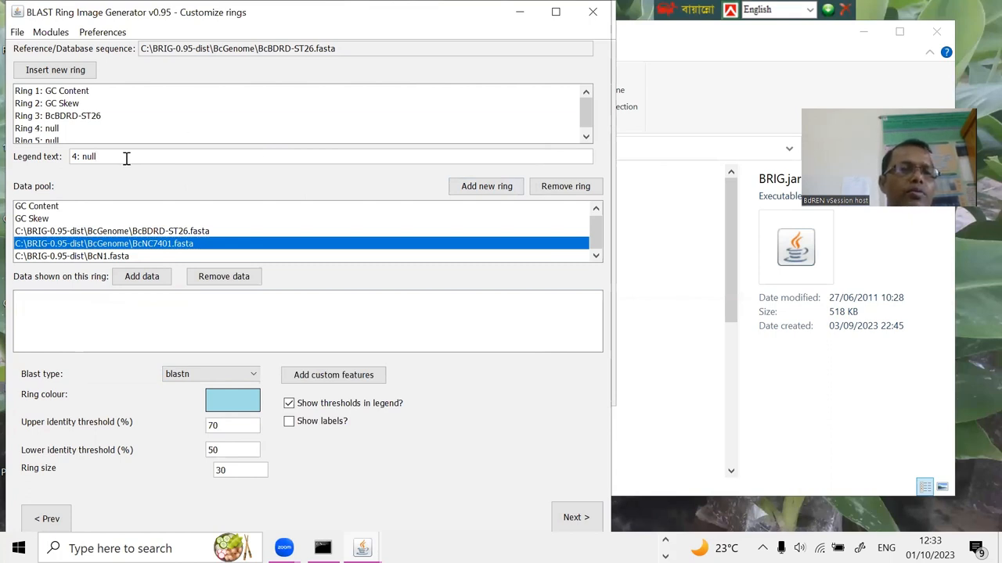
key("BackSpace")
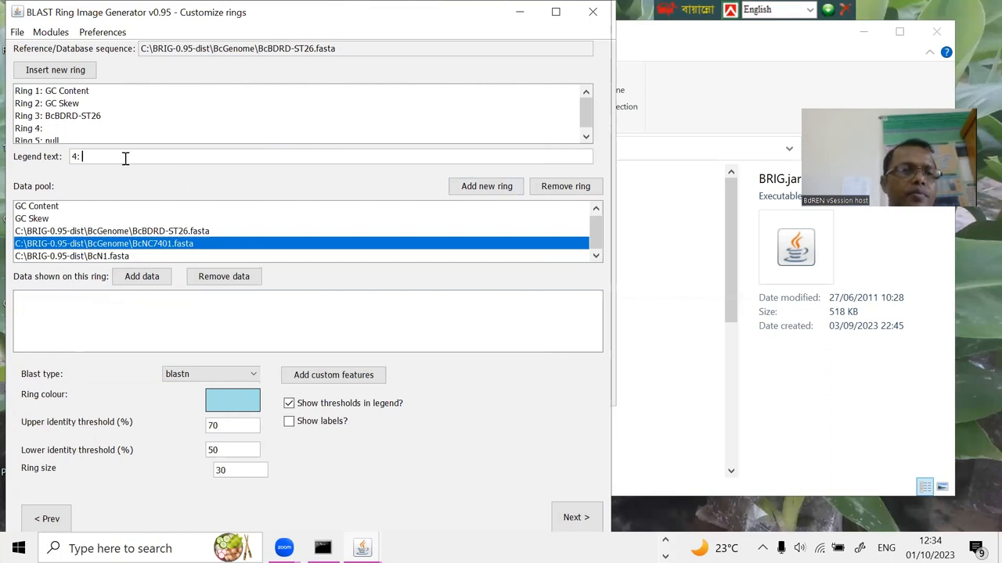
type("Bc")
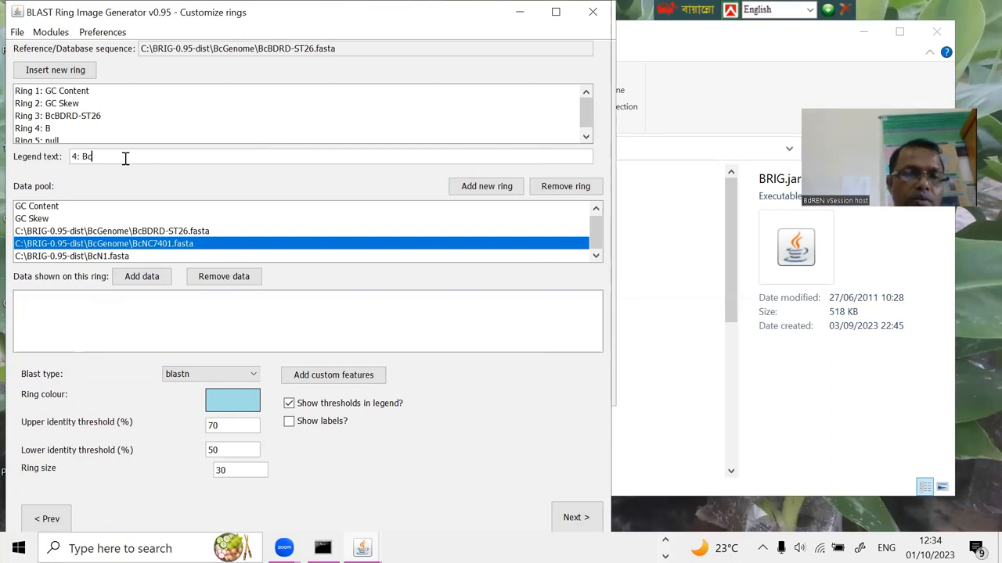
type("N")
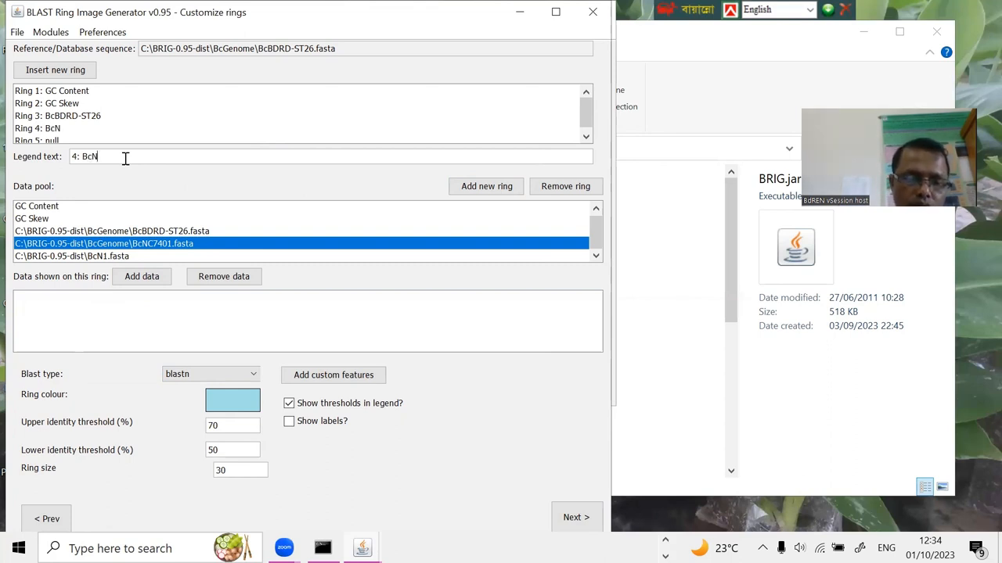
type("C&")
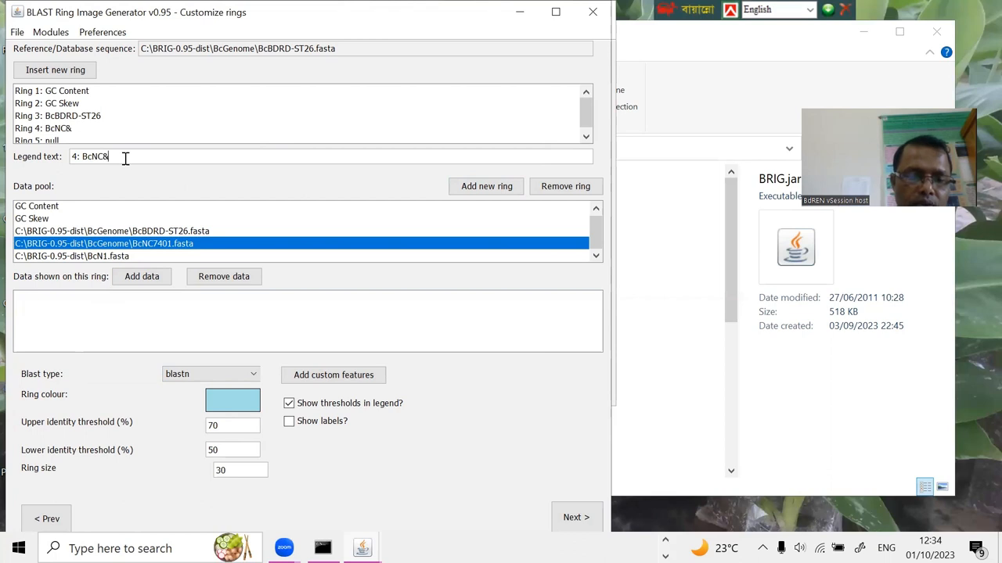
type("0")
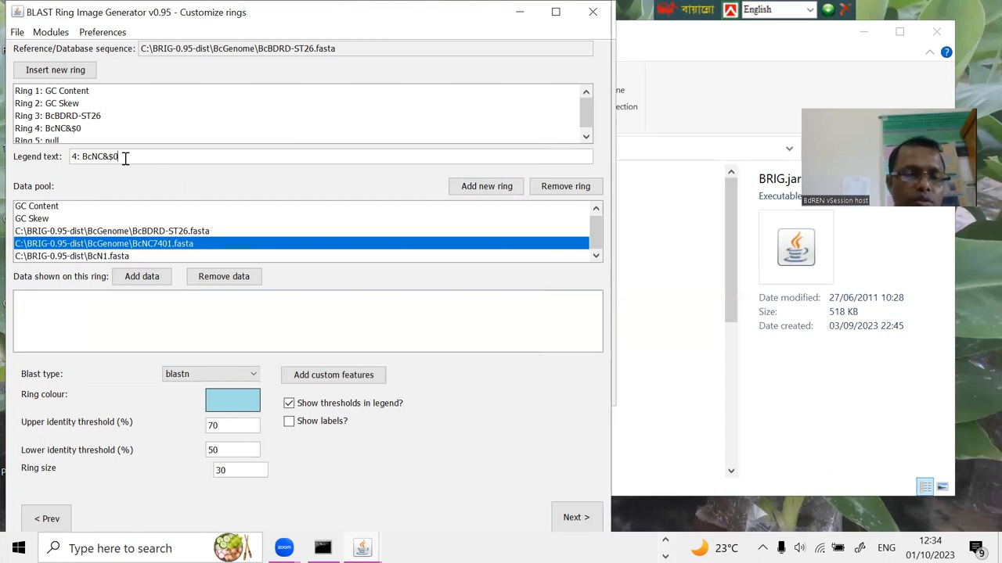
type("1")
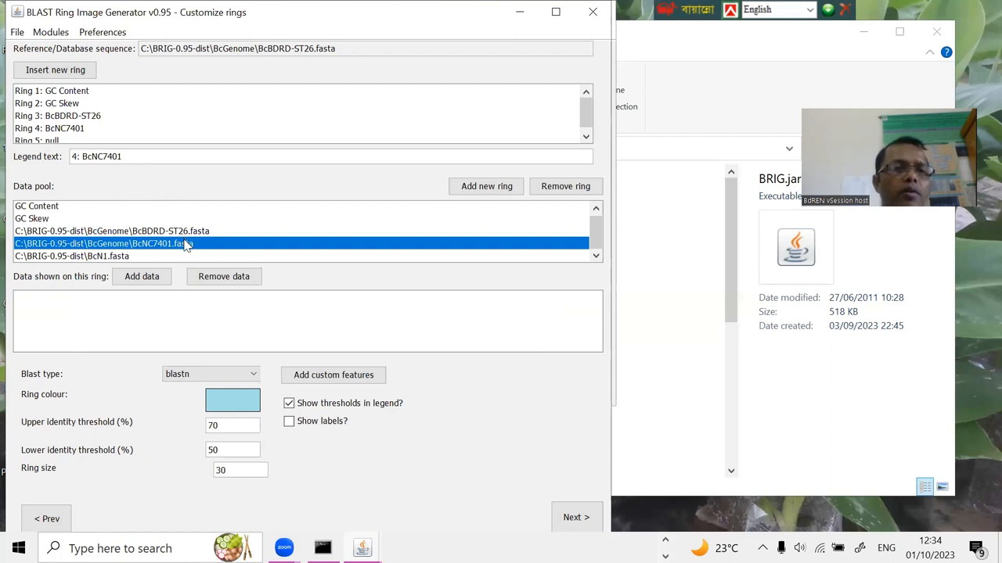
mouse_move(159, 244)
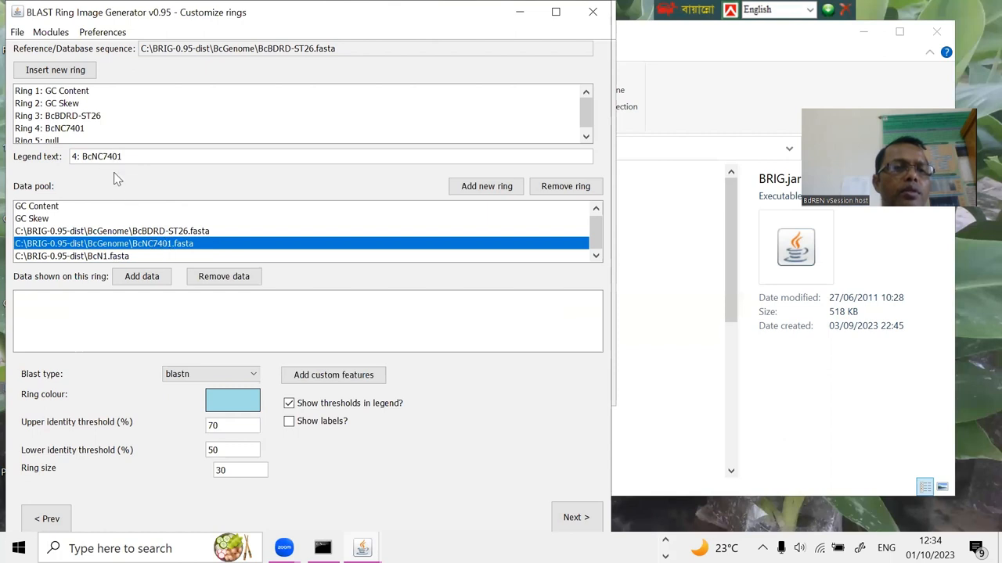
mouse_move(125, 185)
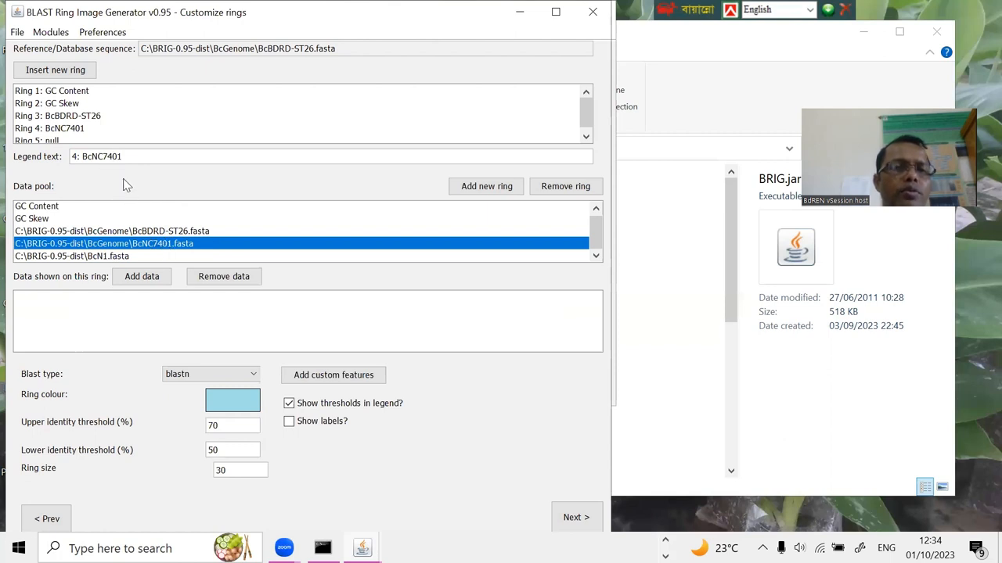
mouse_move(216, 385)
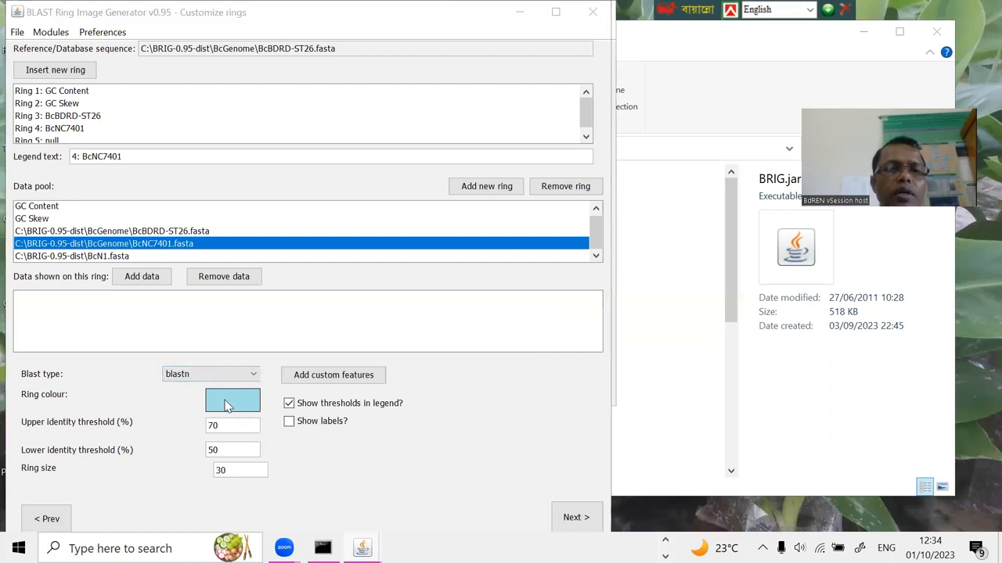
left_click(232, 400)
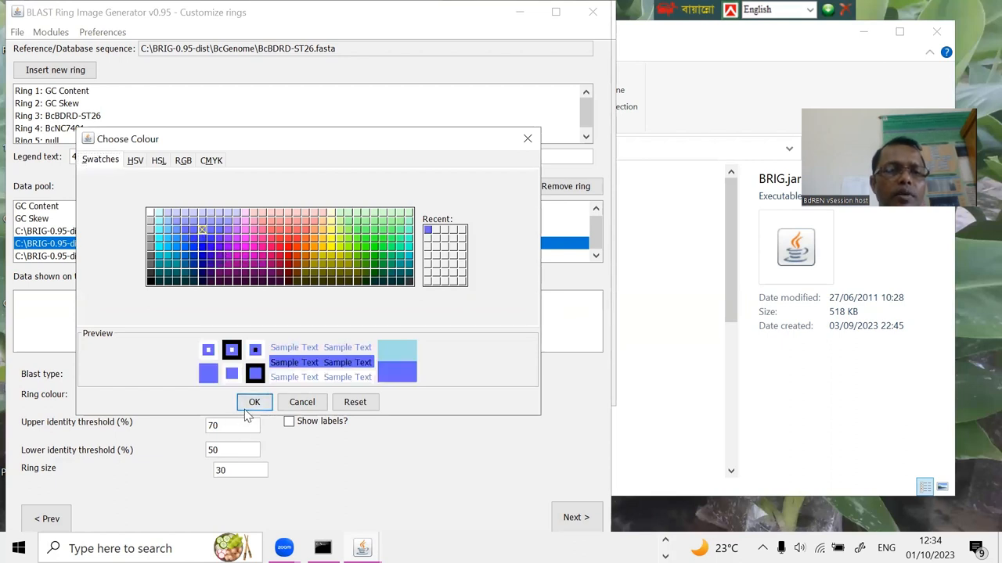
left_click(254, 402)
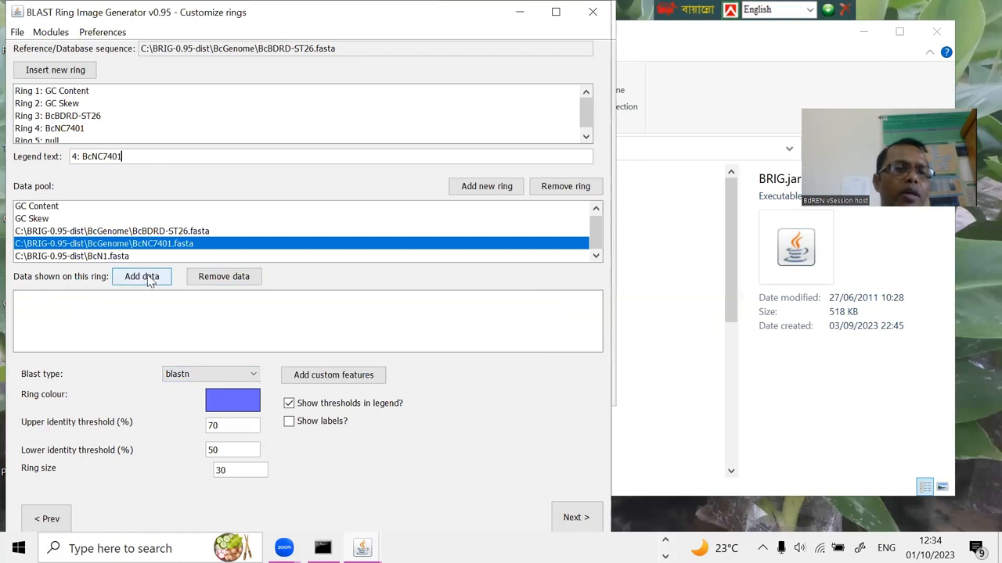
left_click(141, 275)
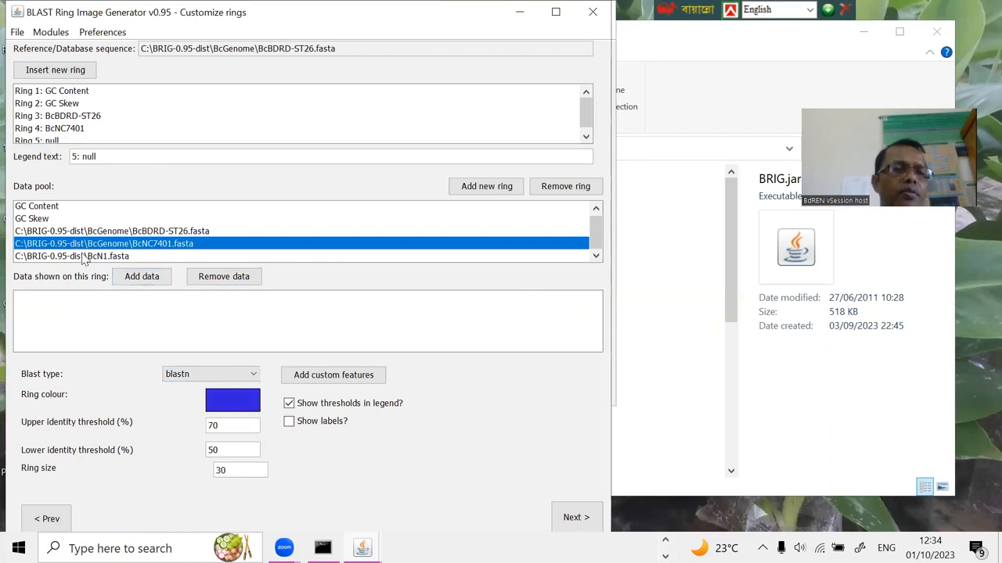
Set ring 5 to legend 'BcN1' in yellow and add BcN1.fasta as its data.
left_click(72, 256)
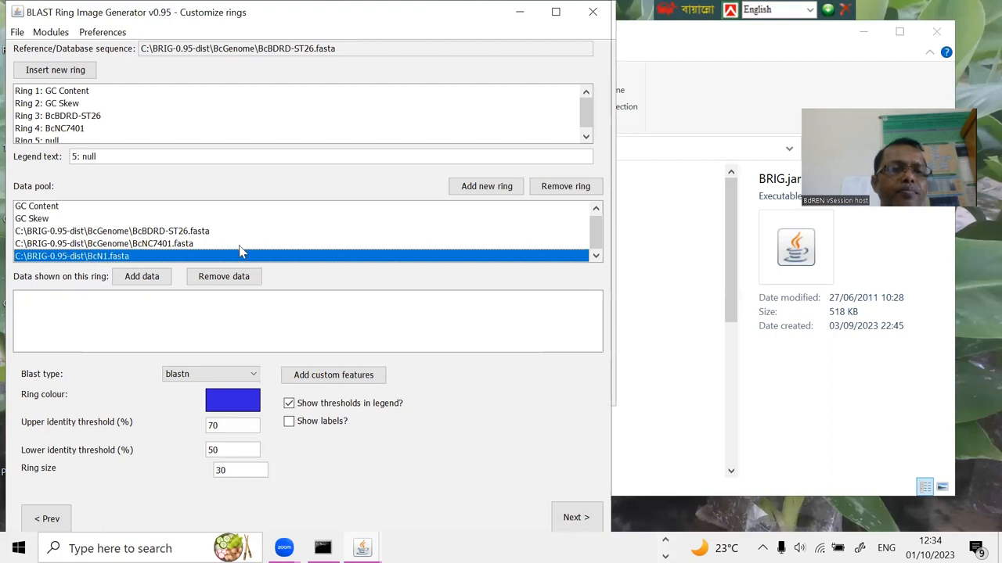
mouse_move(195, 139)
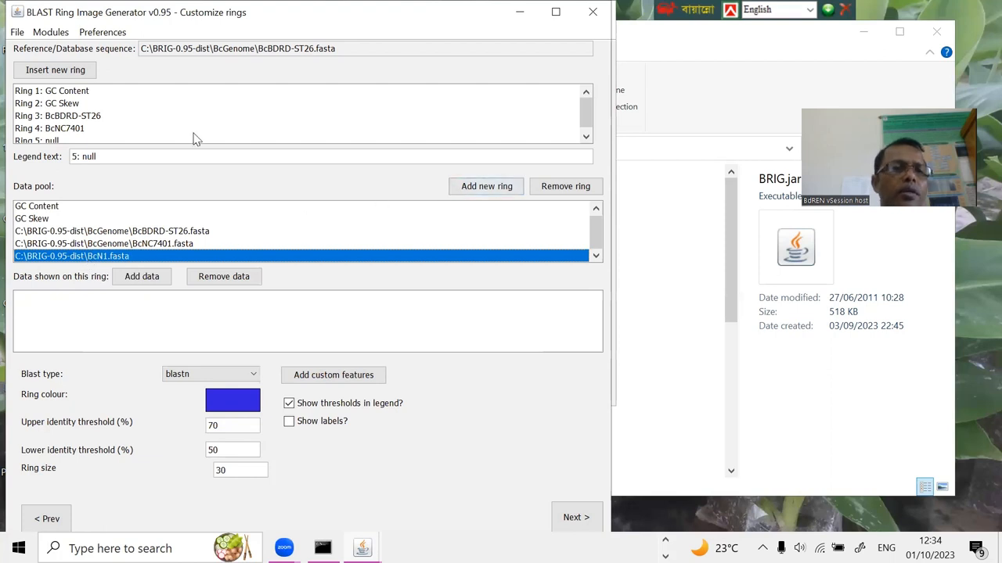
left_click(156, 157)
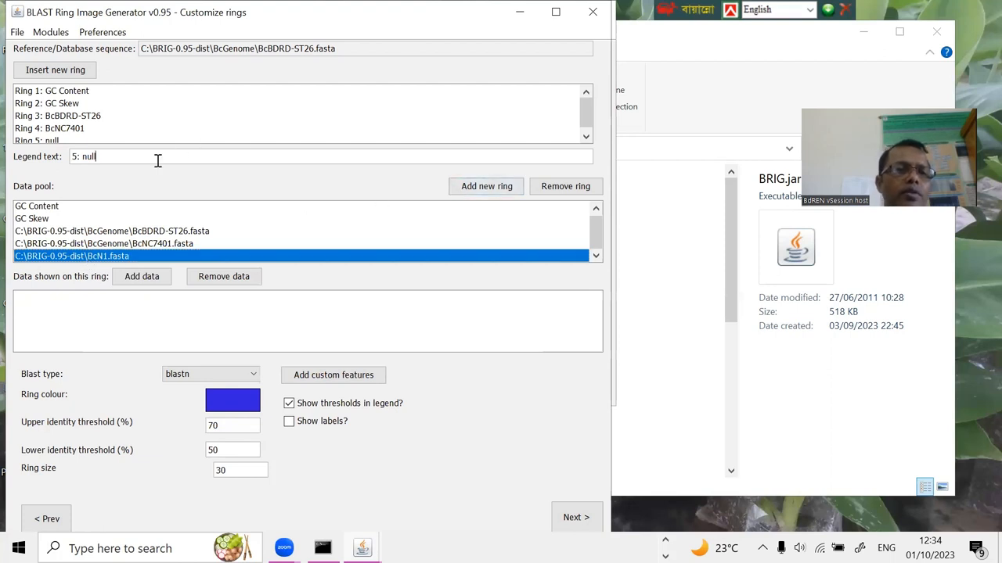
type("BcN1")
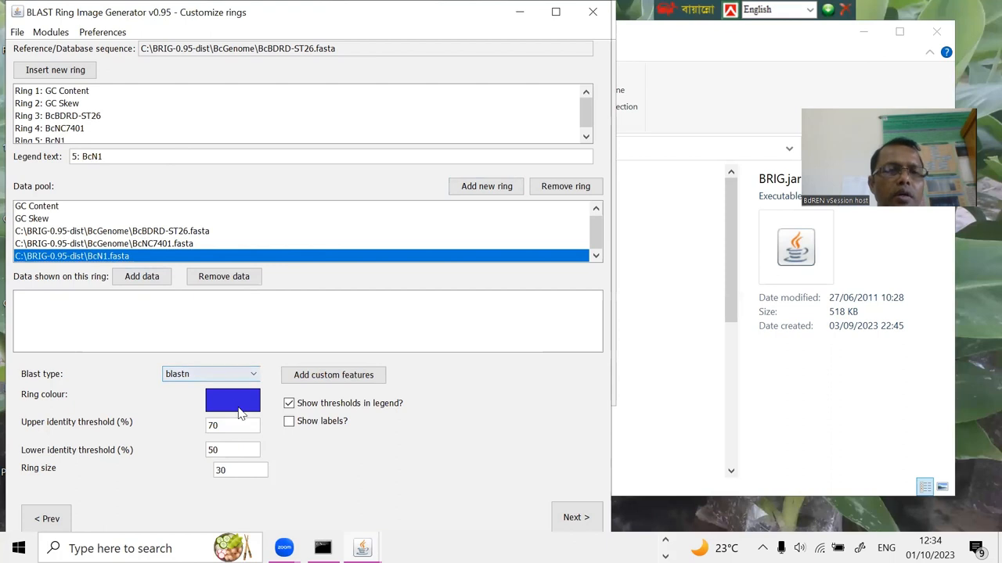
left_click(232, 401)
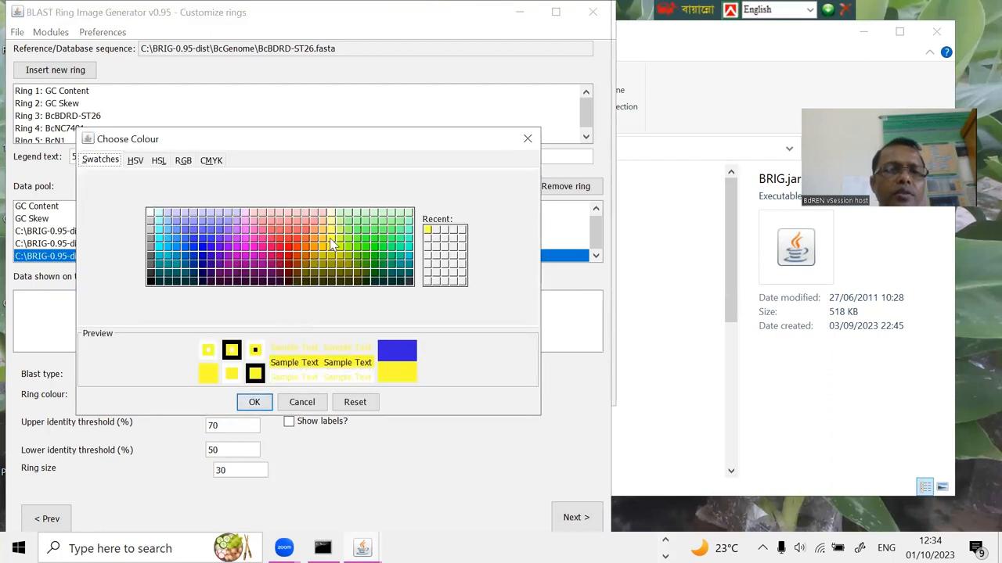
left_click(254, 402)
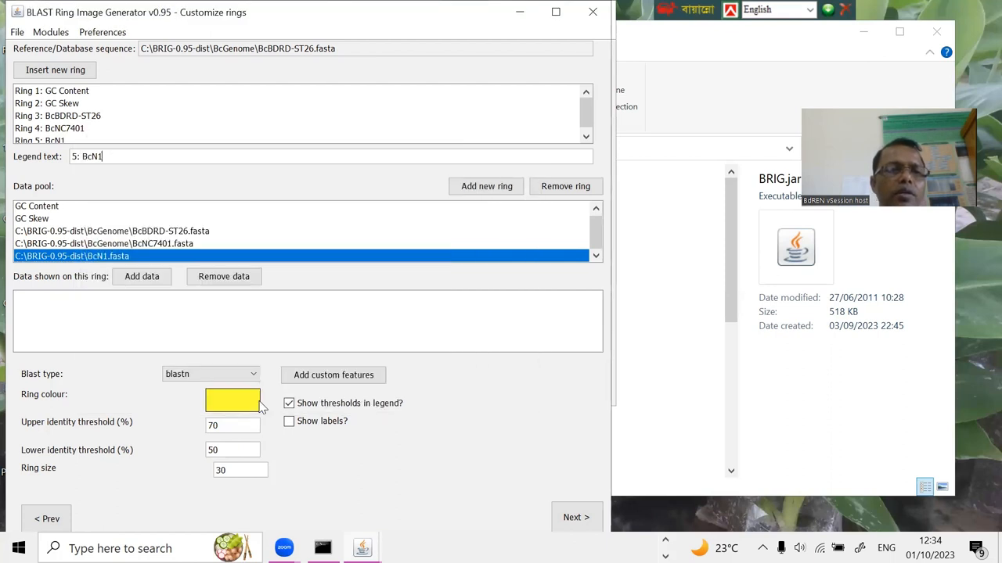
left_click(141, 275)
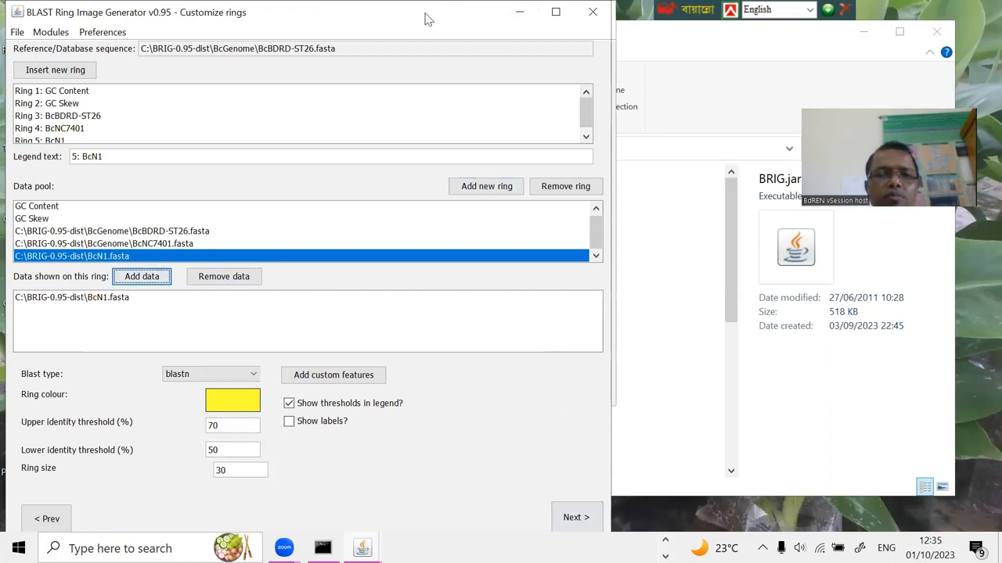
left_click(552, 12)
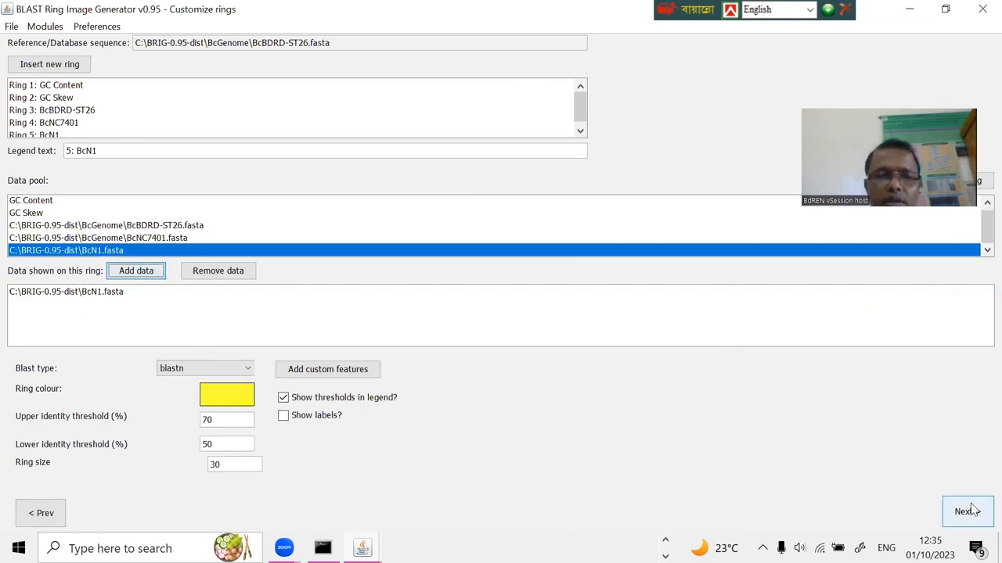
Title the image 'Genome comparison' and name the jpg output file F1 in the BcGenome folder.
left_click(967, 512)
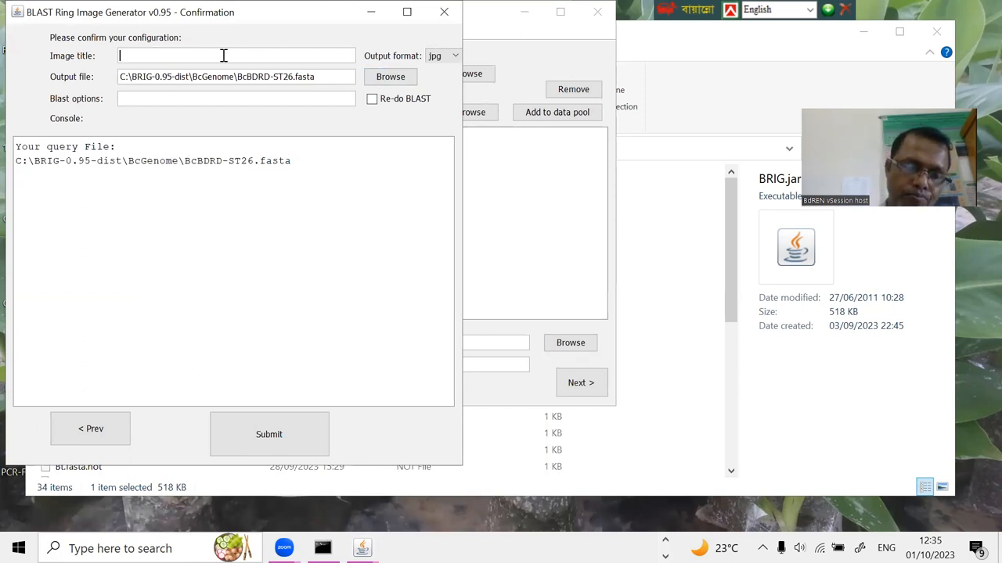
type("Geno")
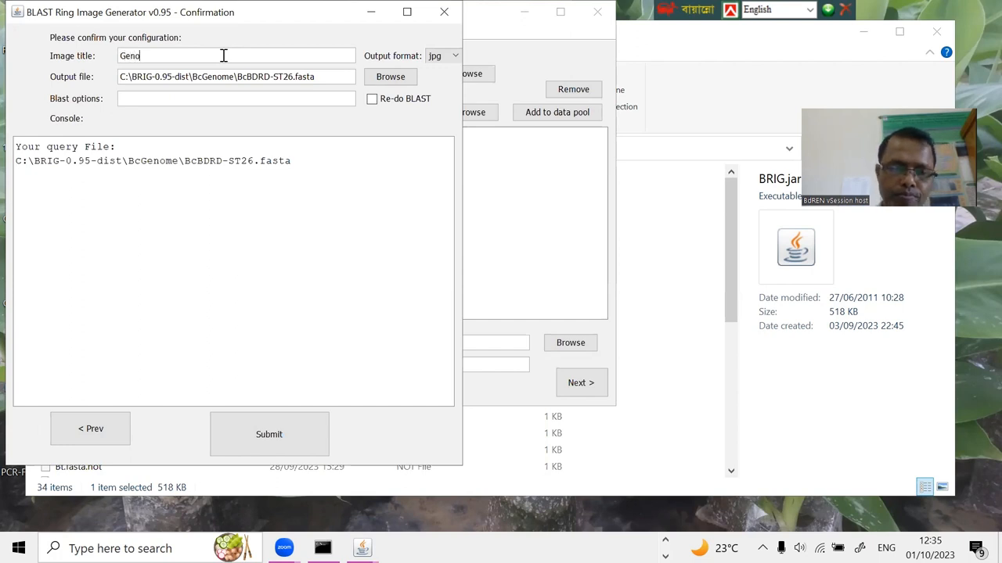
type("Genome comparison")
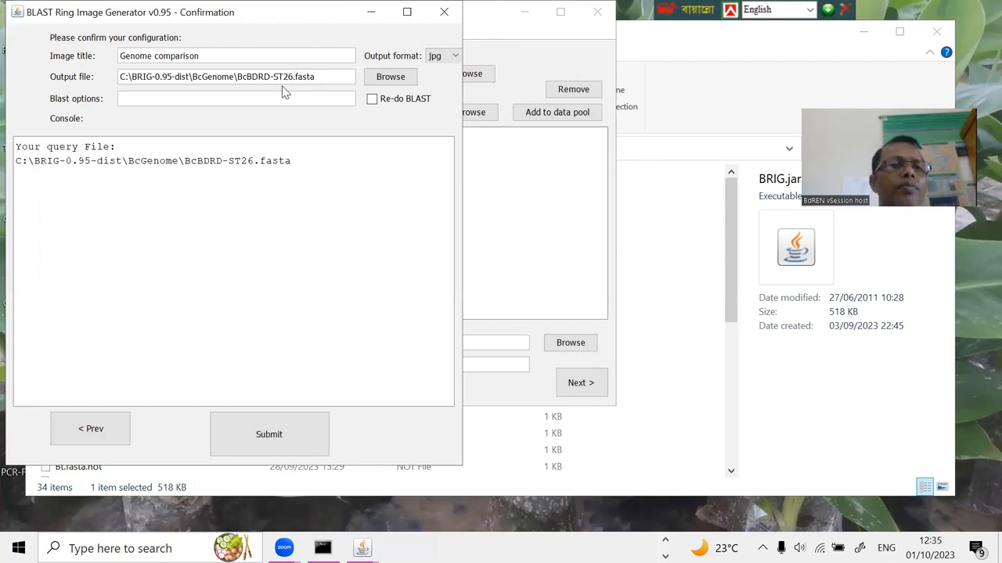
mouse_move(125, 203)
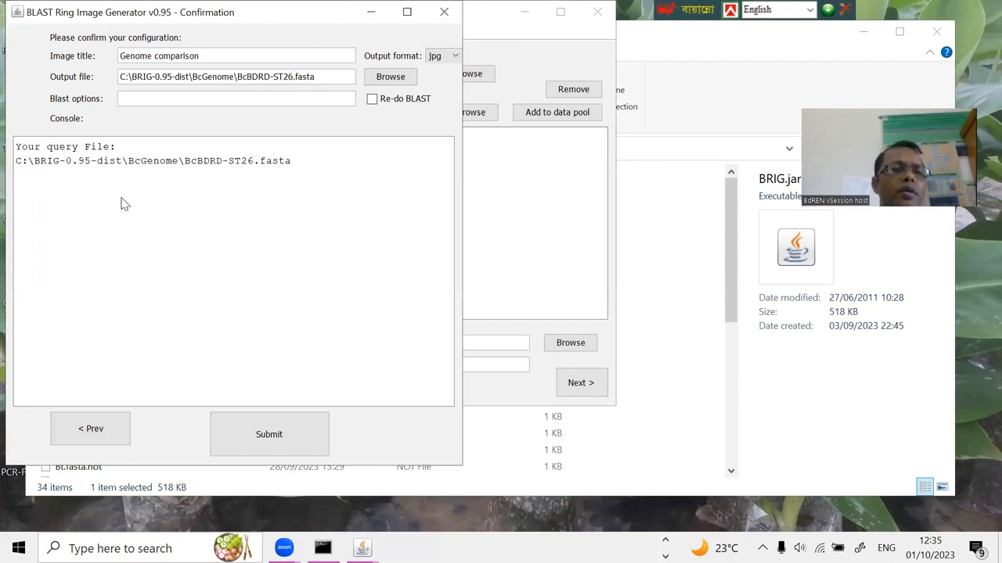
mouse_move(269, 166)
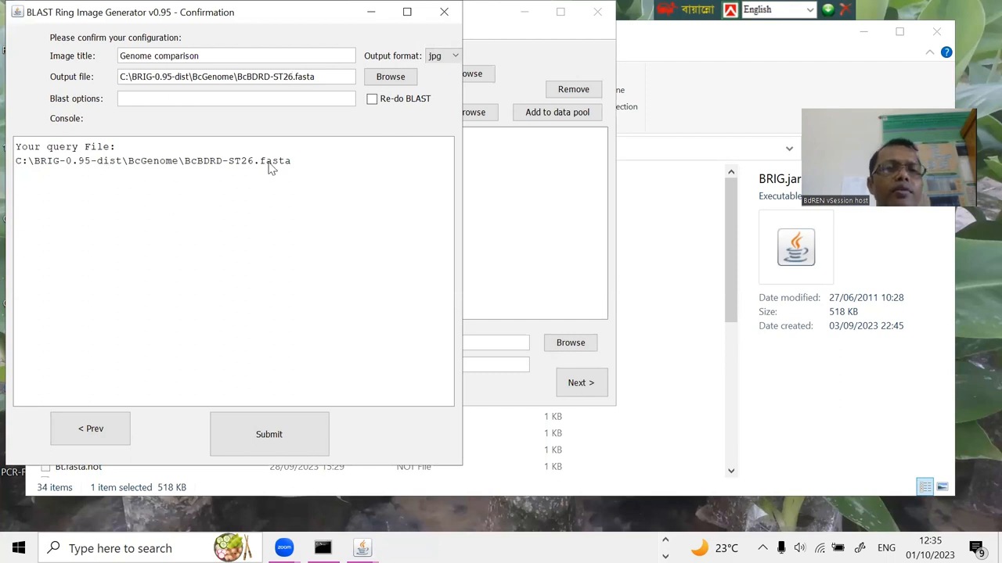
mouse_move(280, 170)
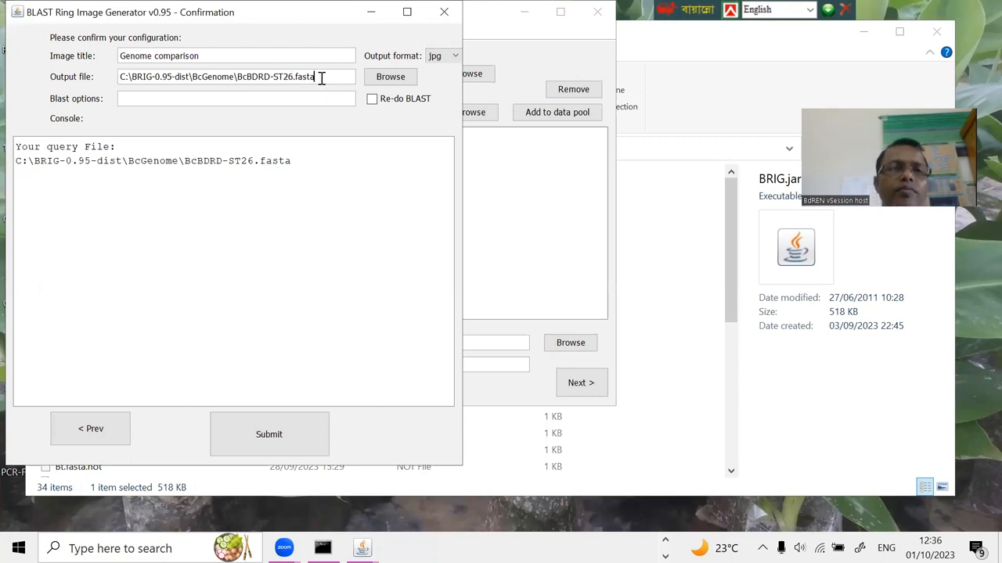
key("Backspace")
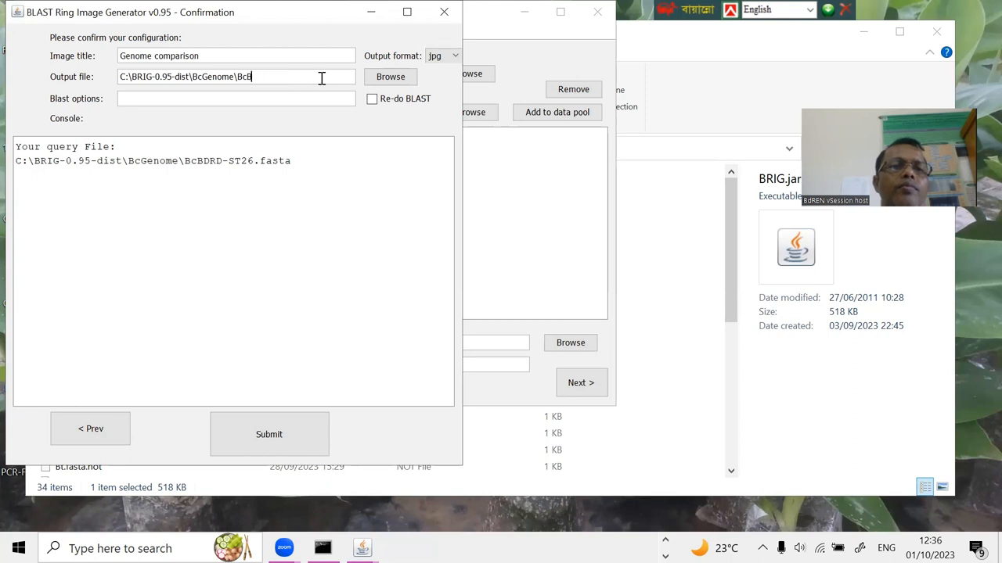
key("Backspace")
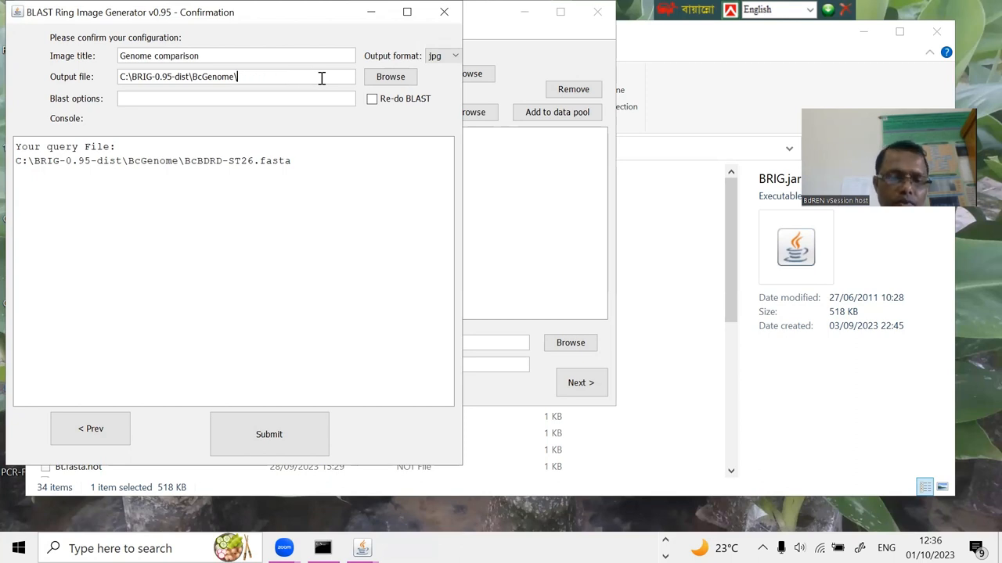
type("F1")
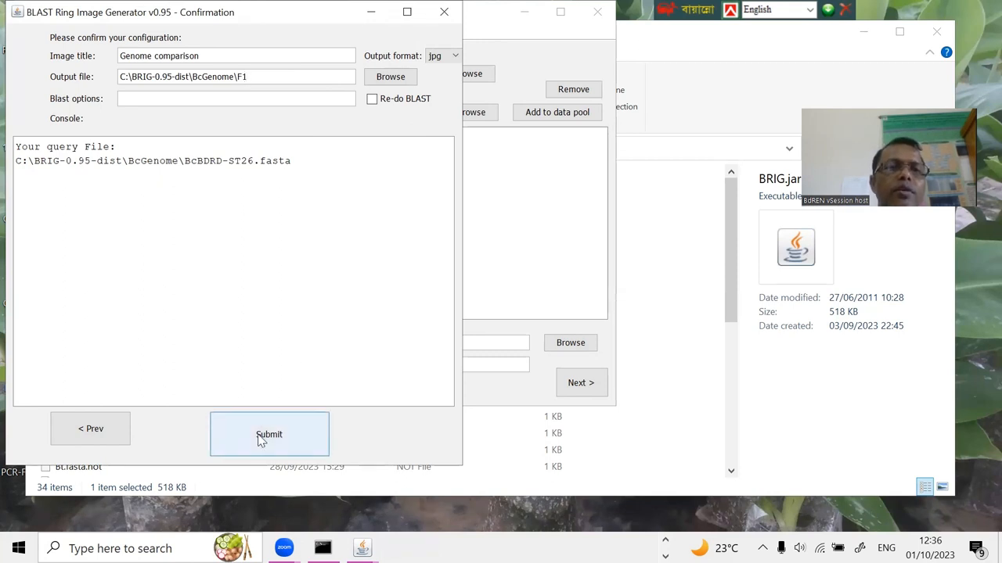
Submit the job to generate F1.jpg, then minimise BRIG once the console reports Done.
left_click(269, 435)
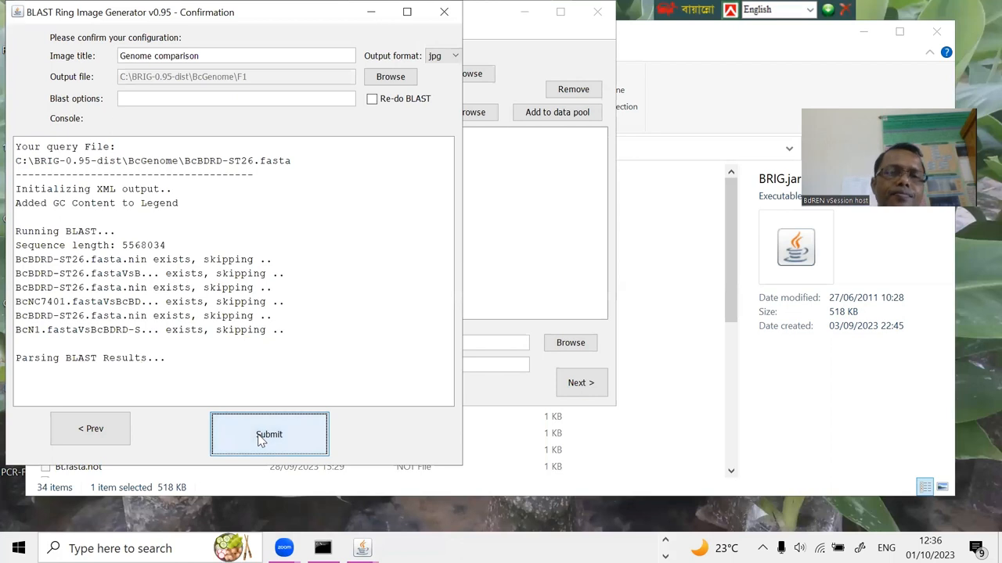
left_click(270, 435)
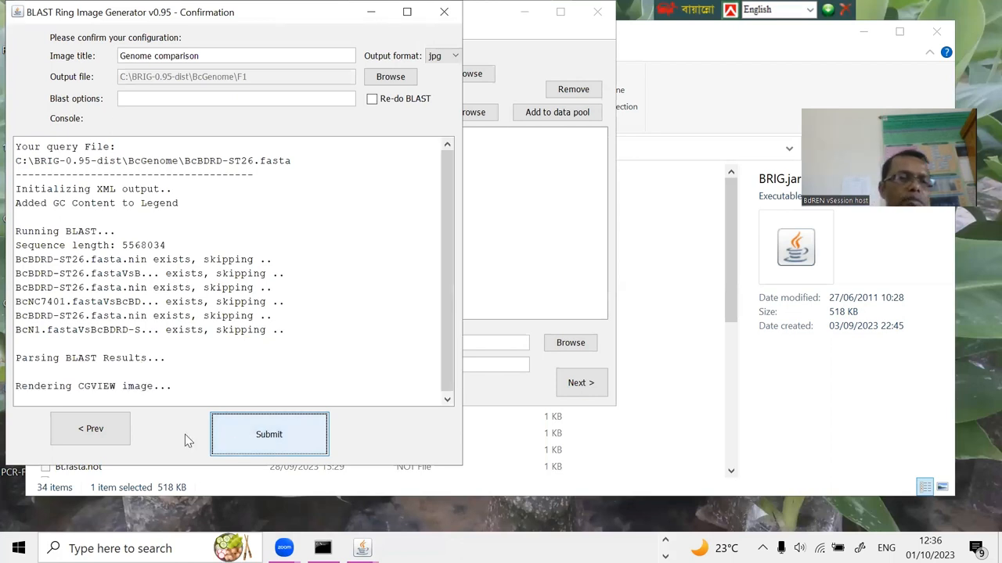
mouse_move(110, 395)
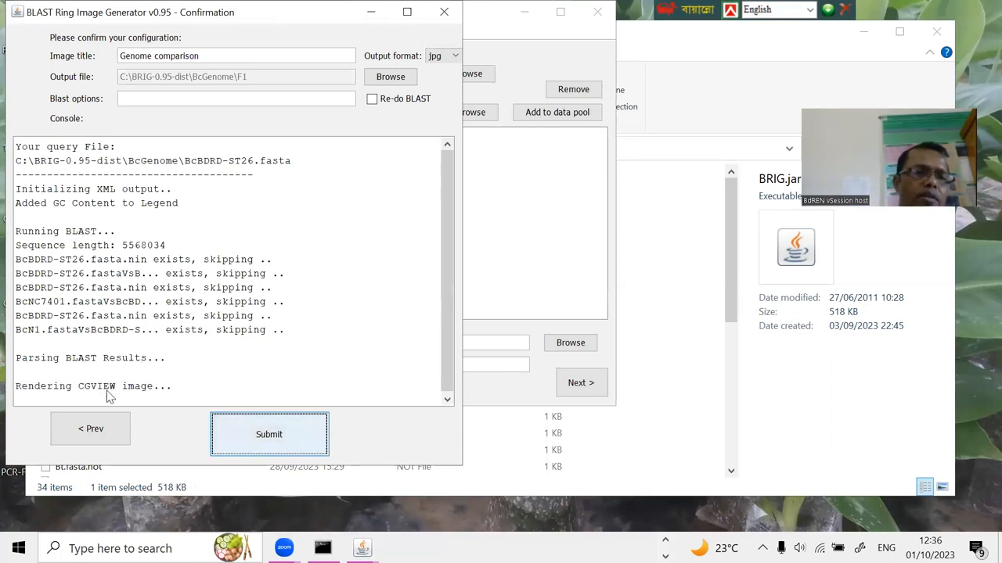
mouse_move(241, 391)
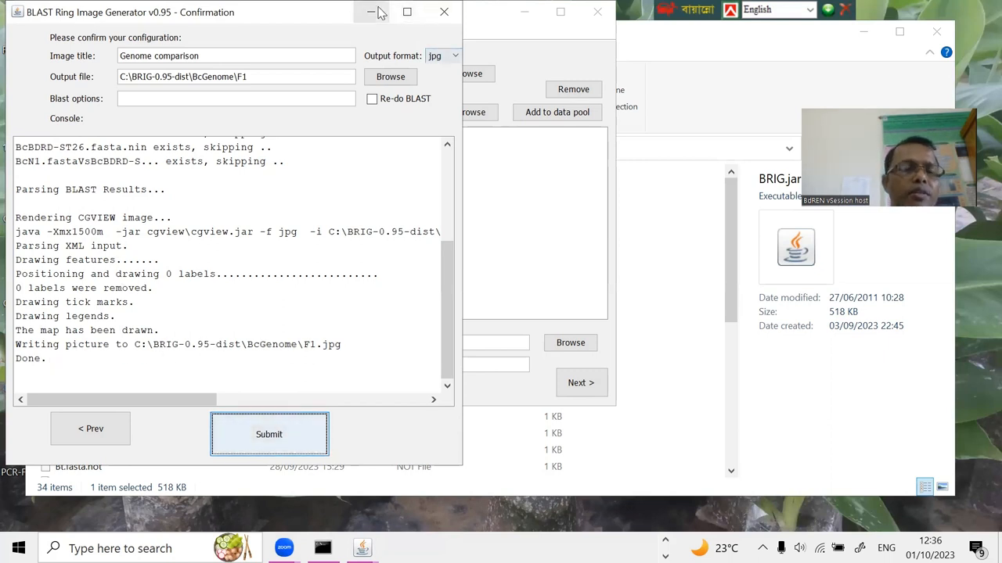
left_click(269, 433)
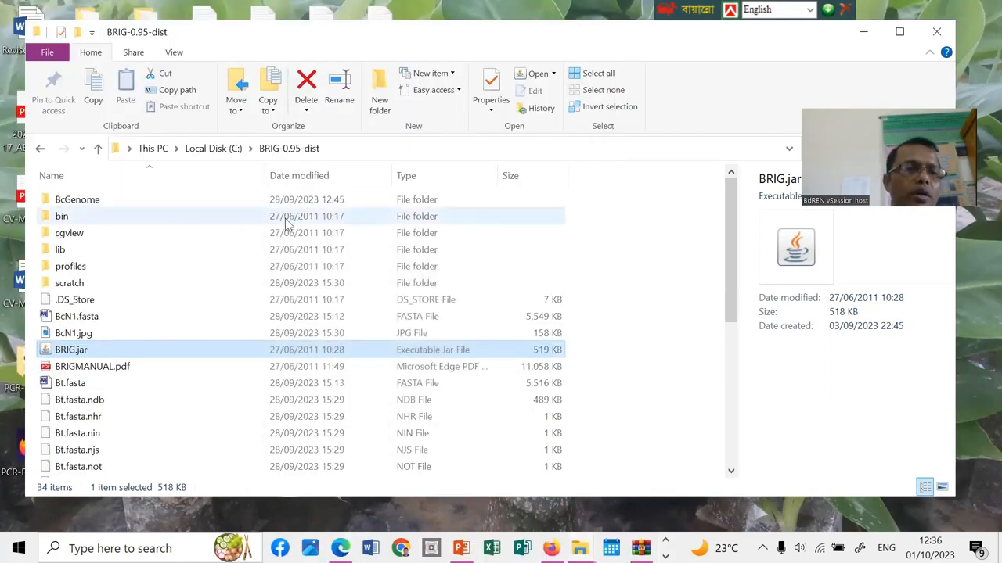
Open F1.jpg from the BcGenome folder with Photos via Open with.
double_click(77, 198)
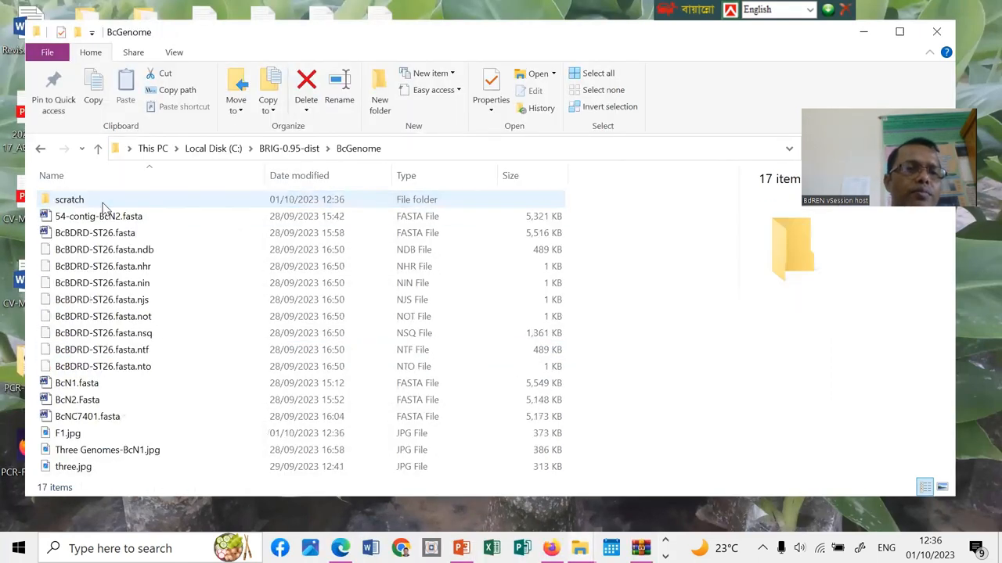
mouse_move(184, 377)
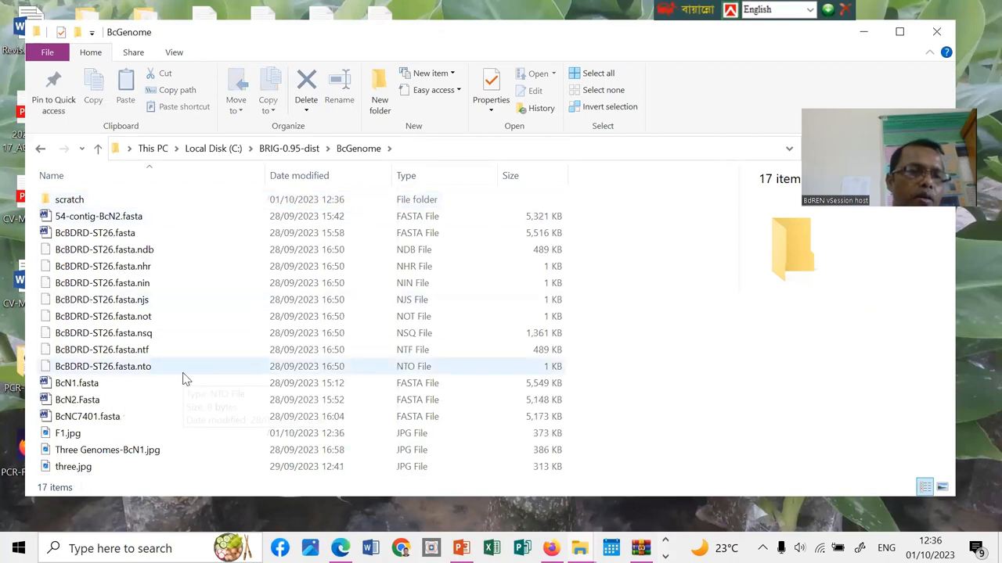
left_click(67, 432)
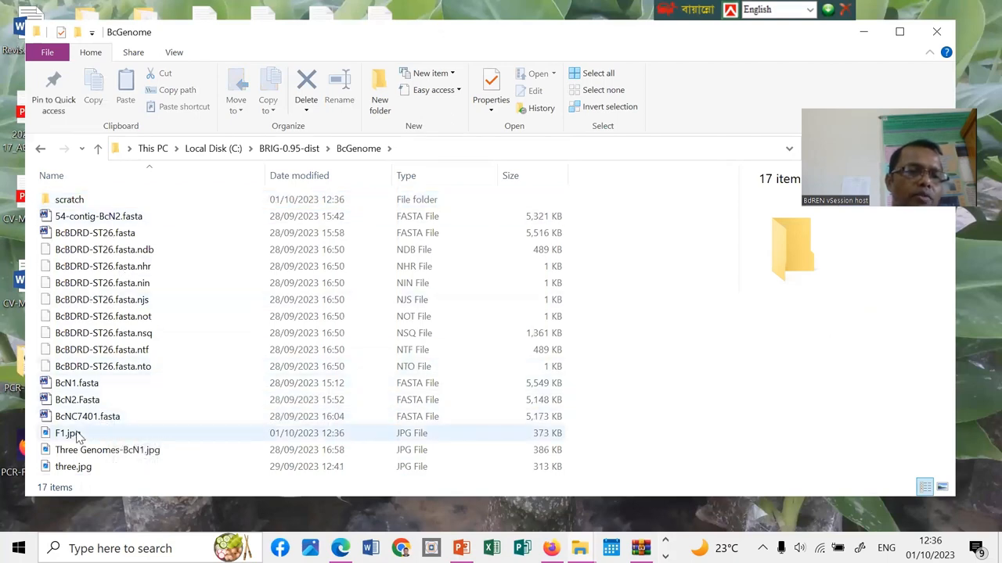
mouse_move(76, 435)
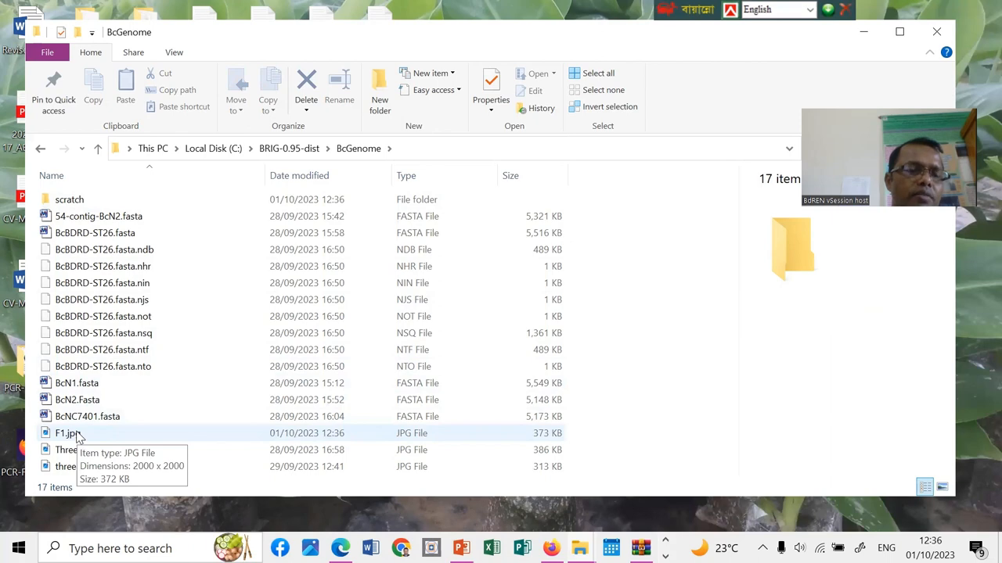
left_click(66, 434)
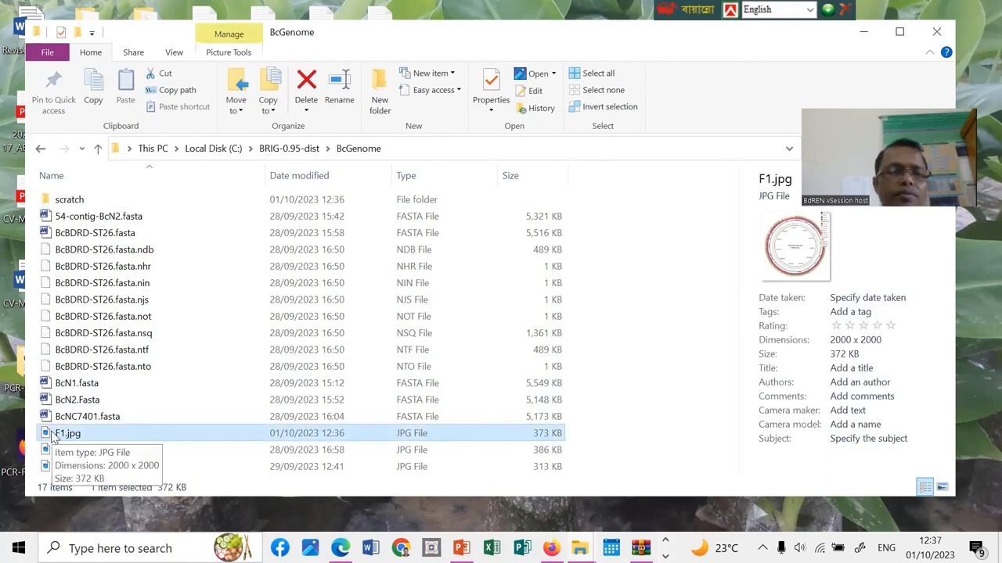
right_click(69, 433)
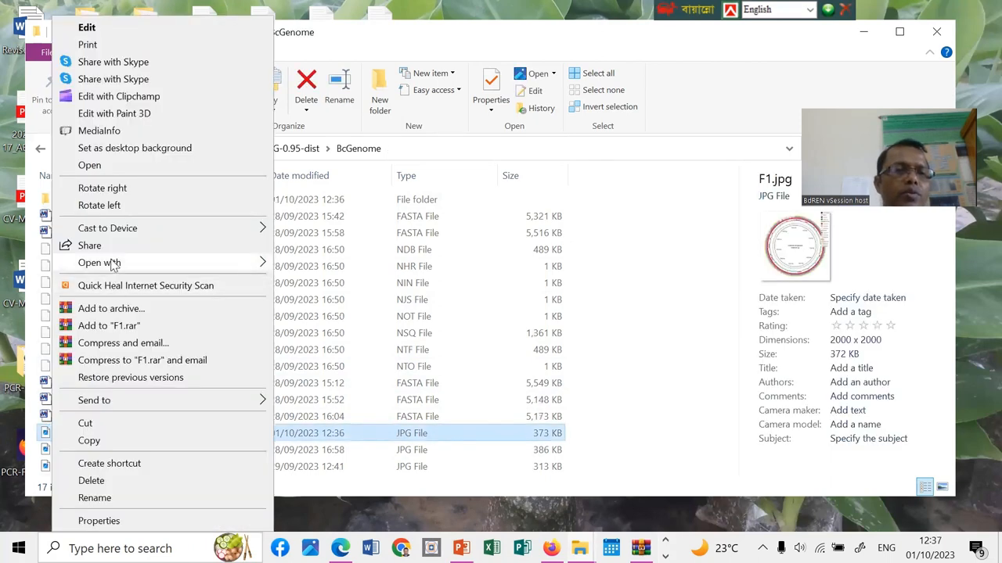
left_click(101, 263)
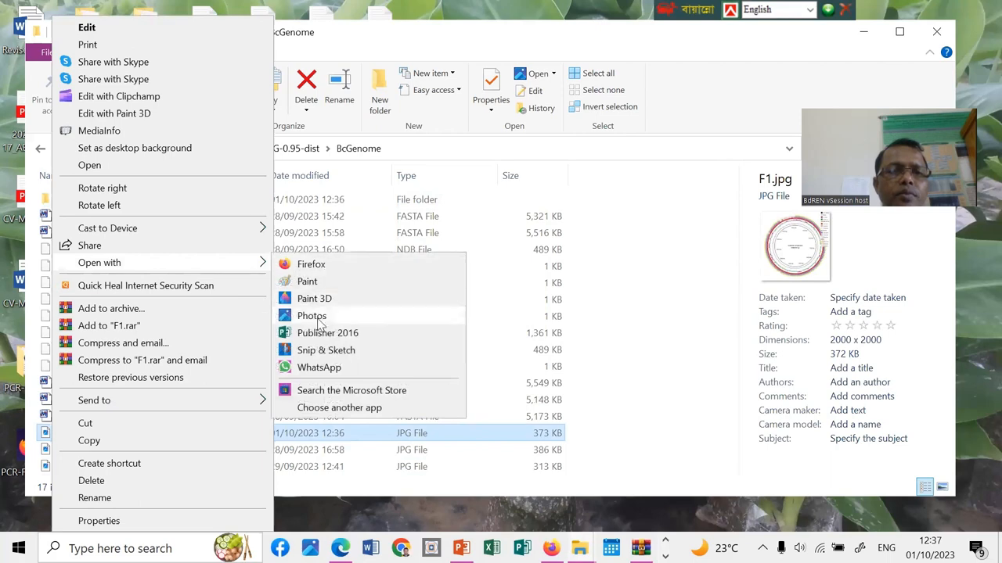
left_click(312, 316)
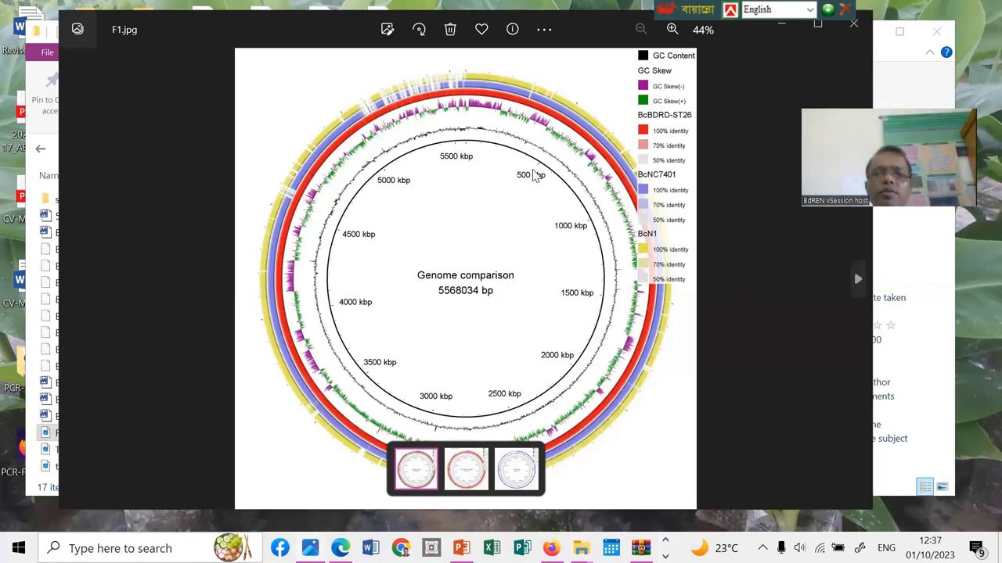
mouse_move(467, 223)
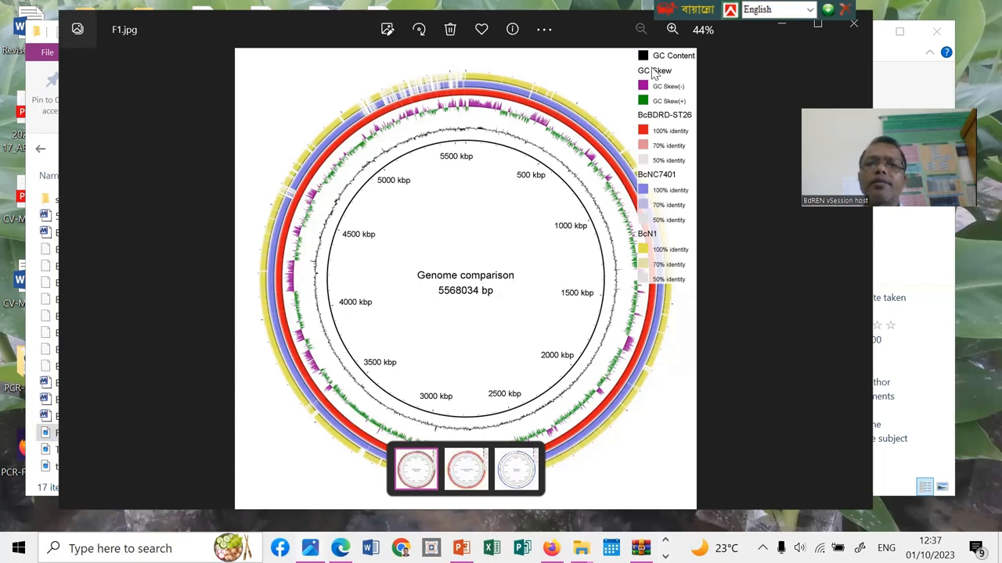
mouse_move(614, 110)
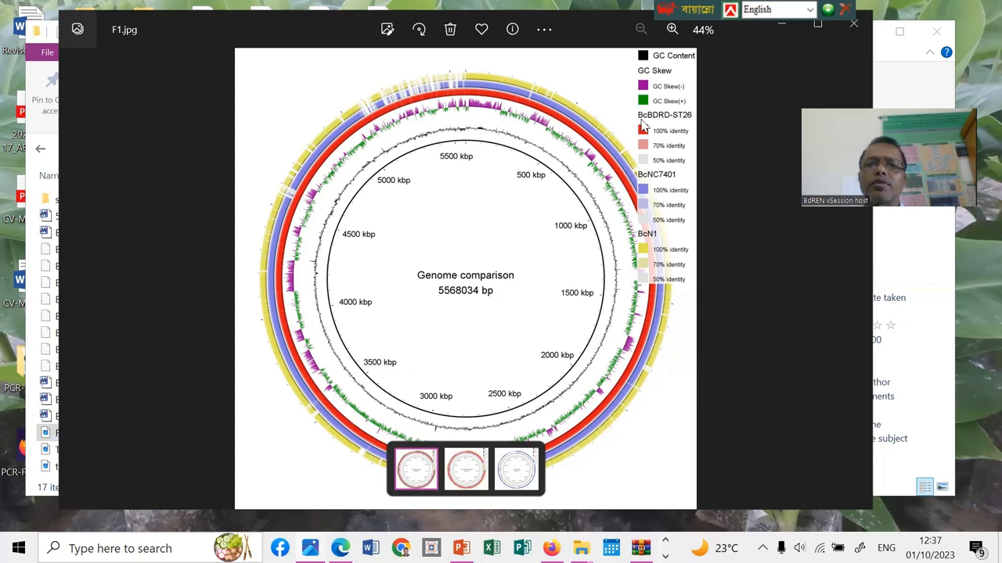
mouse_move(655, 235)
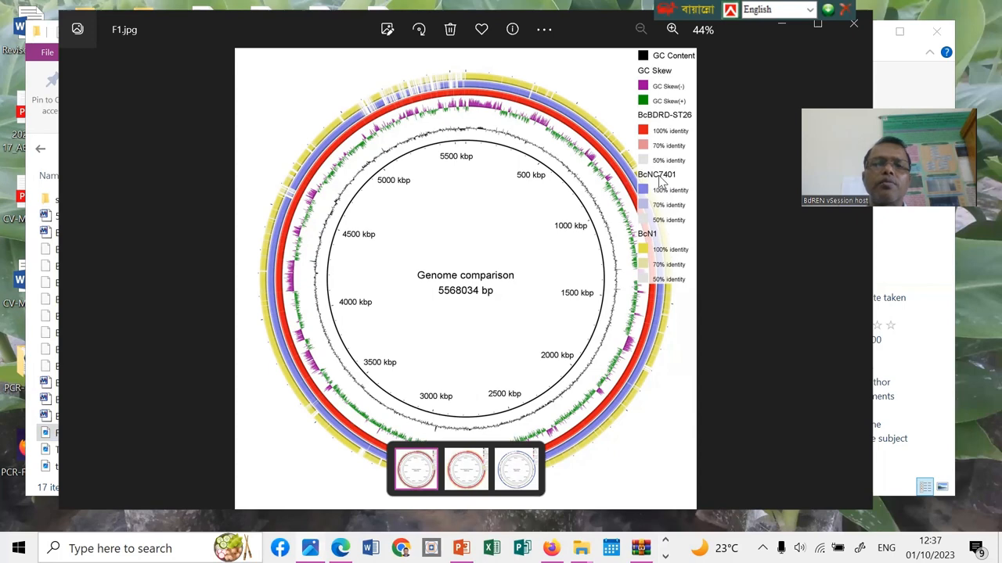
mouse_move(341, 129)
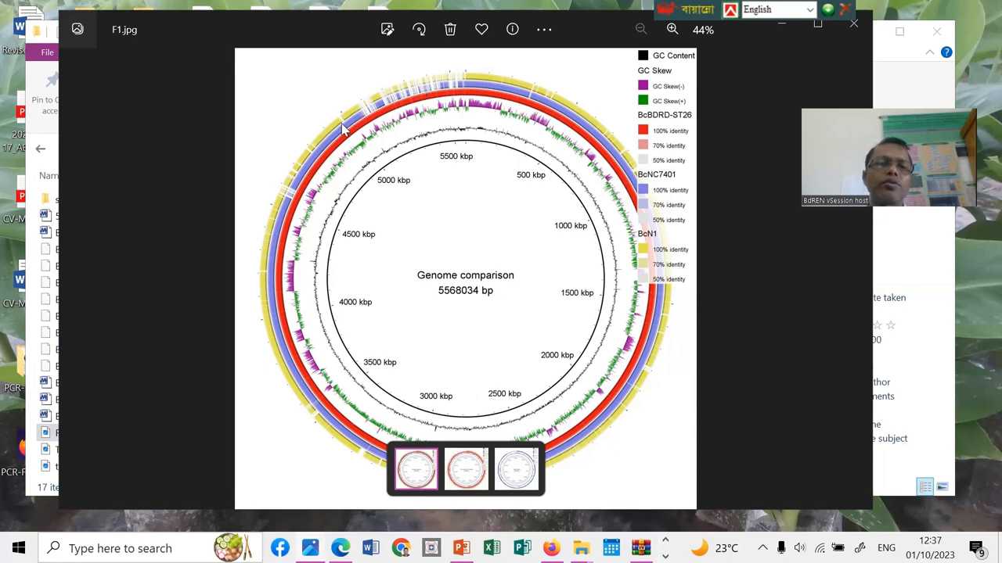
mouse_move(392, 110)
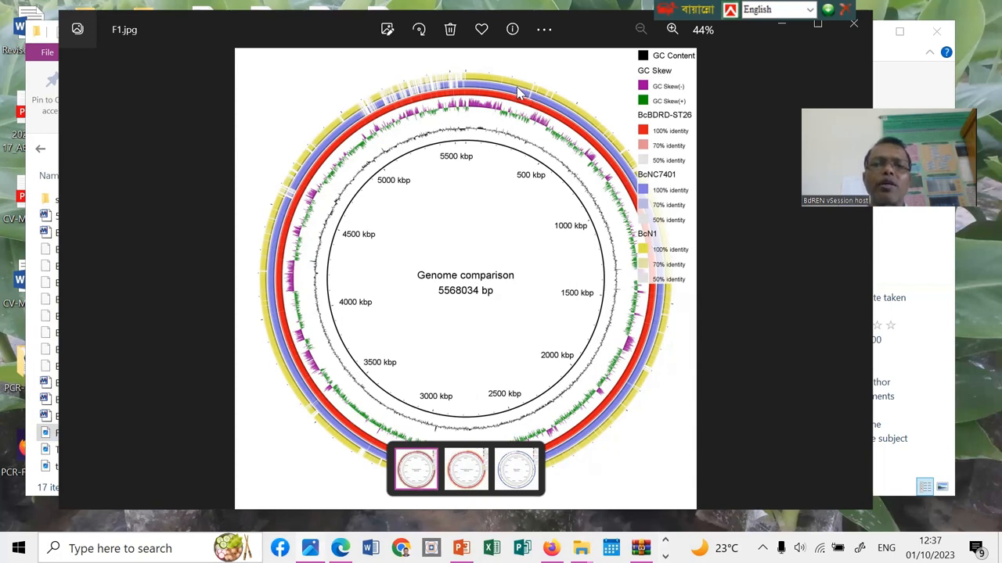
mouse_move(628, 254)
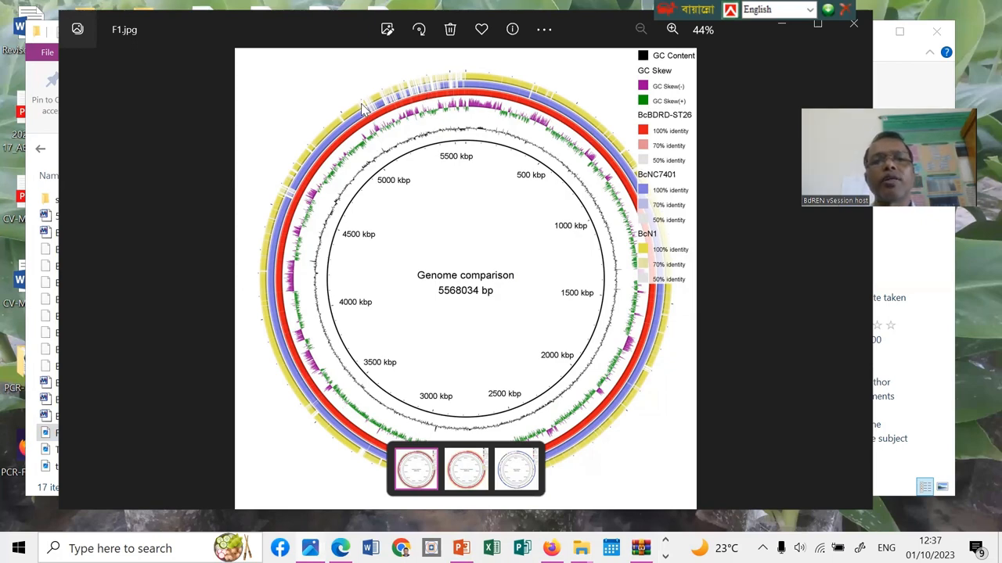
mouse_move(540, 88)
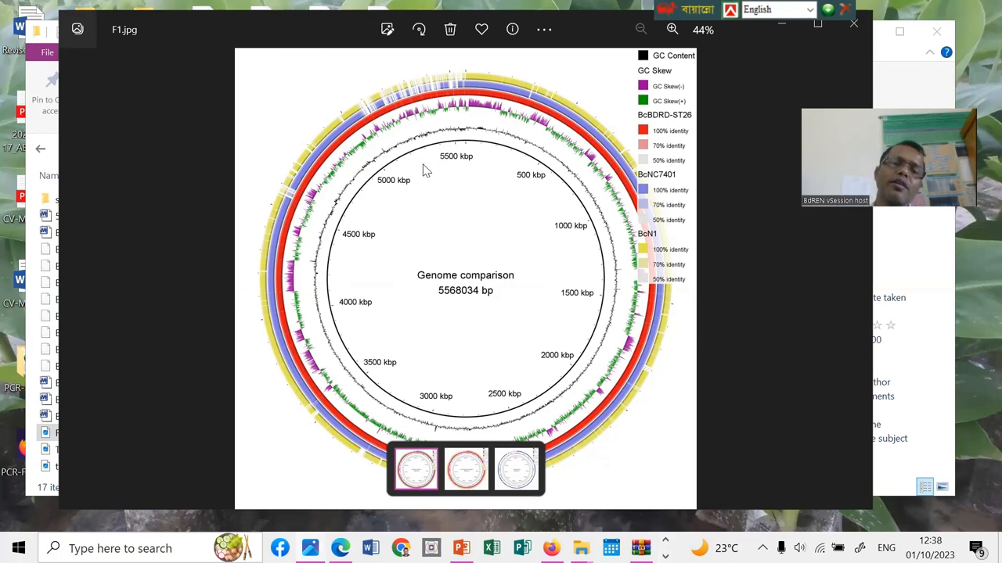
mouse_move(384, 138)
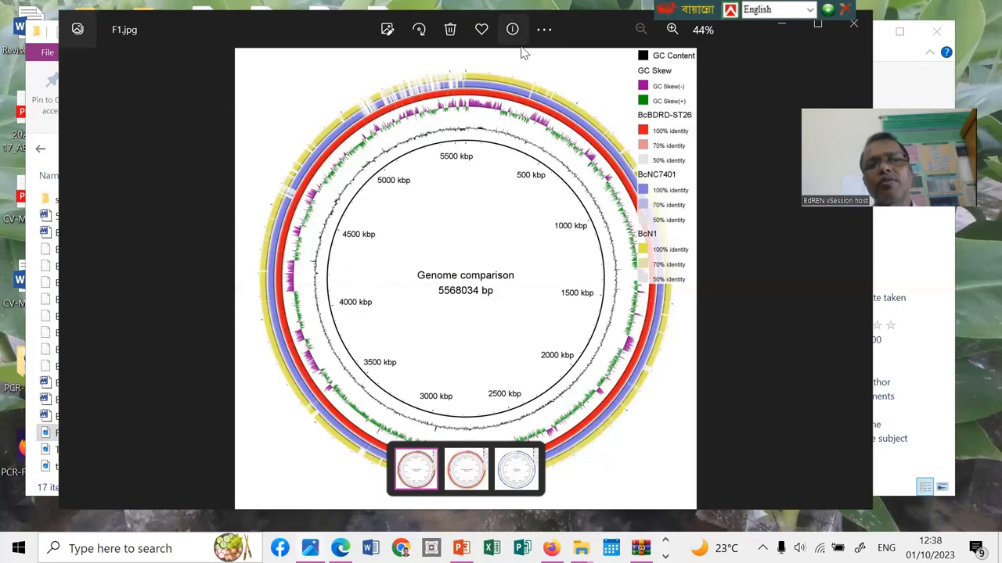
mouse_move(557, 317)
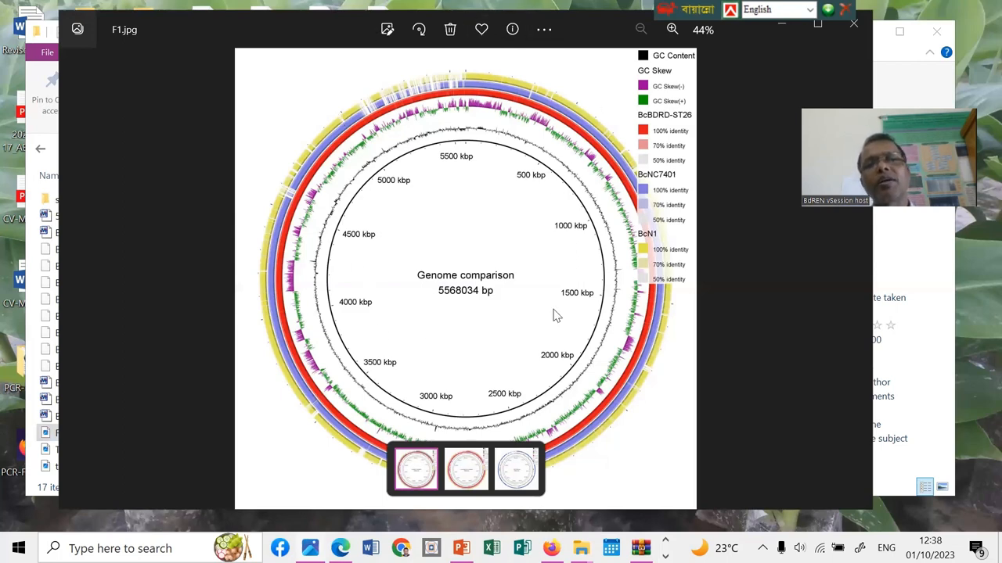
mouse_move(435, 116)
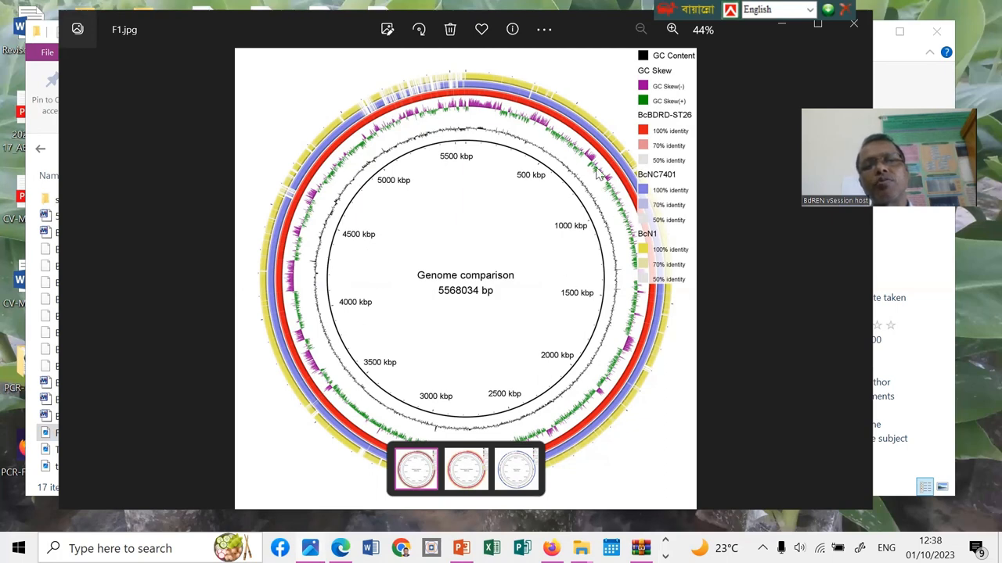
mouse_move(422, 155)
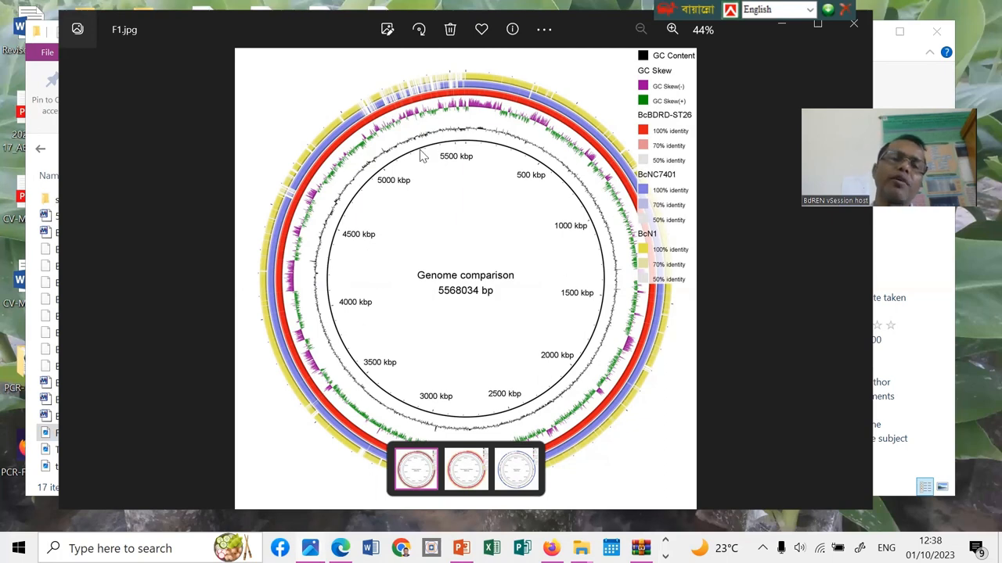